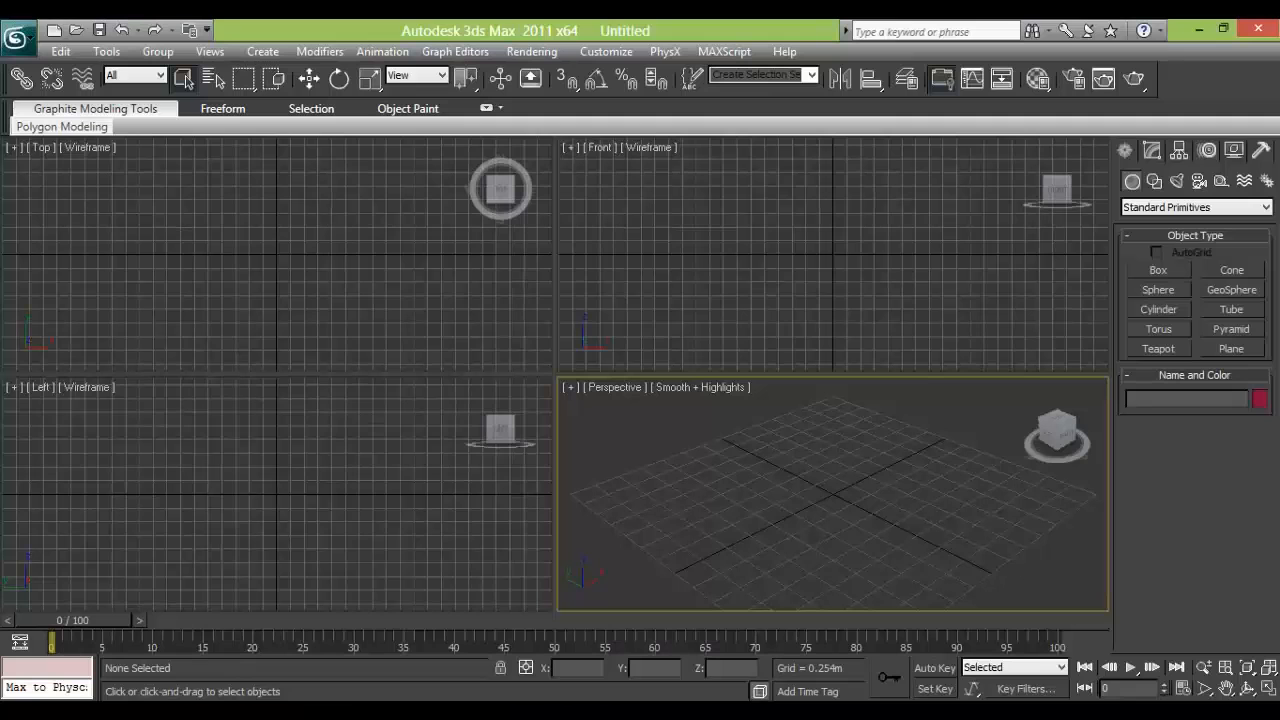
pyautogui.moveTo(516, 670)
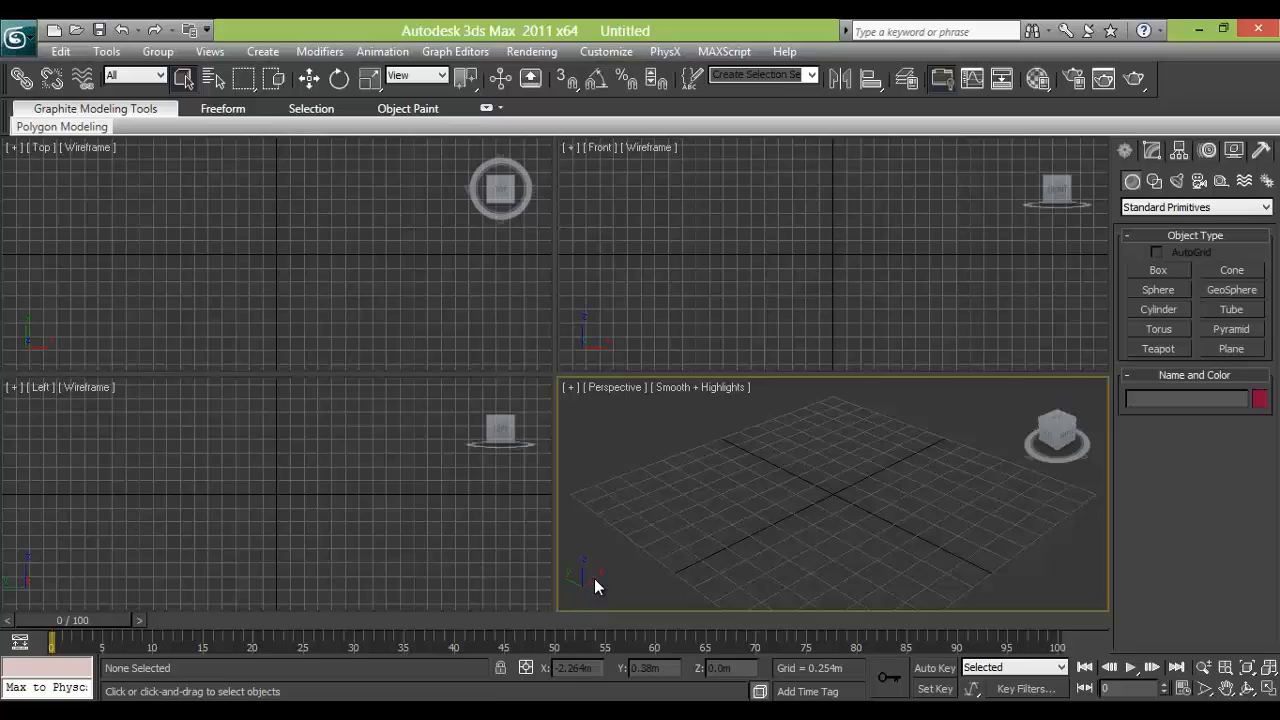
pyautogui.moveTo(770, 514)
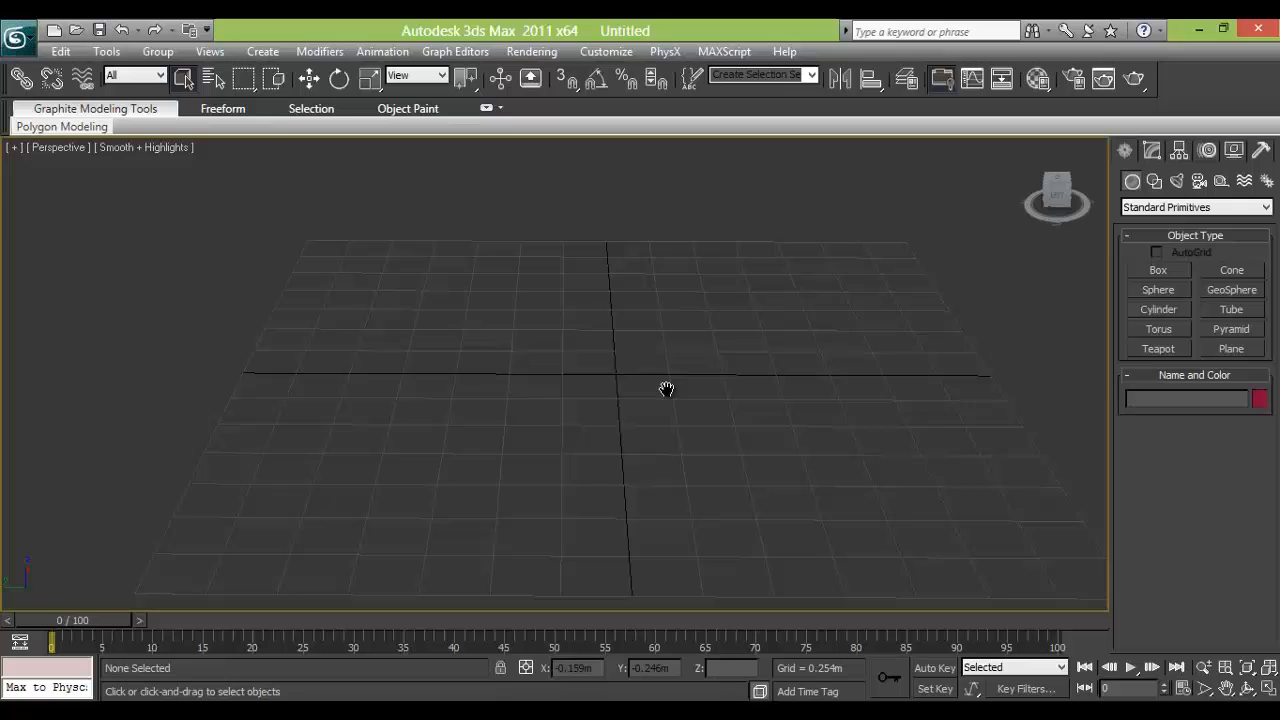
# - Create two teapots, then move the second farther away and turn it slightly
pyautogui.click(1158, 348)
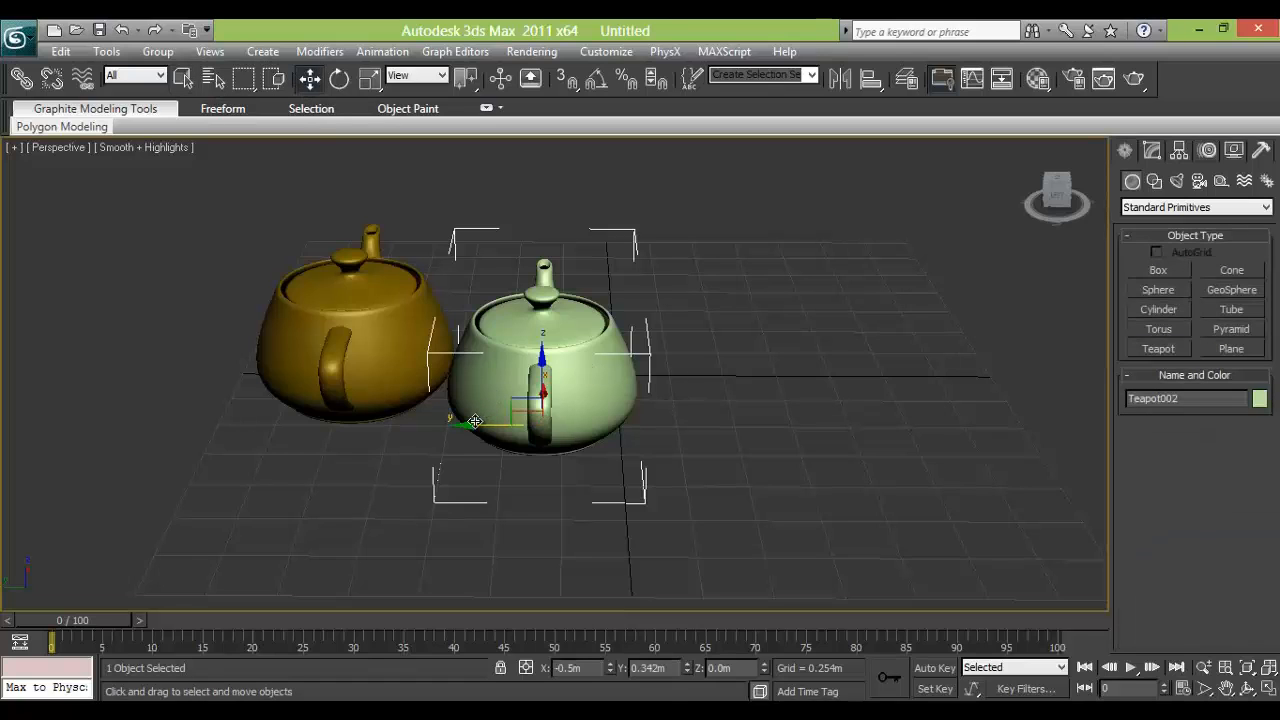
pyautogui.moveTo(475, 420); pyautogui.dragTo(593, 422)
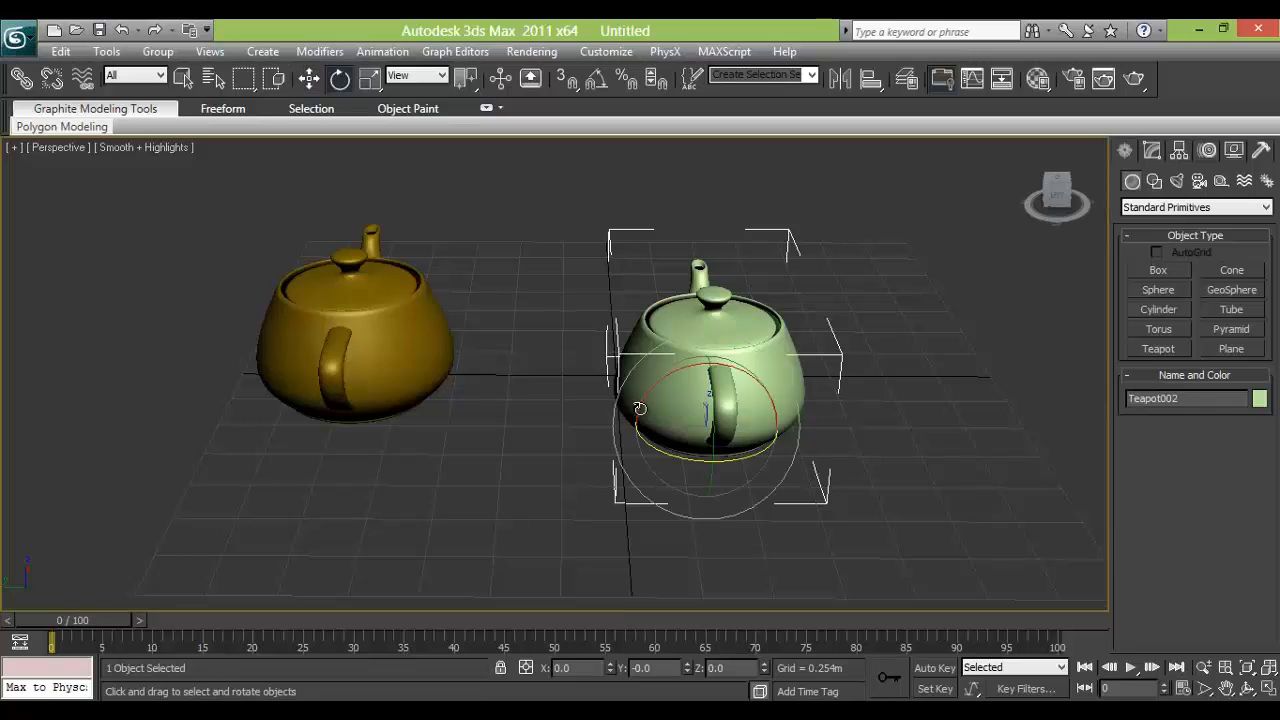
pyautogui.moveTo(640, 410); pyautogui.dragTo(645, 420)
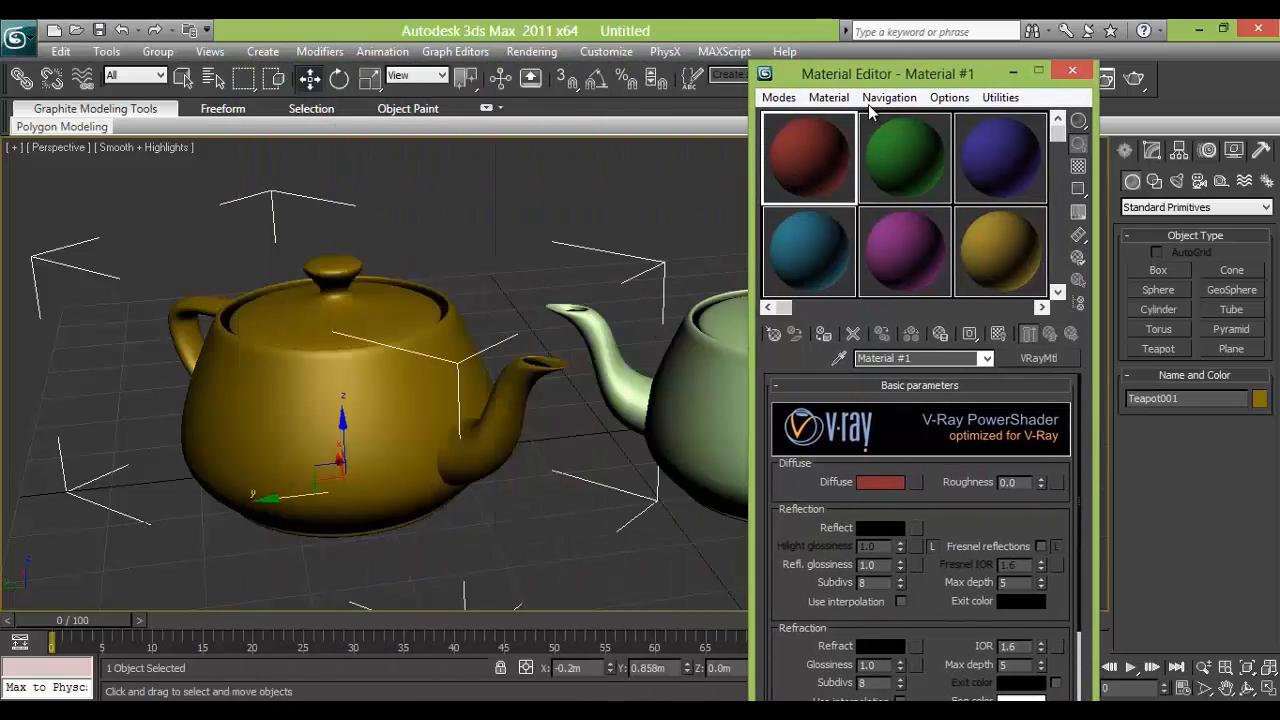
# - Set the first VRayMtl's diffuse to blue and give it a grey reflection colour
pyautogui.moveTo(887, 73); pyautogui.dragTo(965, 39)
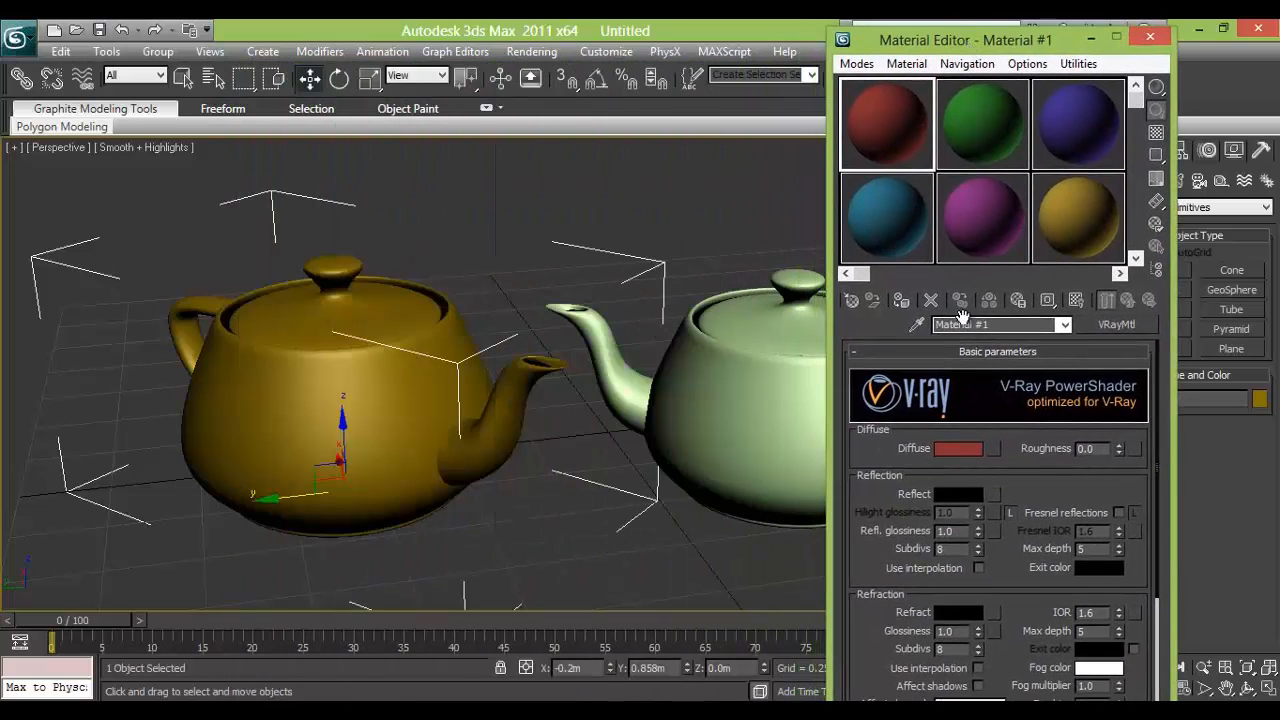
pyautogui.click(958, 448)
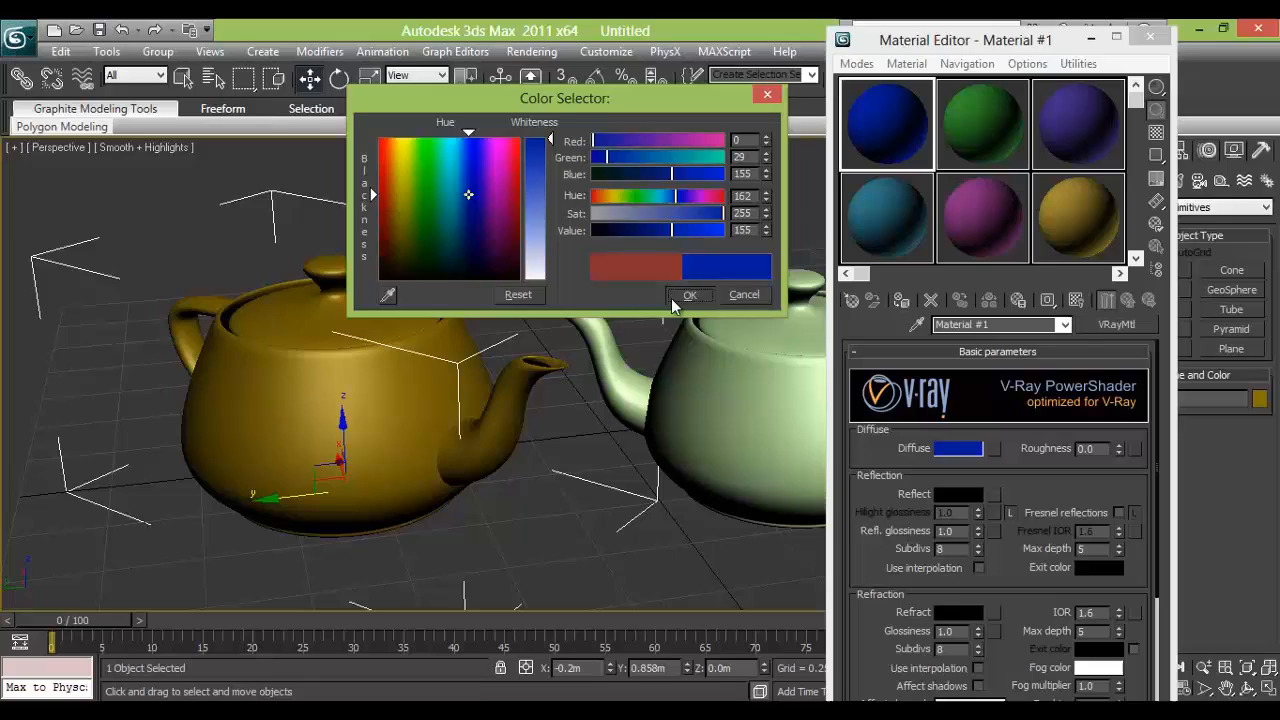
pyautogui.click(689, 294)
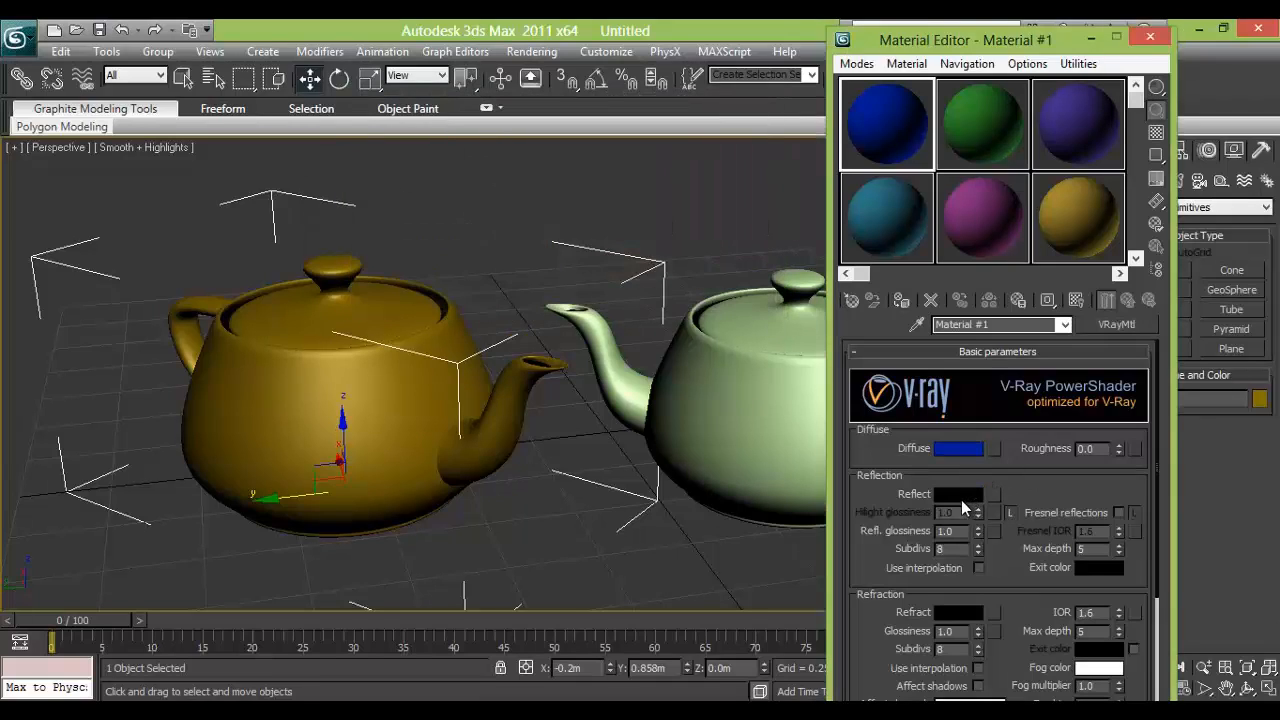
pyautogui.click(958, 494)
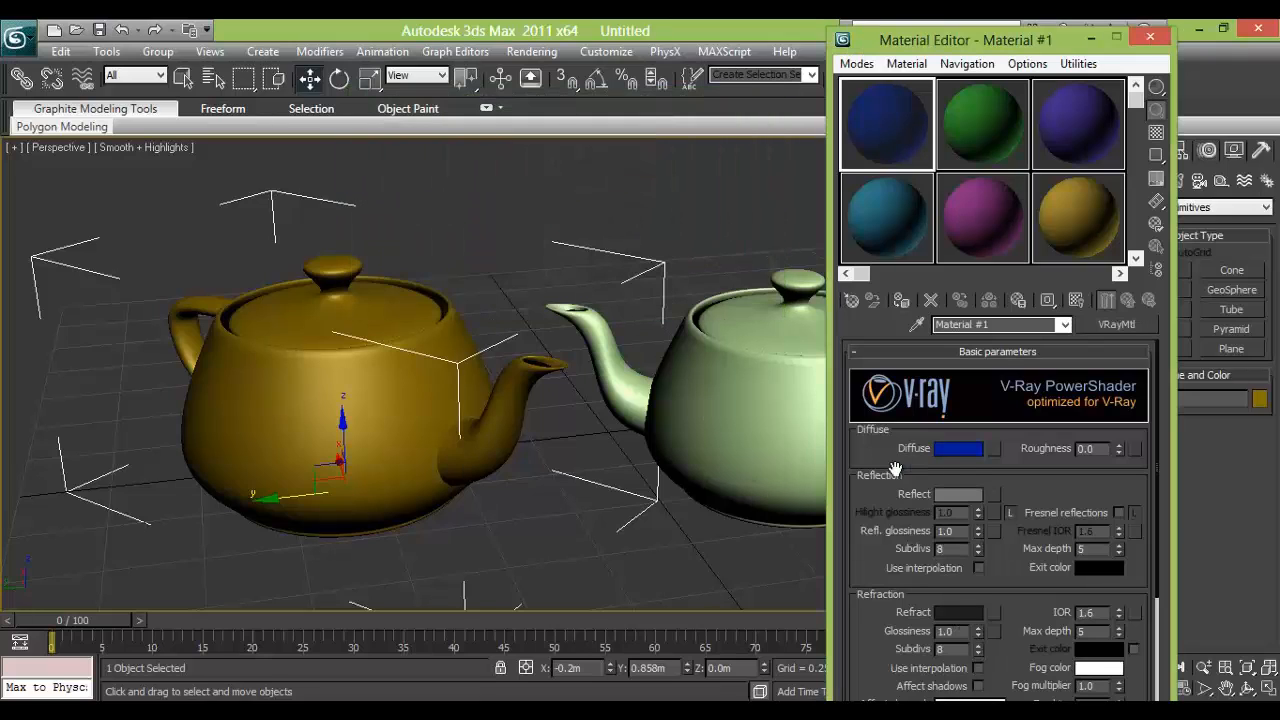
pyautogui.scroll(-3)
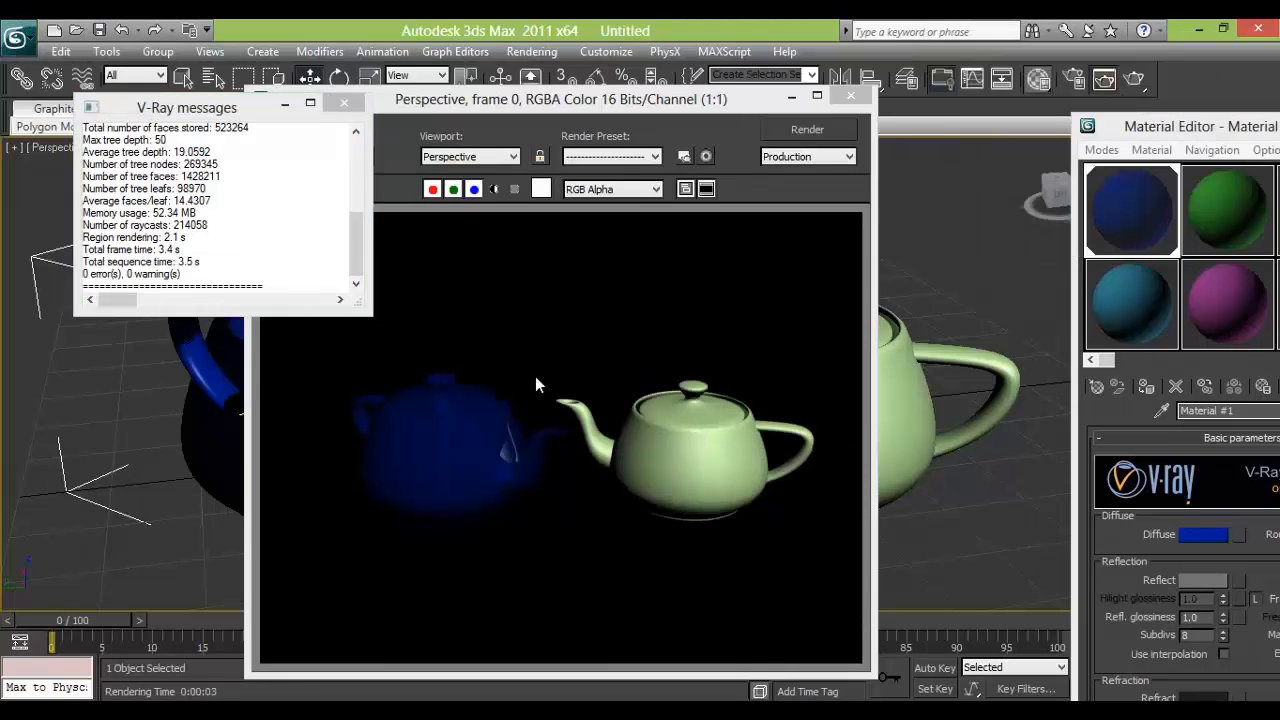
# - Close the blue teapot's test render window
pyautogui.click(343, 102)
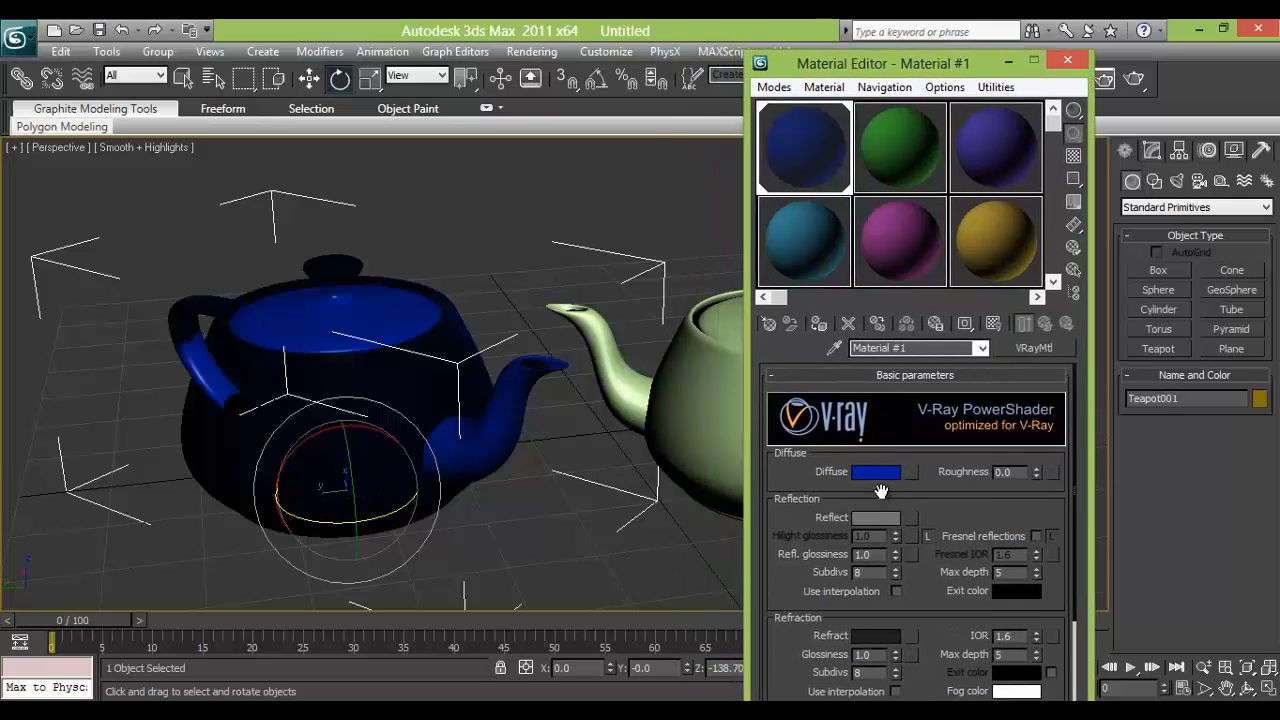
# - Make material slot 2 a glass VRayMtl with full white refraction, applied to the second teapot
pyautogui.click(898, 146)
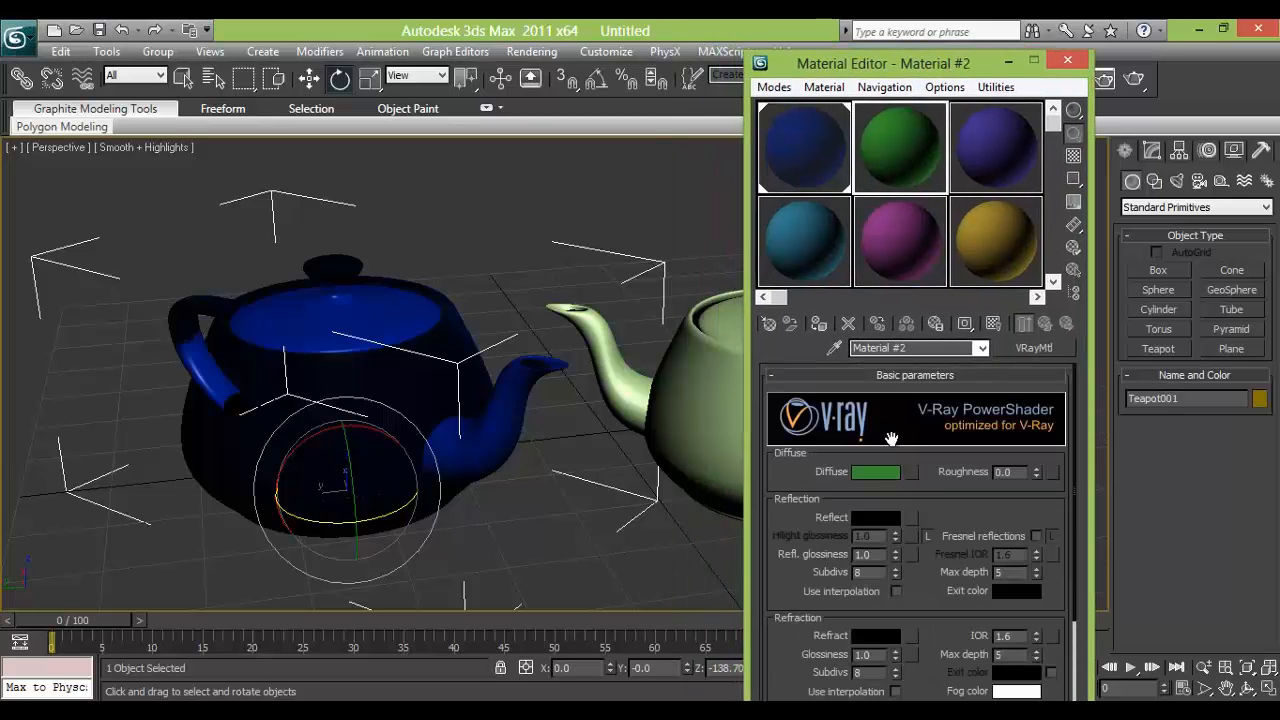
pyautogui.click(877, 471)
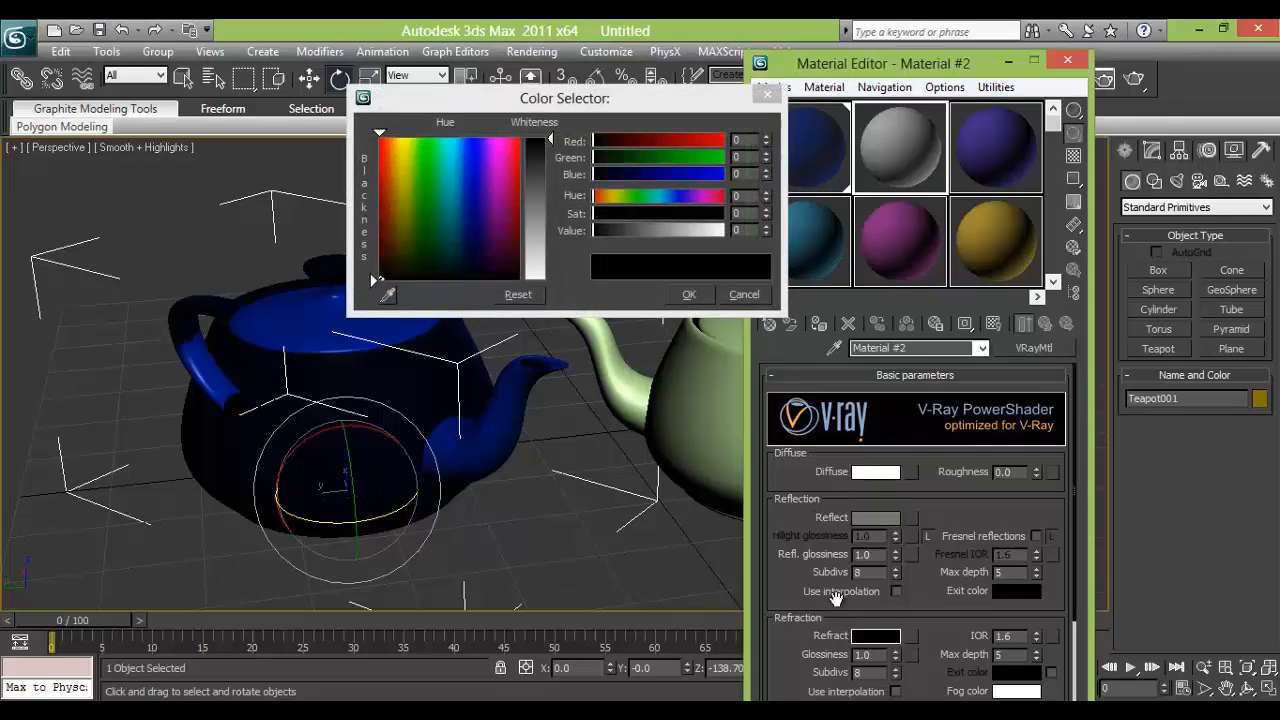
pyautogui.moveTo(540, 280); pyautogui.dragTo(540, 243)
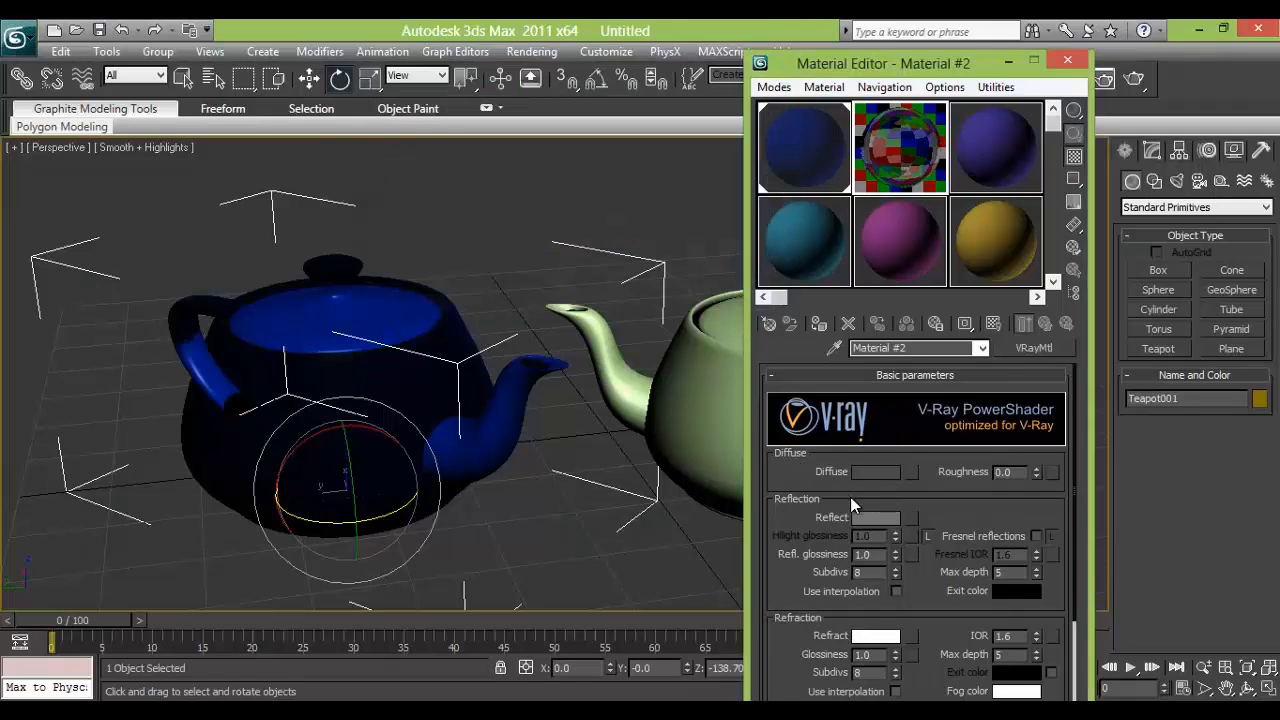
pyautogui.click(876, 517)
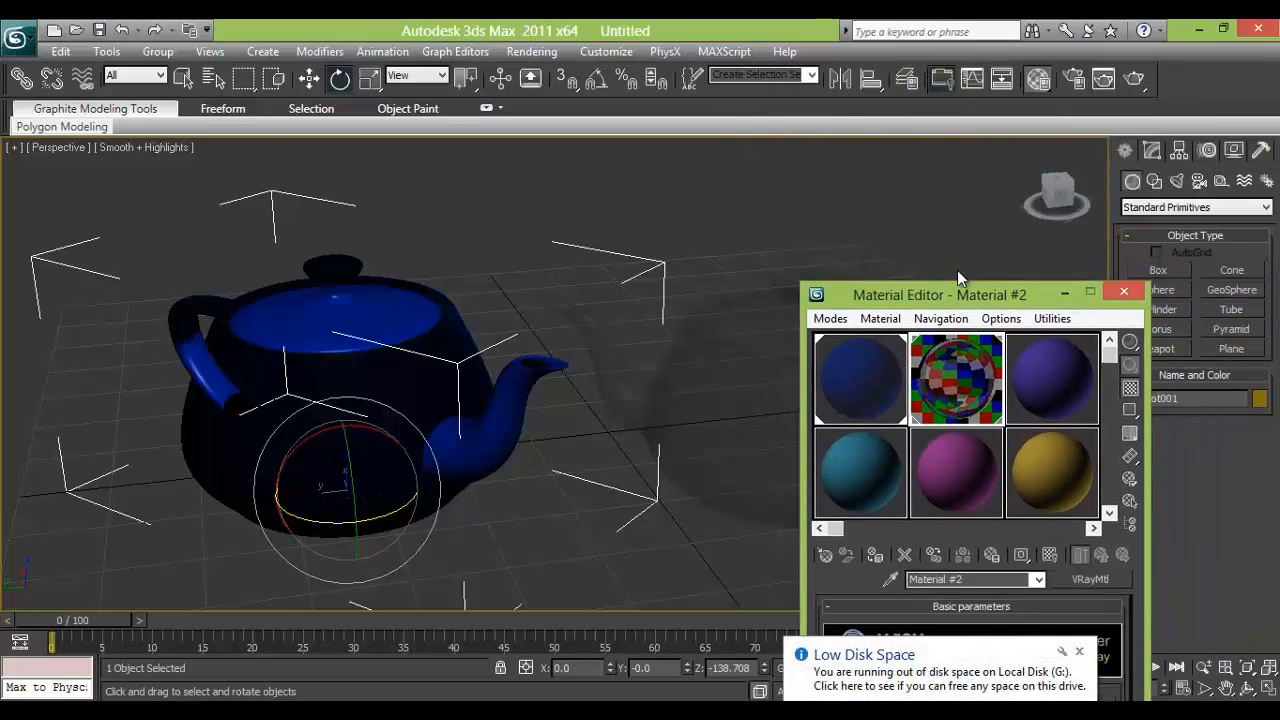
# - Switch the Create panel to V-Ray objects to place a VRayPlane, and reopen the Material Editor
pyautogui.moveTo(938, 294); pyautogui.dragTo(583, 189)
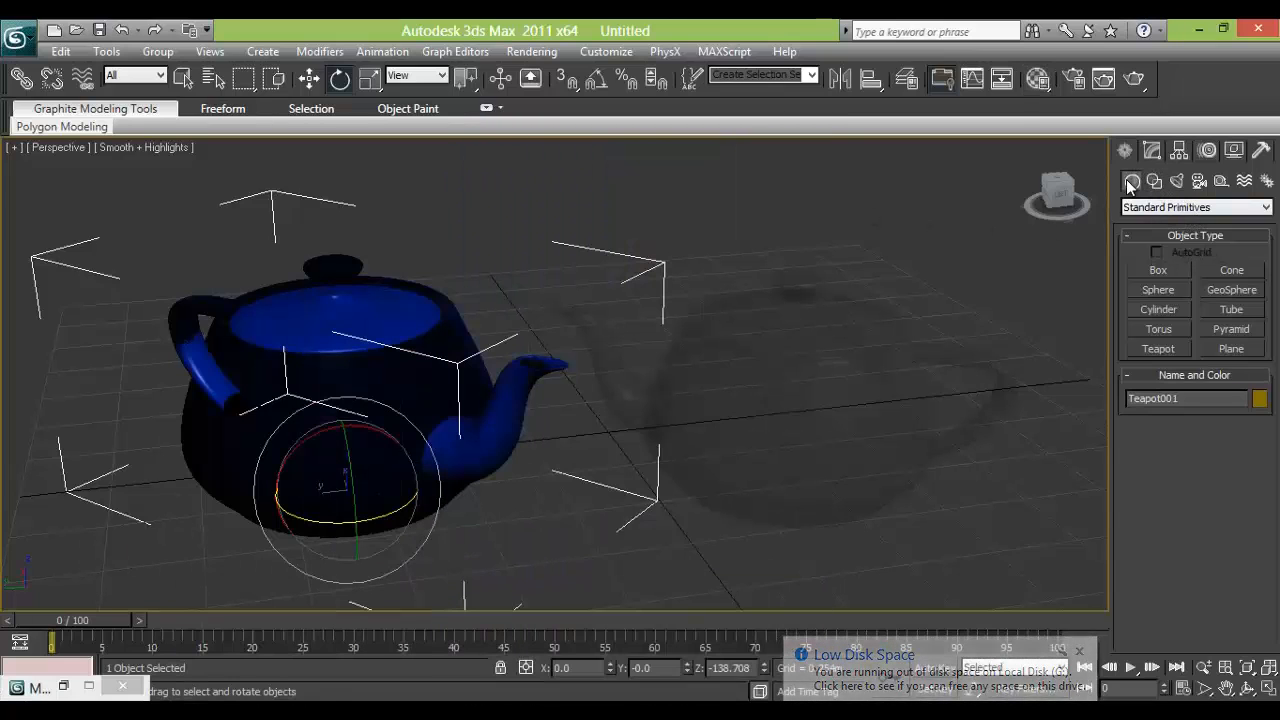
pyautogui.click(1195, 207)
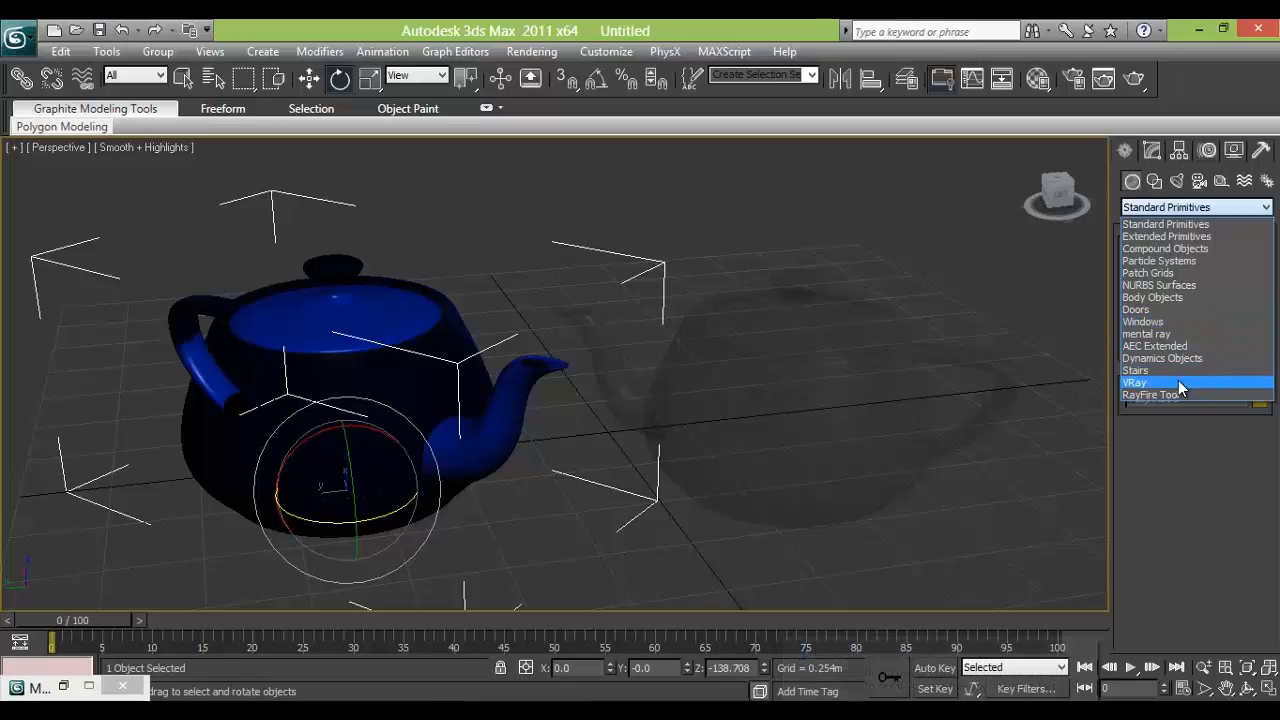
pyautogui.click(1135, 382)
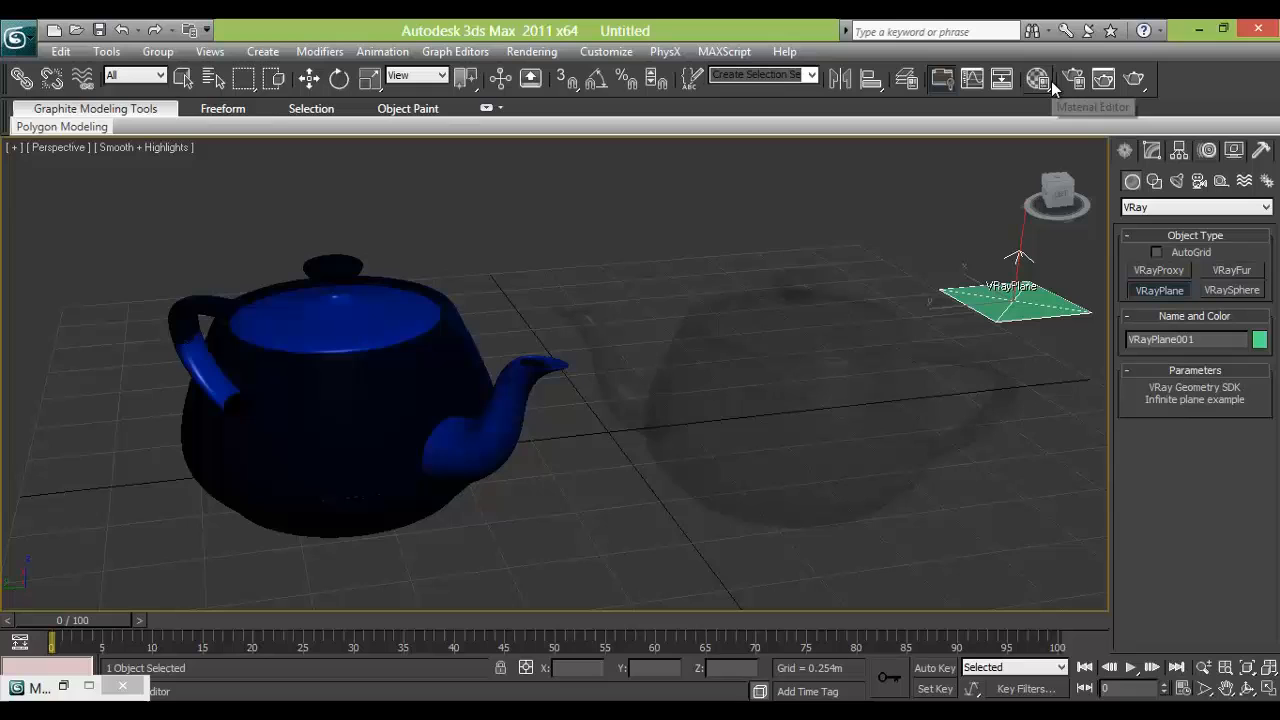
pyautogui.click(1038, 79)
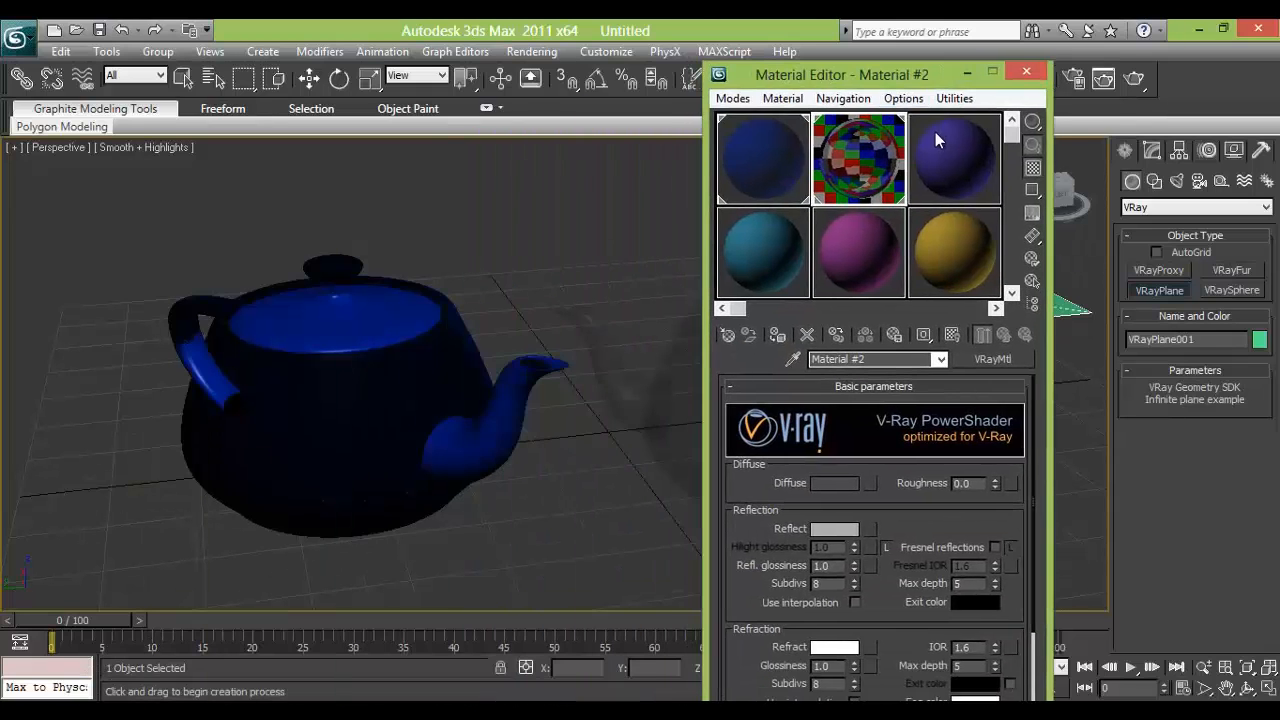
# - Make slot 3 a soft orange VRayMtl with dark grey (35) reflection, applied to the plane
pyautogui.click(954, 158)
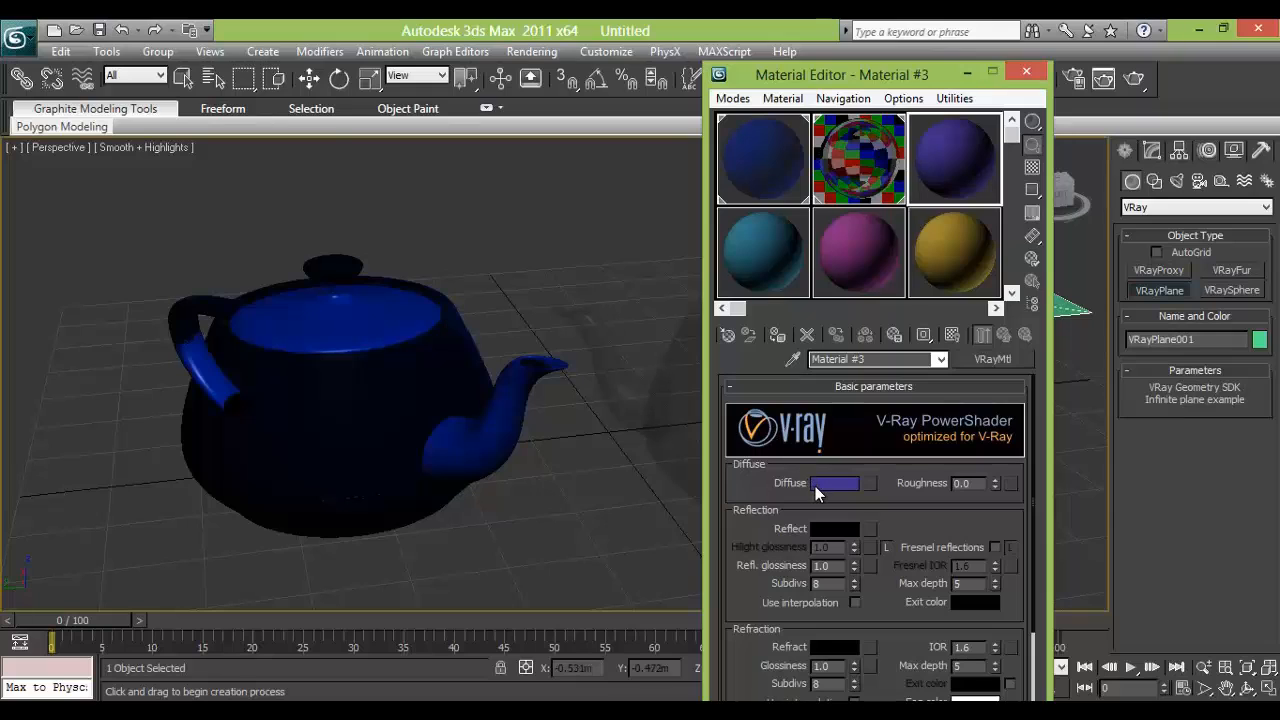
pyautogui.click(836, 483)
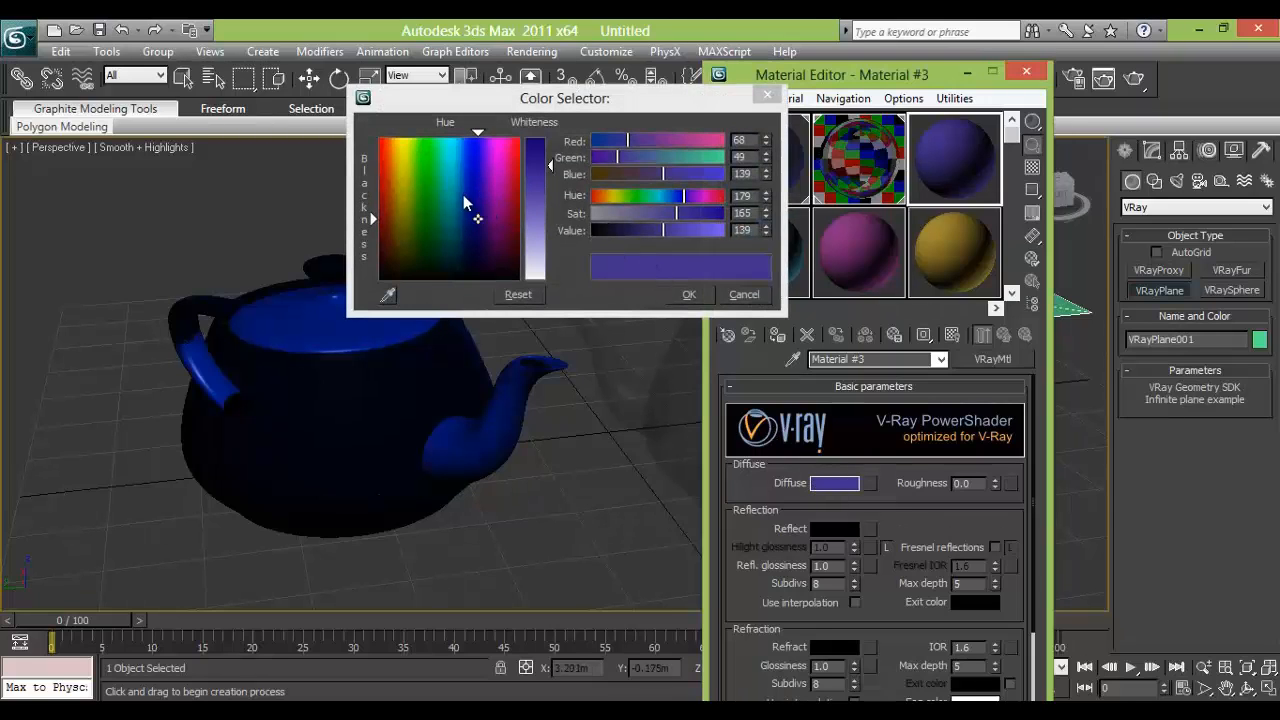
pyautogui.click(395, 165)
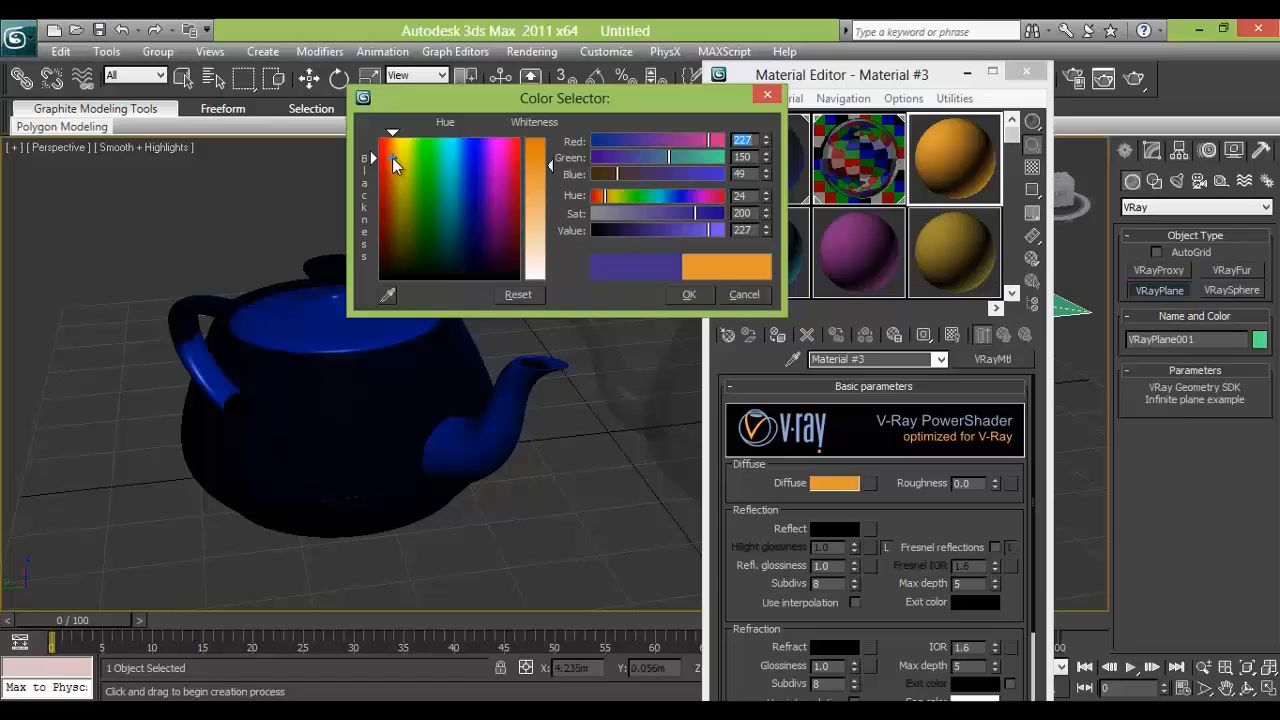
pyautogui.moveTo(660, 174); pyautogui.dragTo(640, 174)
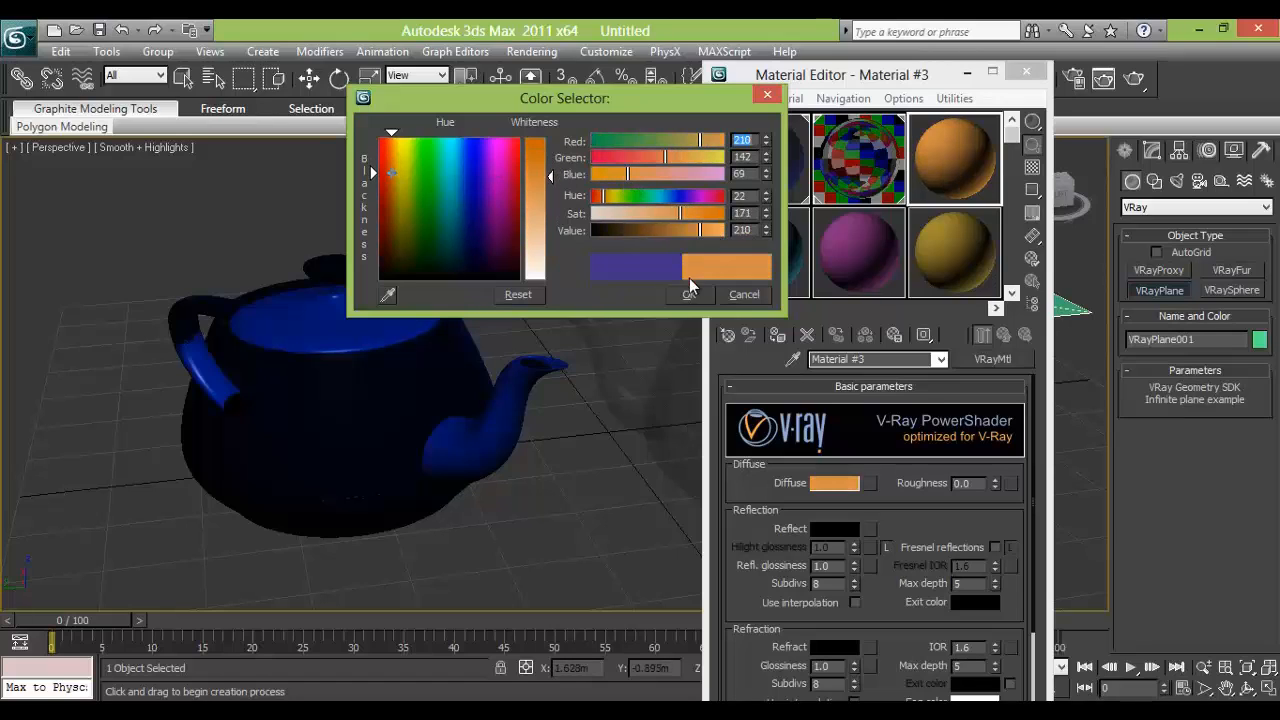
pyautogui.click(688, 294)
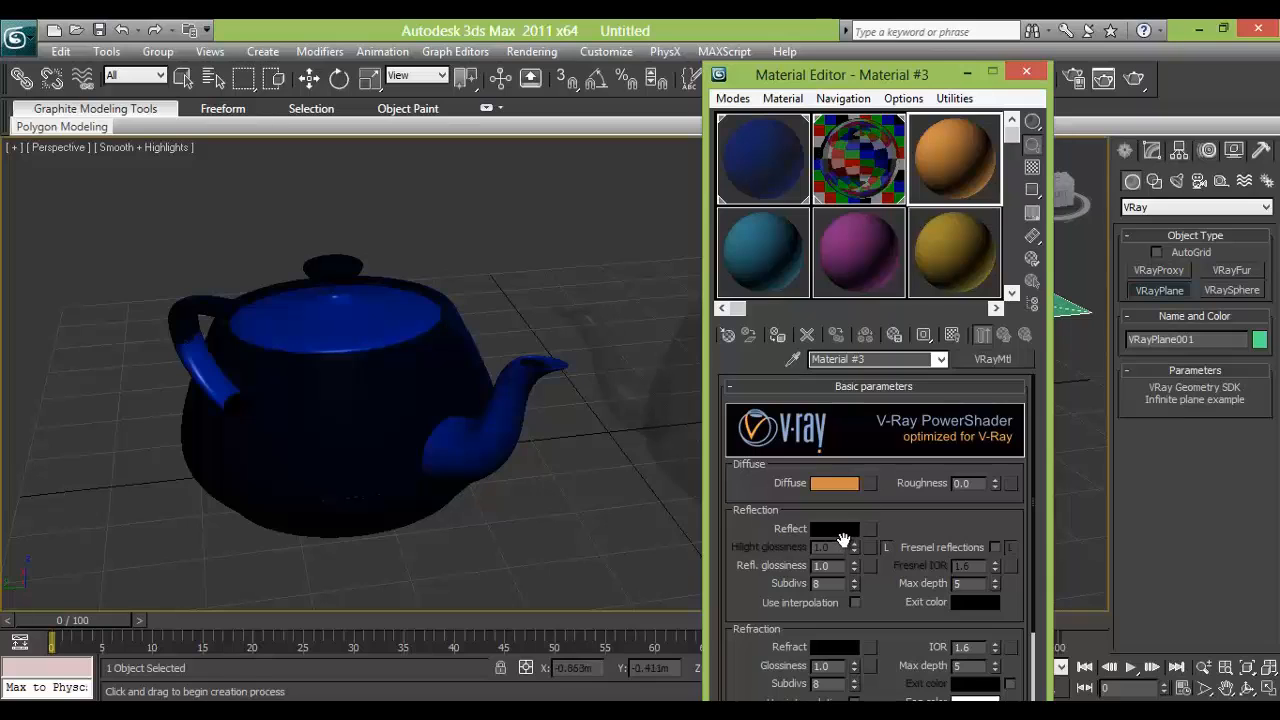
pyautogui.click(834, 528)
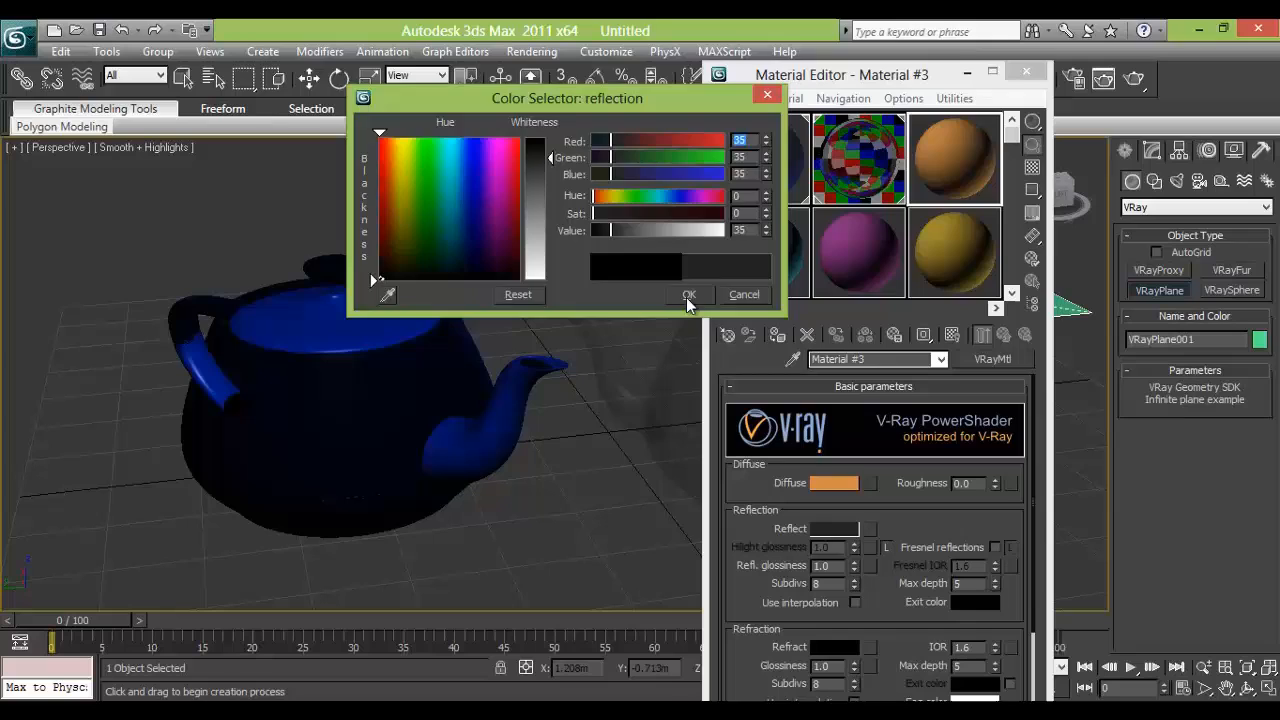
pyautogui.click(688, 294)
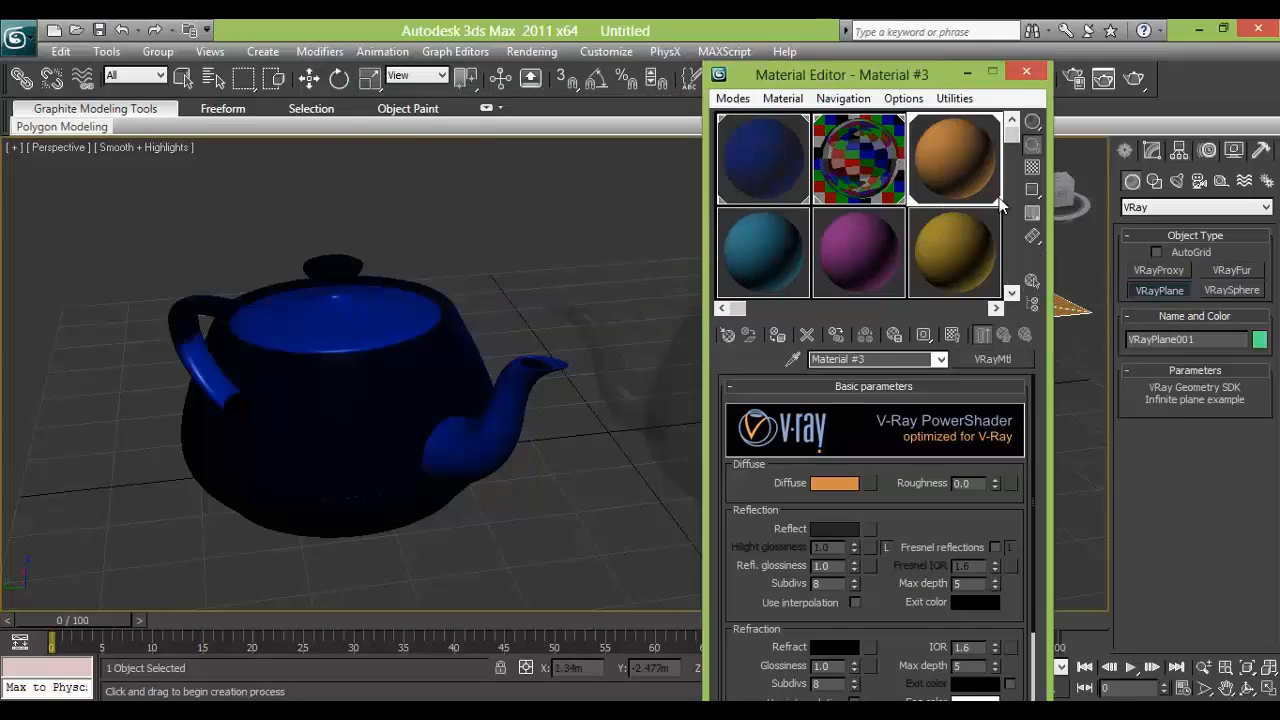
pyautogui.click(1025, 71)
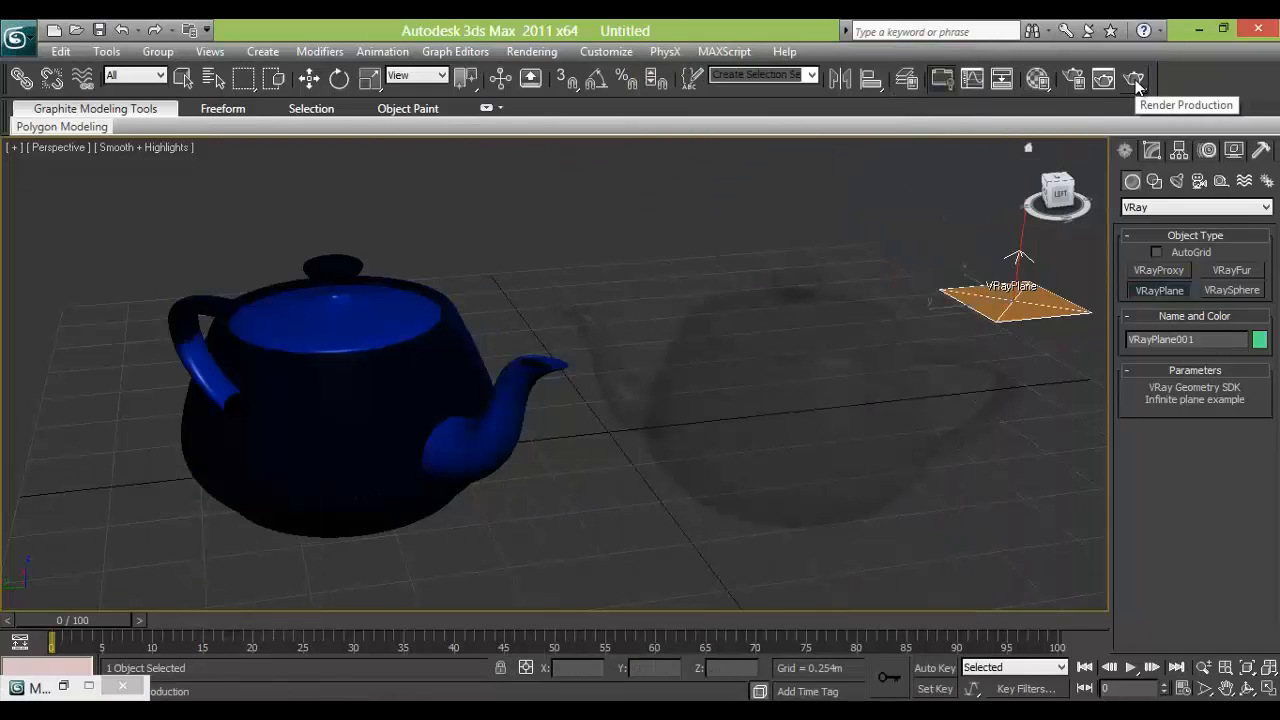
# - Render the blue and glass teapots on orange ground, then close the render
pyautogui.click(1133, 79)
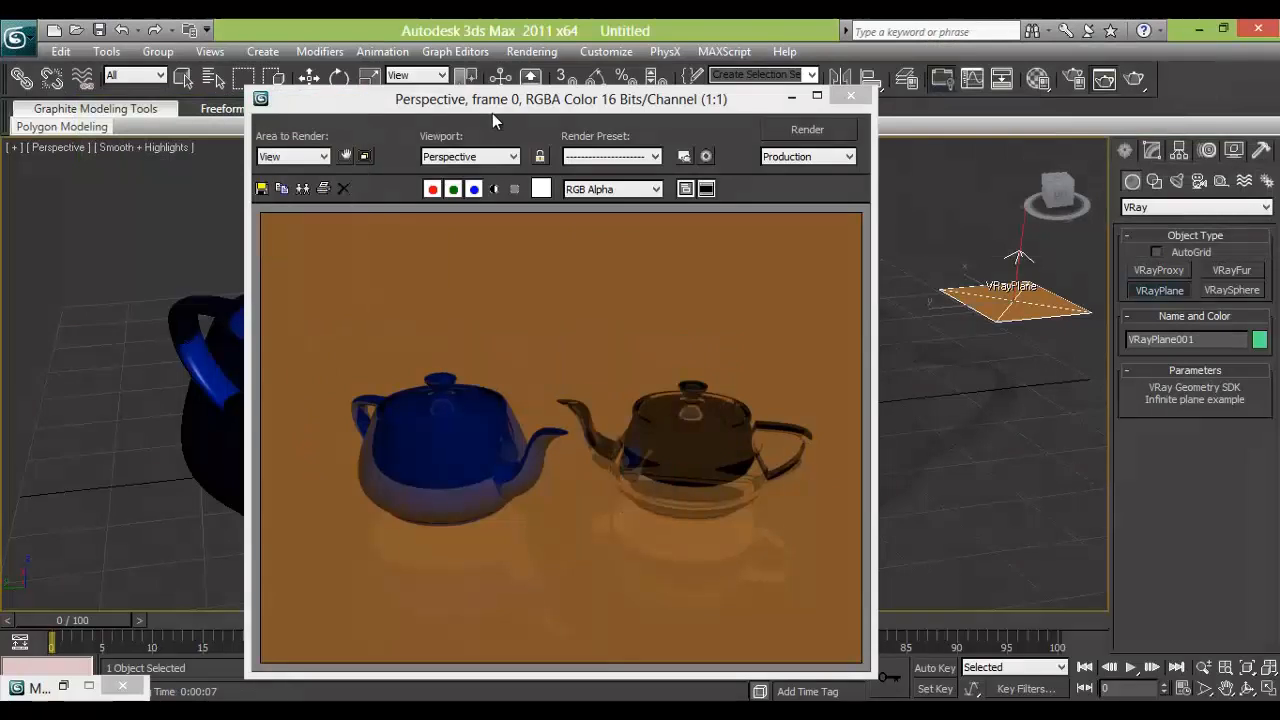
pyautogui.click(850, 96)
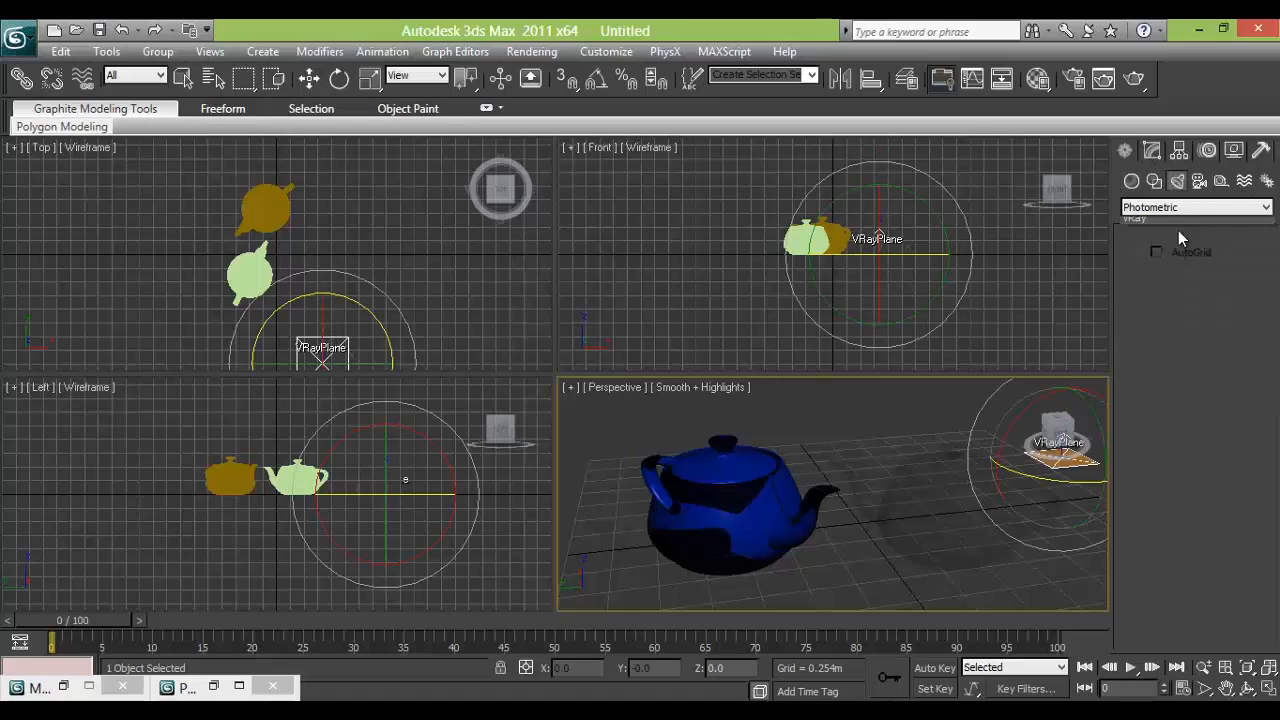
# - Draw a V-Ray plane light over the teapots in the Top viewport
pyautogui.click(1195, 207)
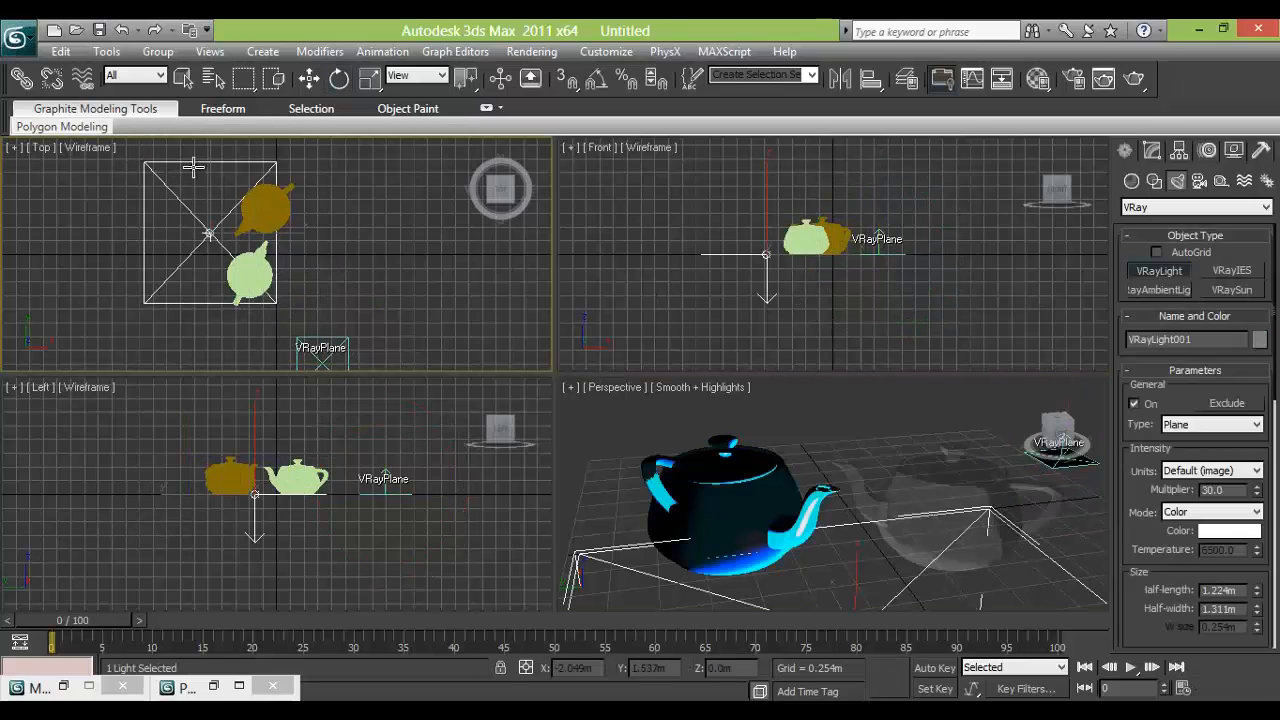
pyautogui.click(205, 166)
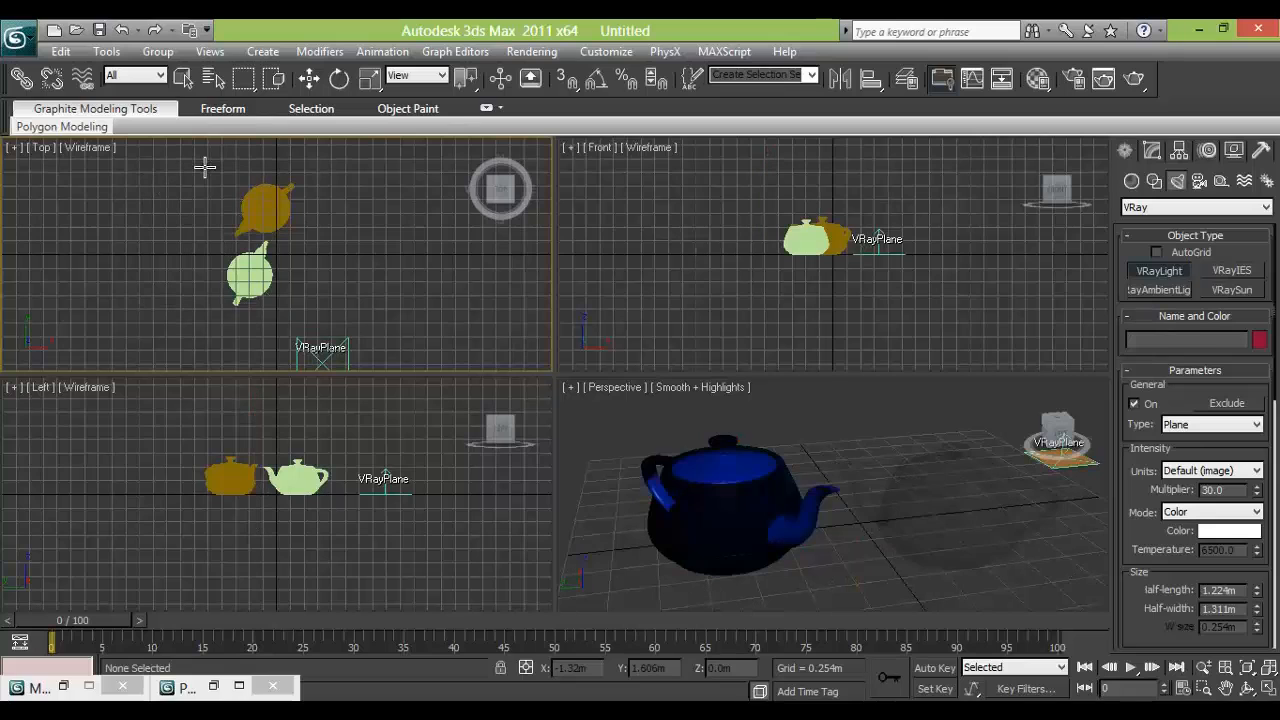
pyautogui.click(200, 225)
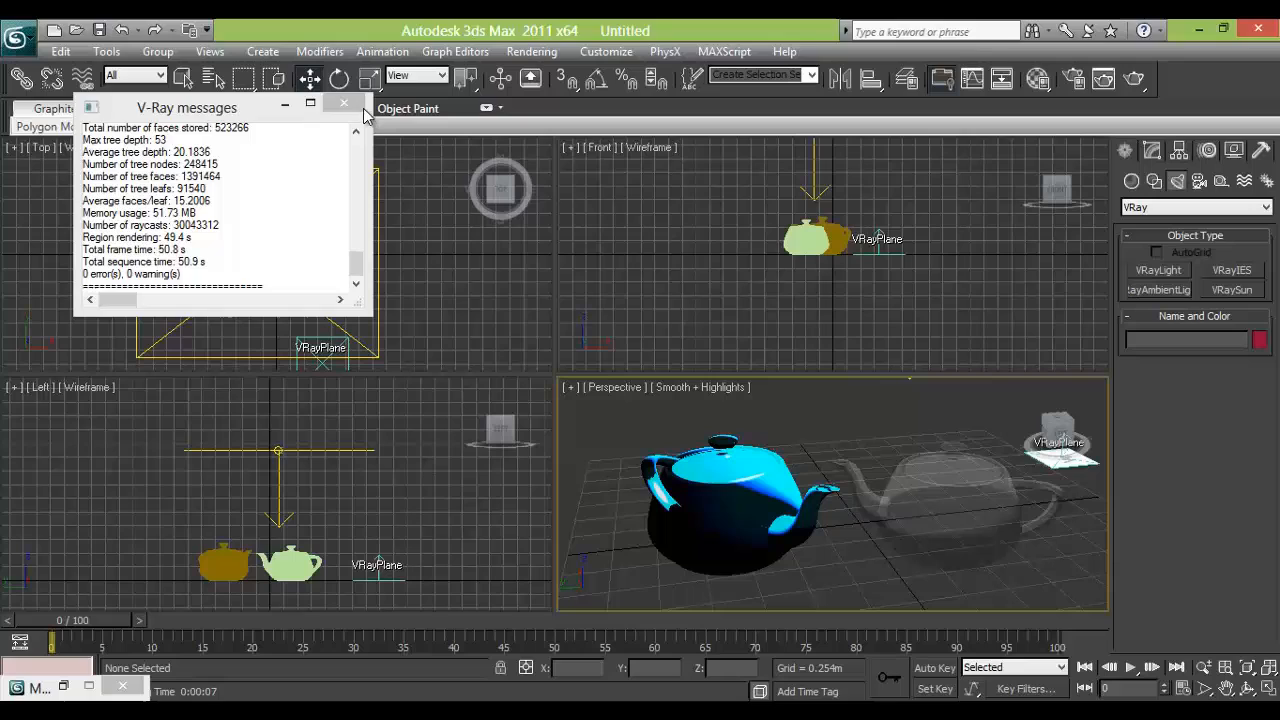
# - Dismiss the V-Ray log, render the Perspective view, and cancel partway through
pyautogui.click(343, 107)
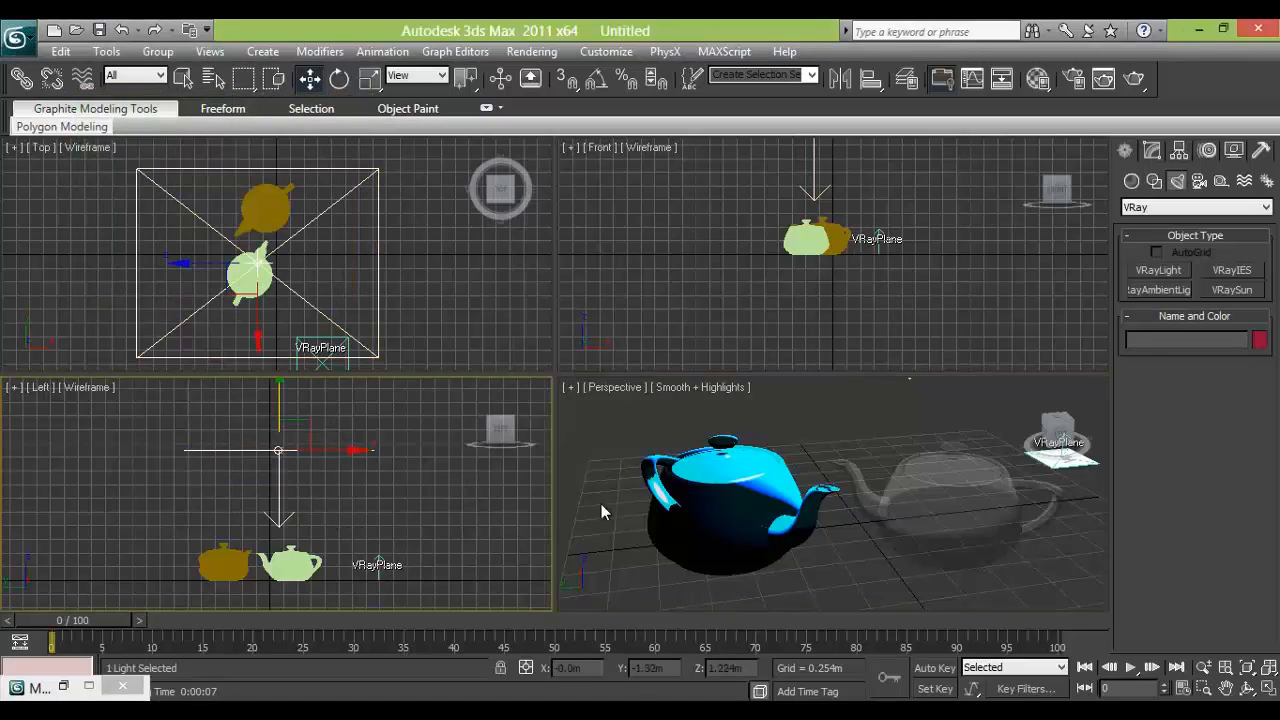
pyautogui.click(1152, 150)
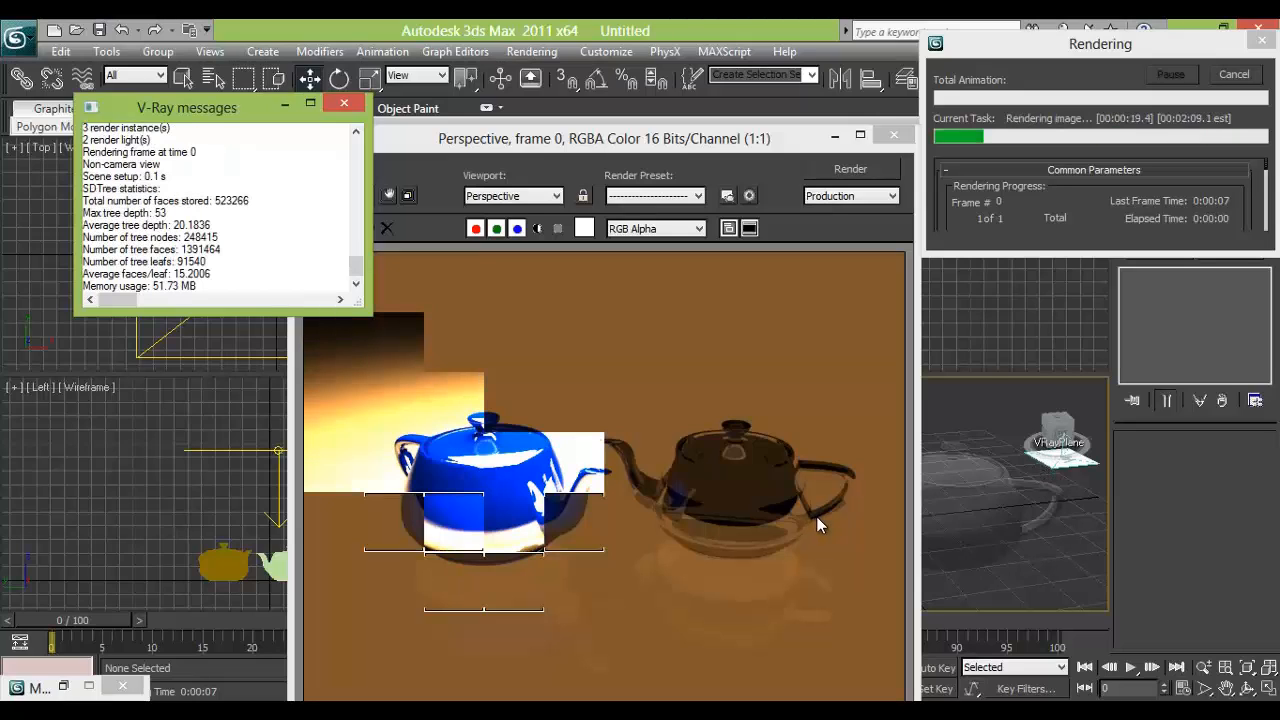
pyautogui.moveTo(548, 393)
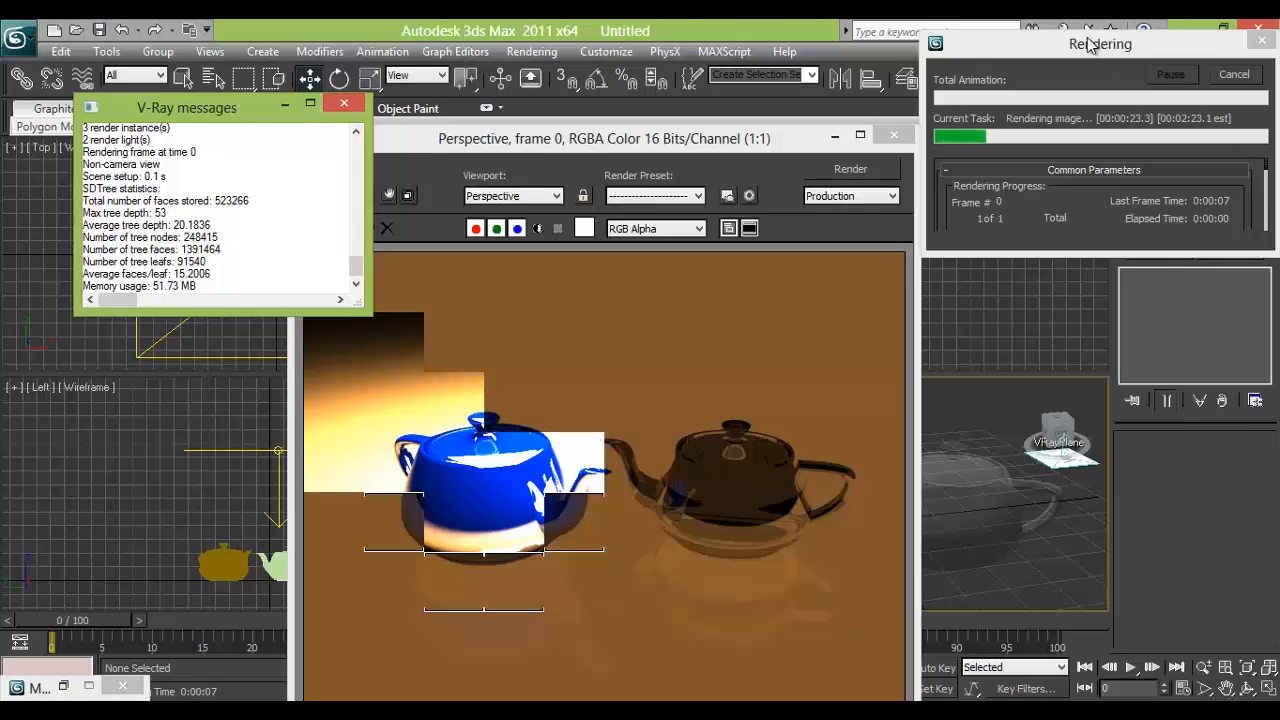
pyautogui.click(1234, 74)
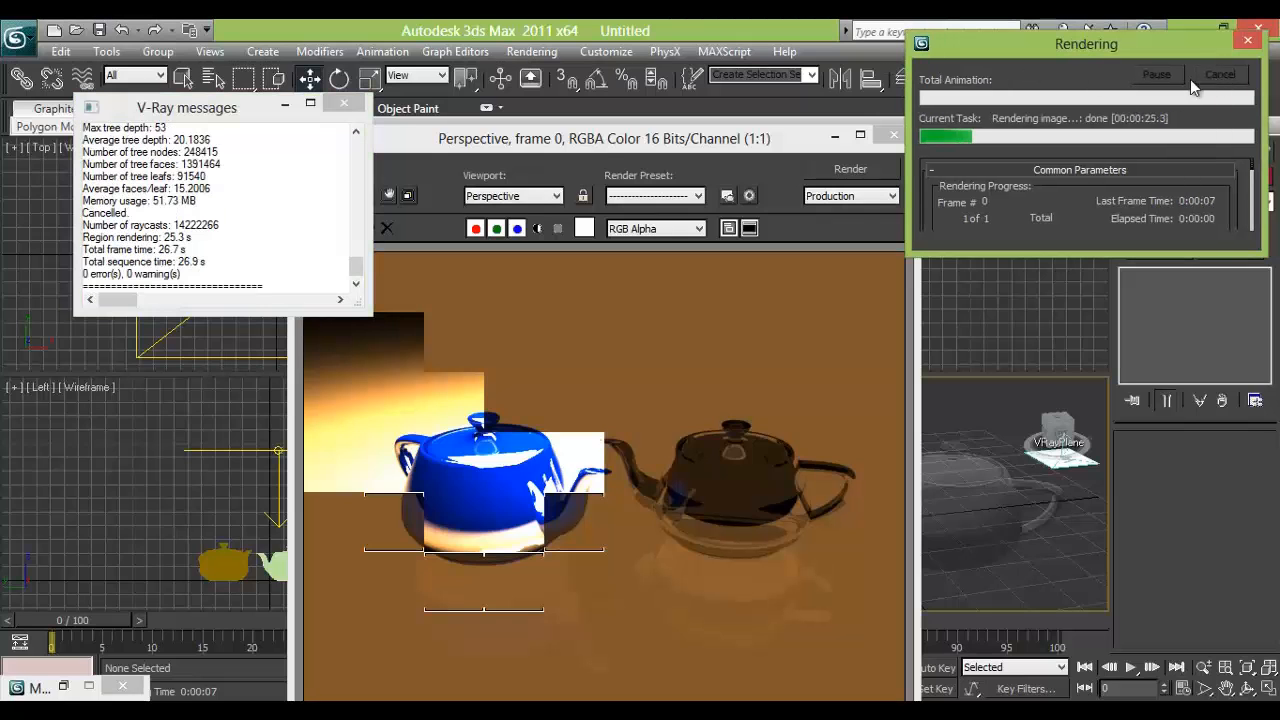
pyautogui.click(1220, 74)
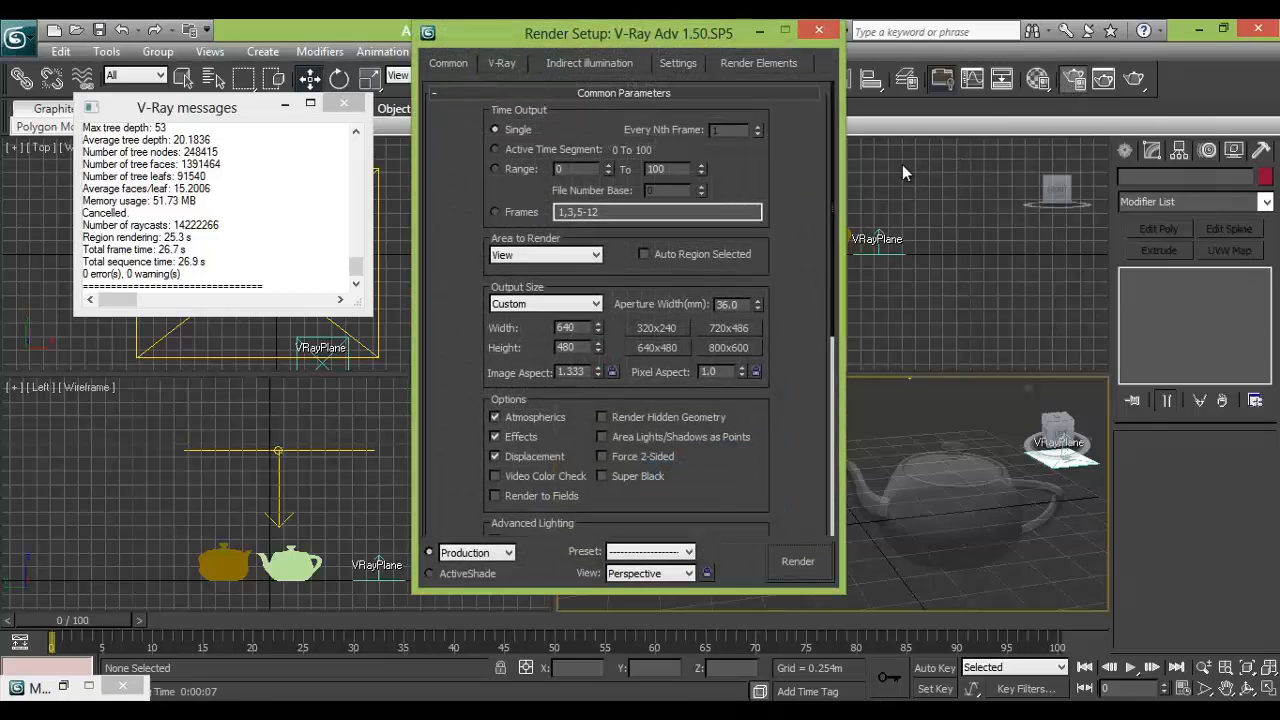
# - In Render Setup's V-Ray tab, pick a different Color mapping type
pyautogui.moveTo(629, 33); pyautogui.dragTo(677, 62)
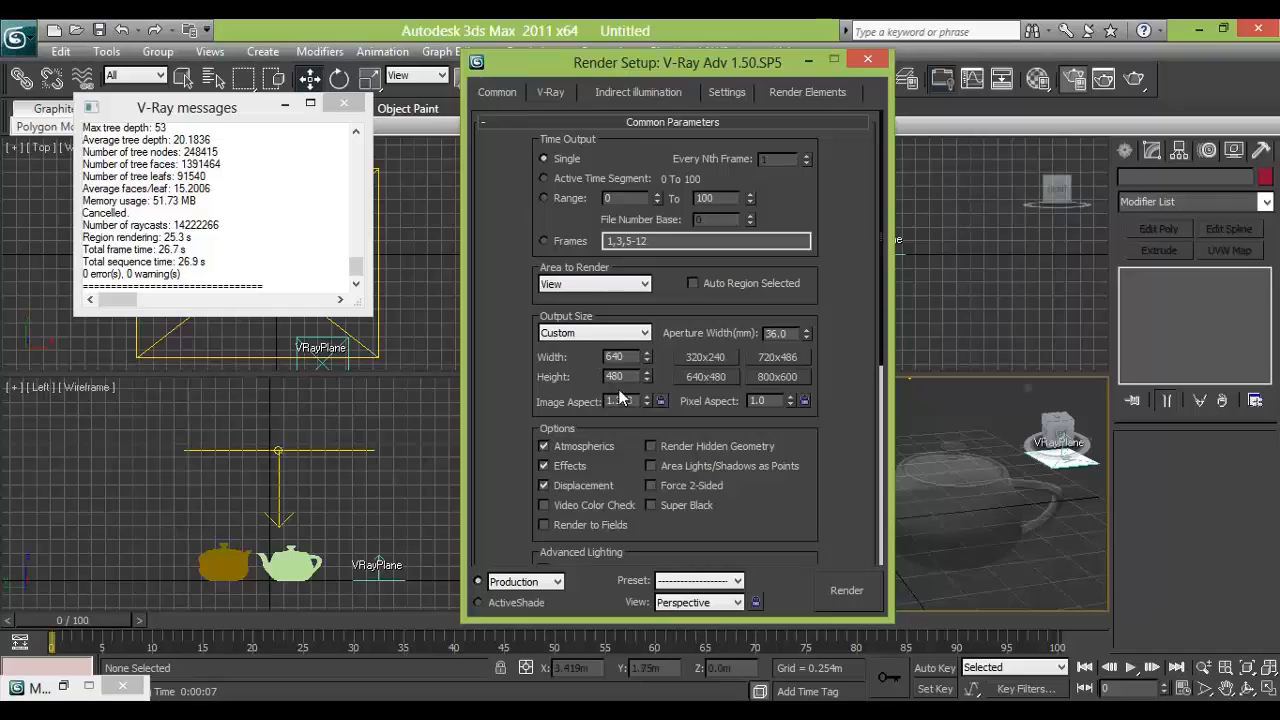
pyautogui.click(594, 332)
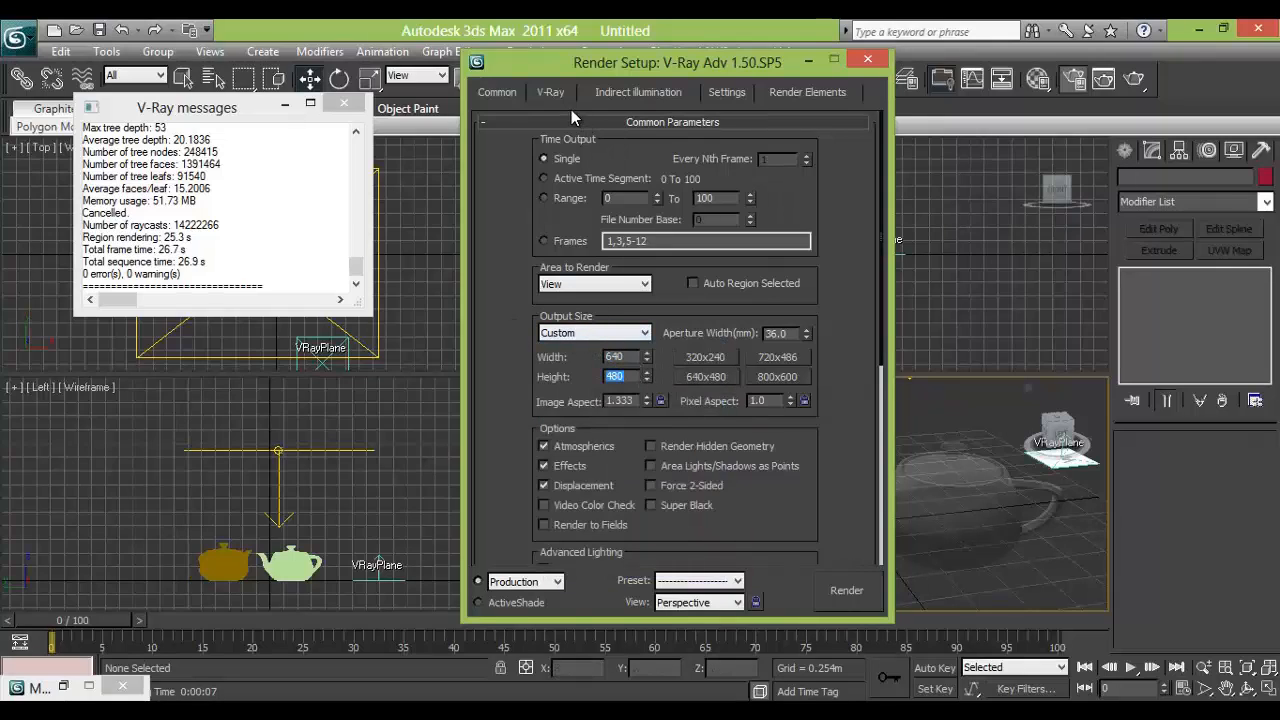
pyautogui.click(550, 92)
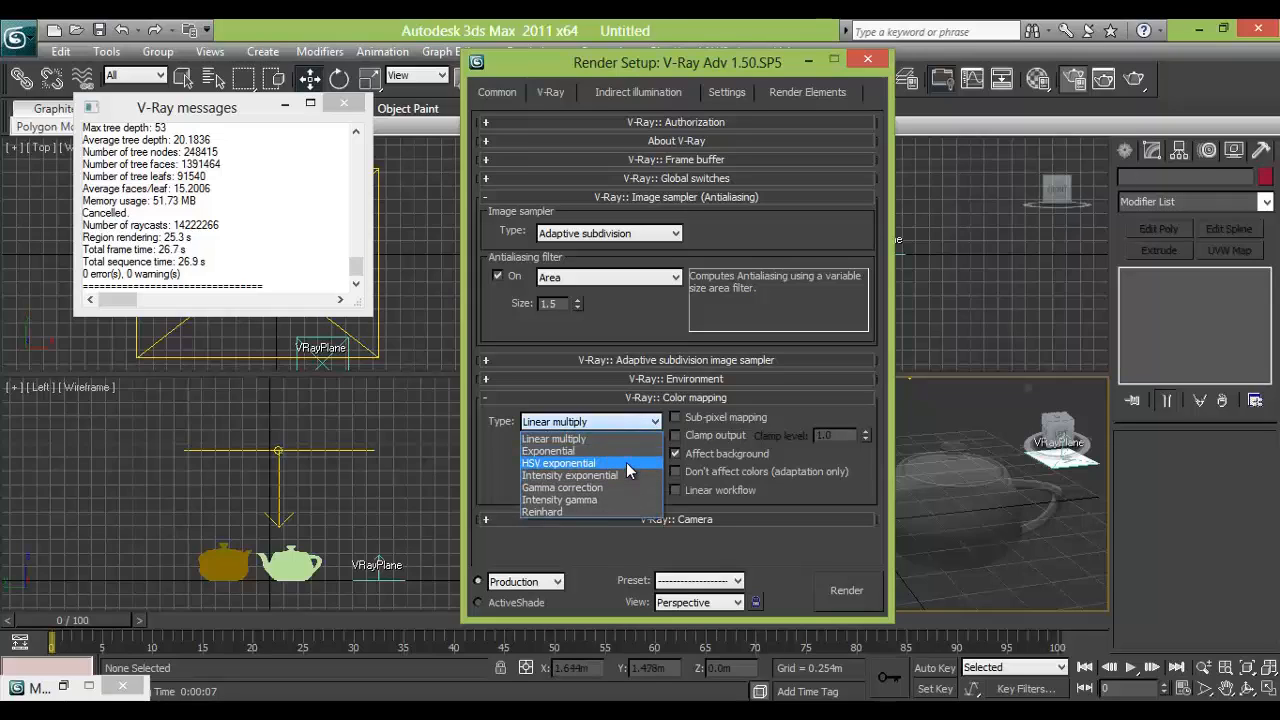
pyautogui.click(557, 463)
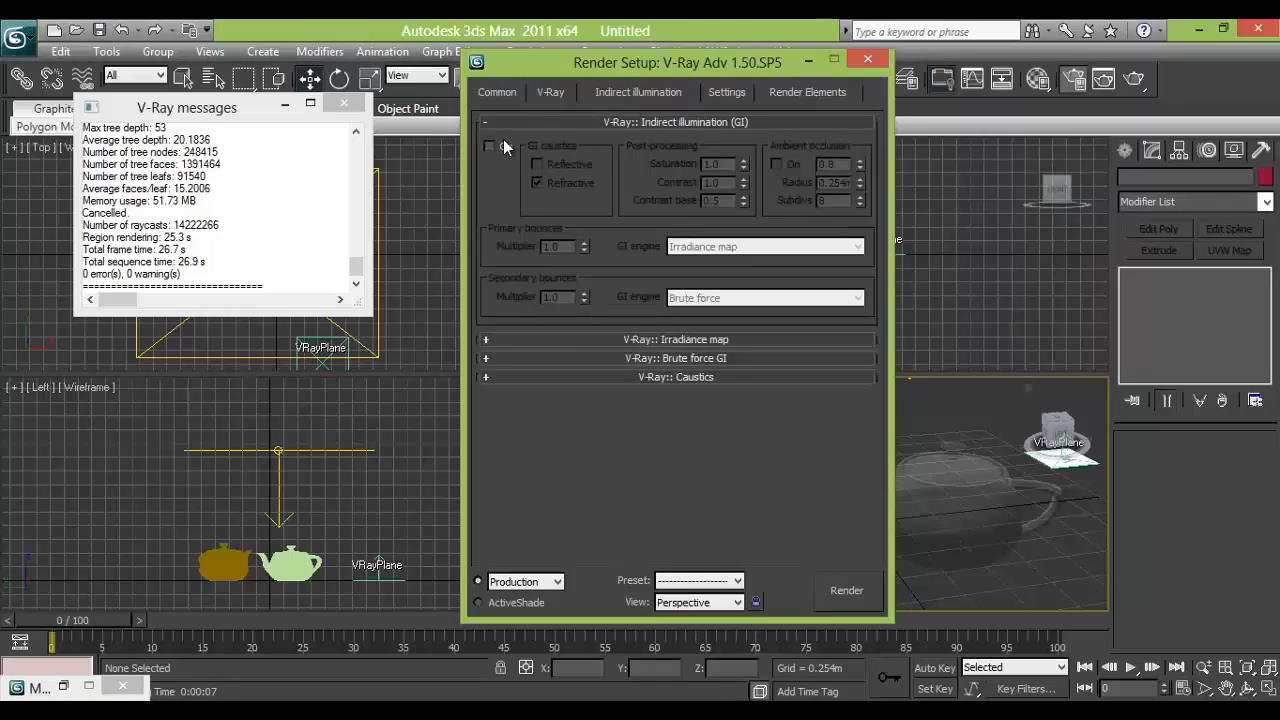
# - Turn on GI with Light cache as secondary engine at 200 subdivisions
pyautogui.click(490, 146)
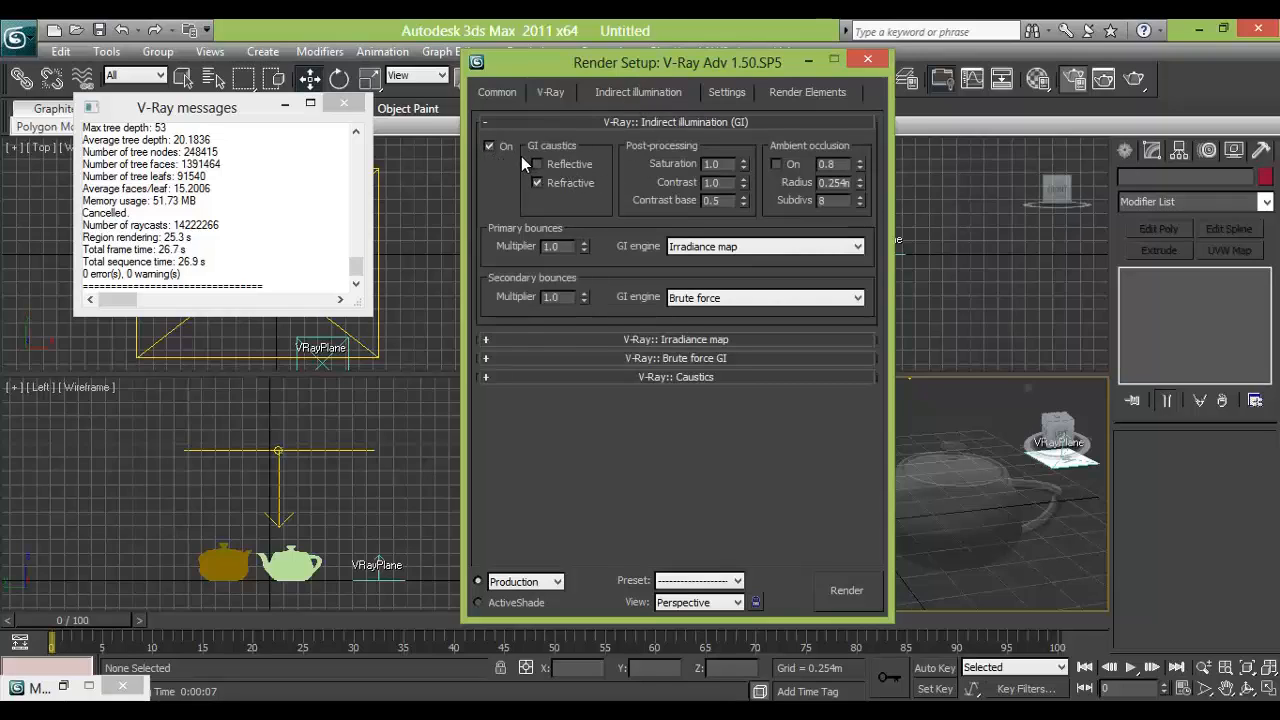
pyautogui.click(538, 182)
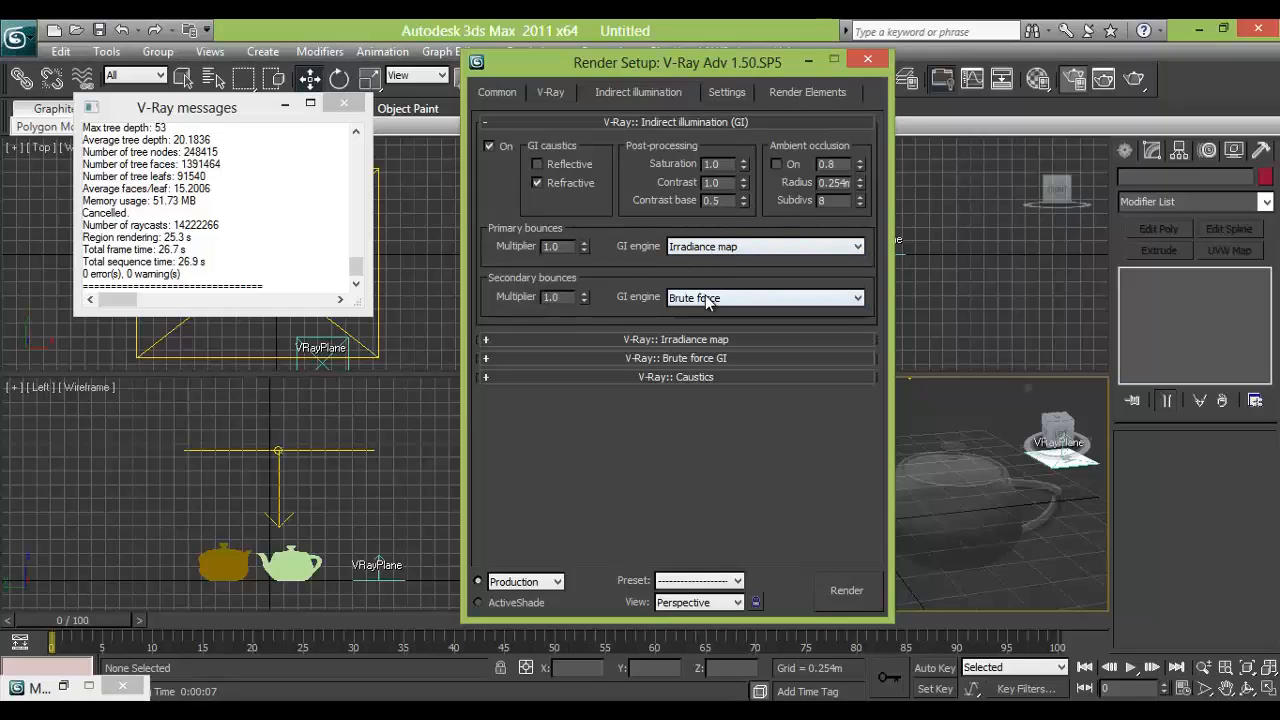
pyautogui.click(765, 297)
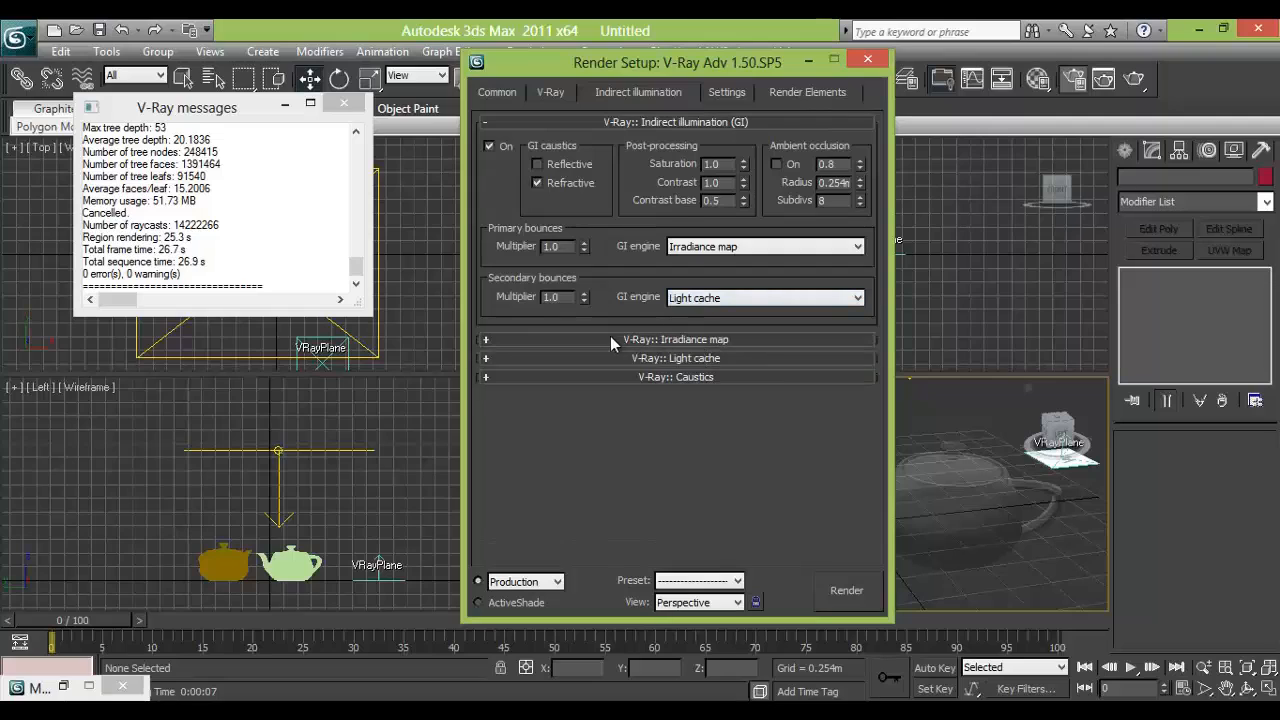
pyautogui.moveTo(550, 360)
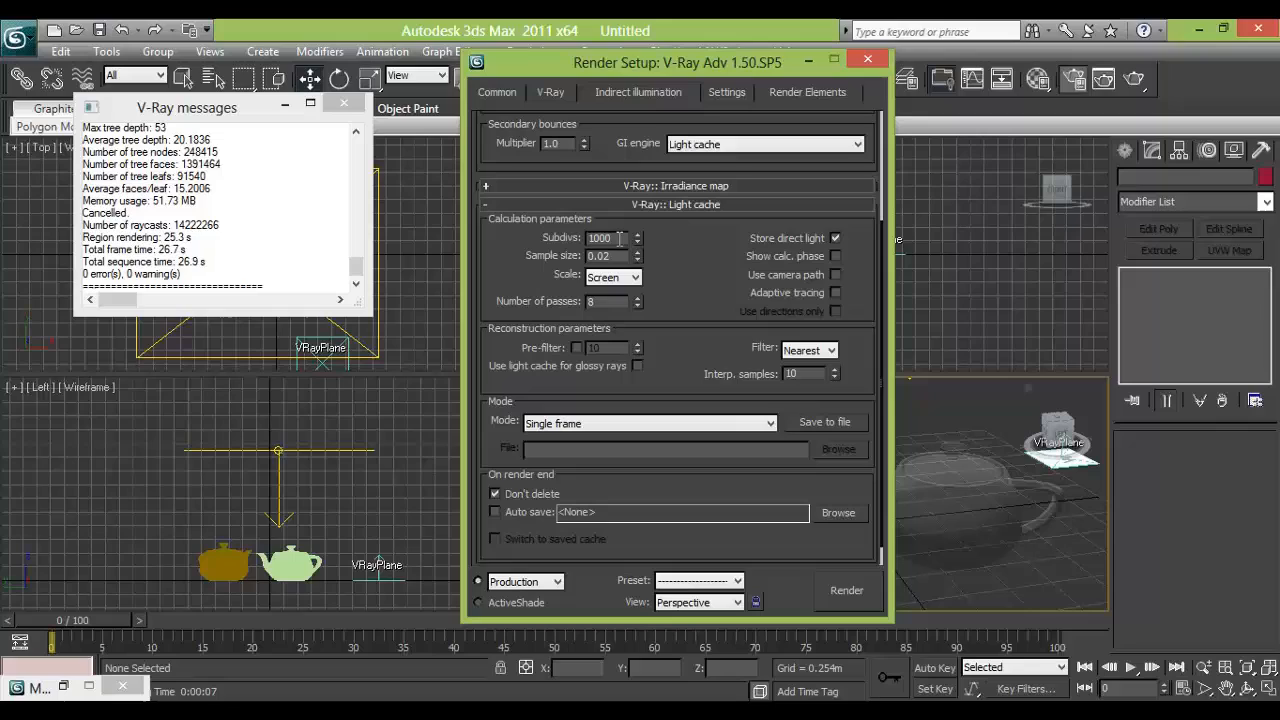
pyautogui.tripleClick(600, 238)
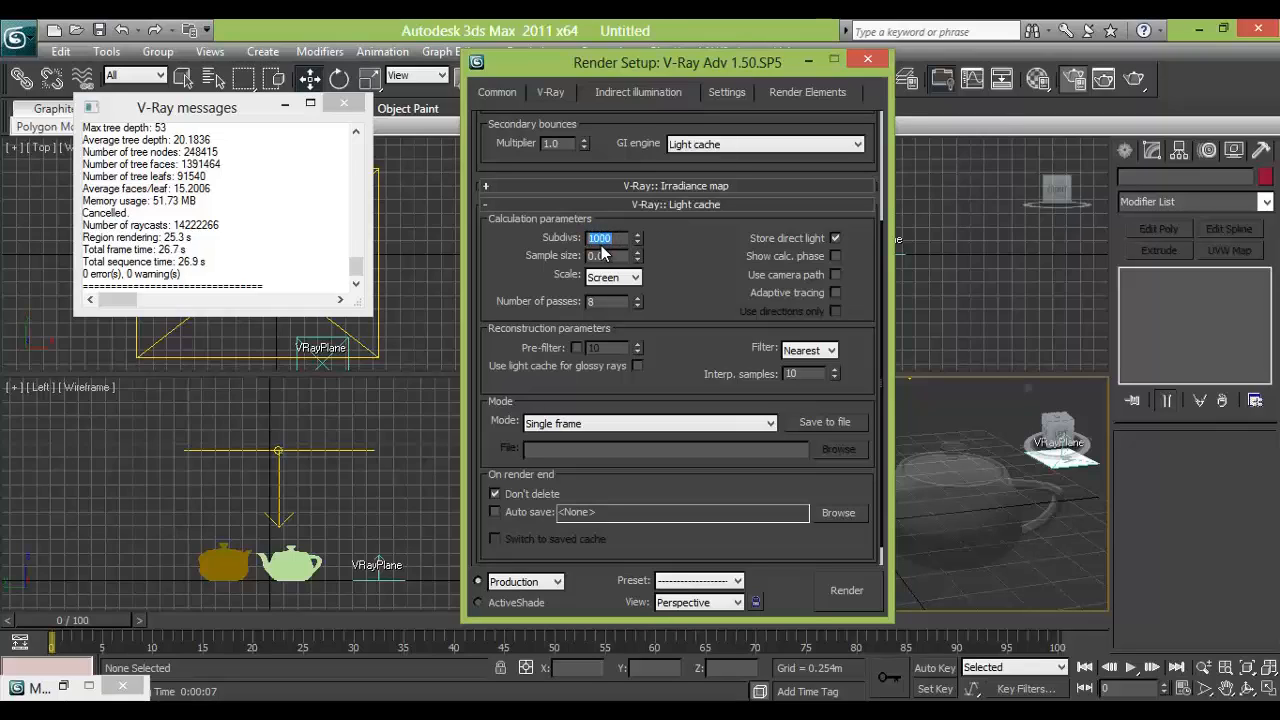
pyautogui.write('200')
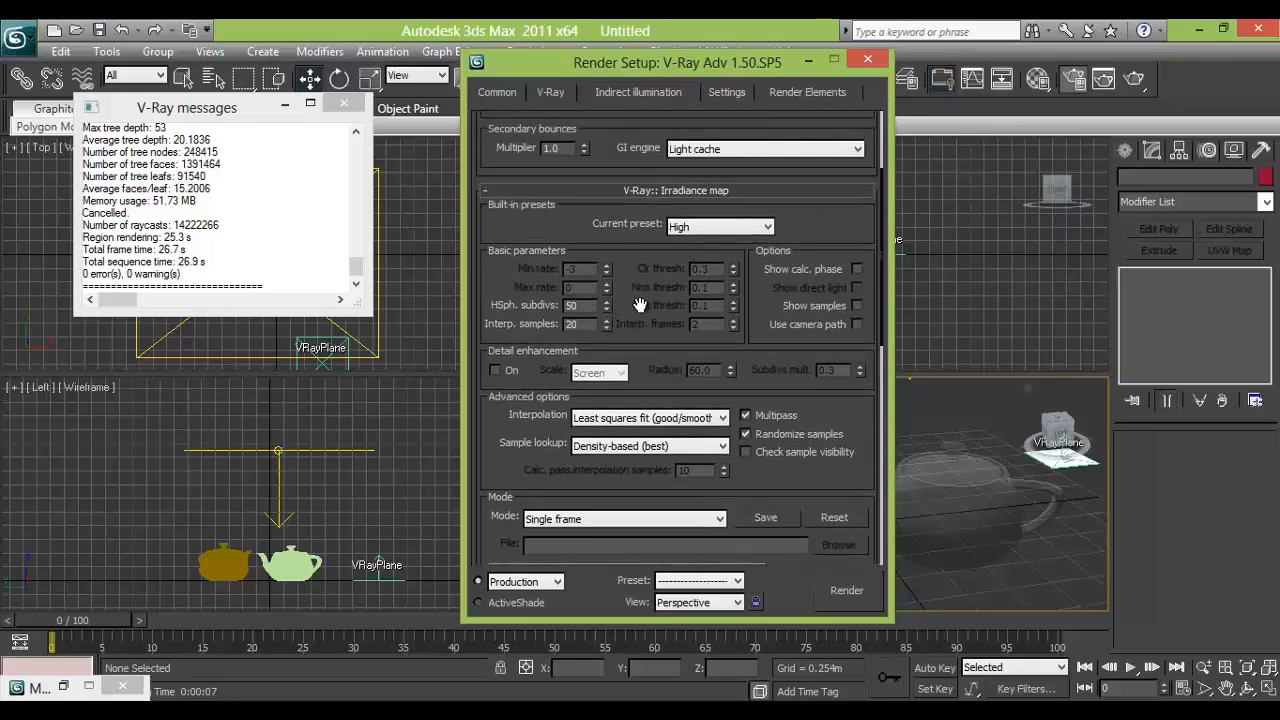
# - Switch on V-Ray caustics
pyautogui.scroll(3)
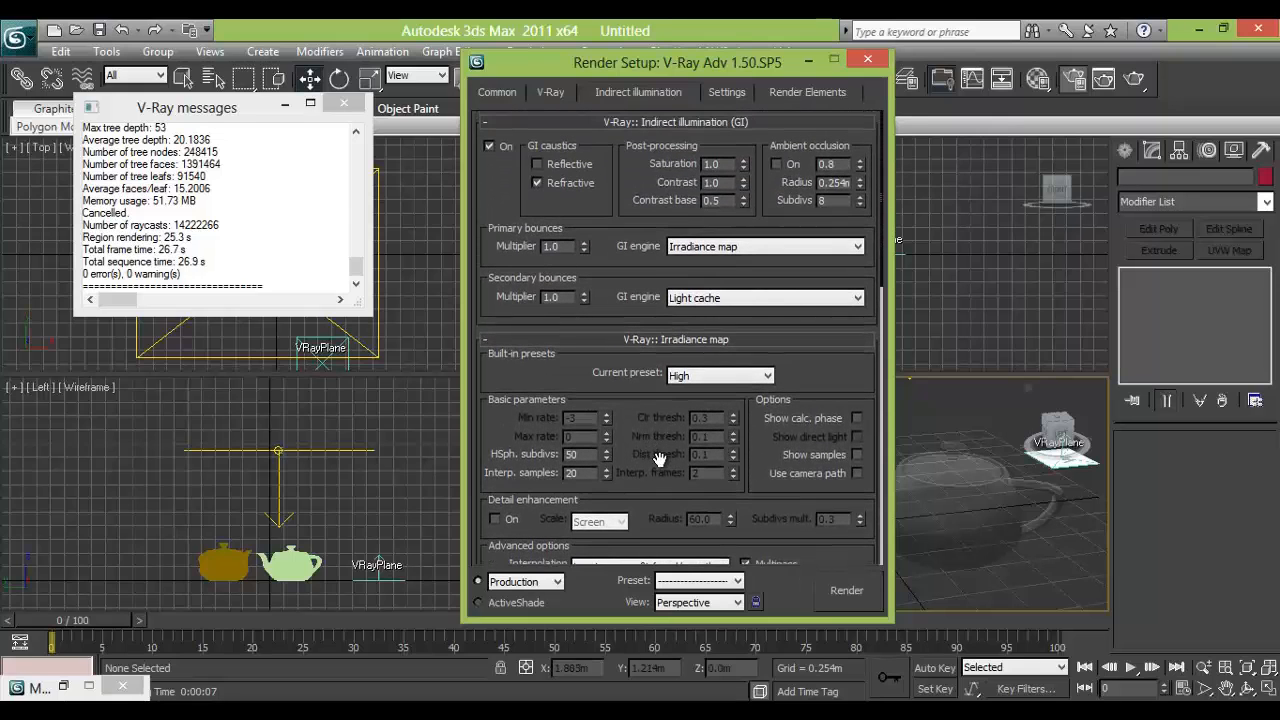
pyautogui.scroll(-3)
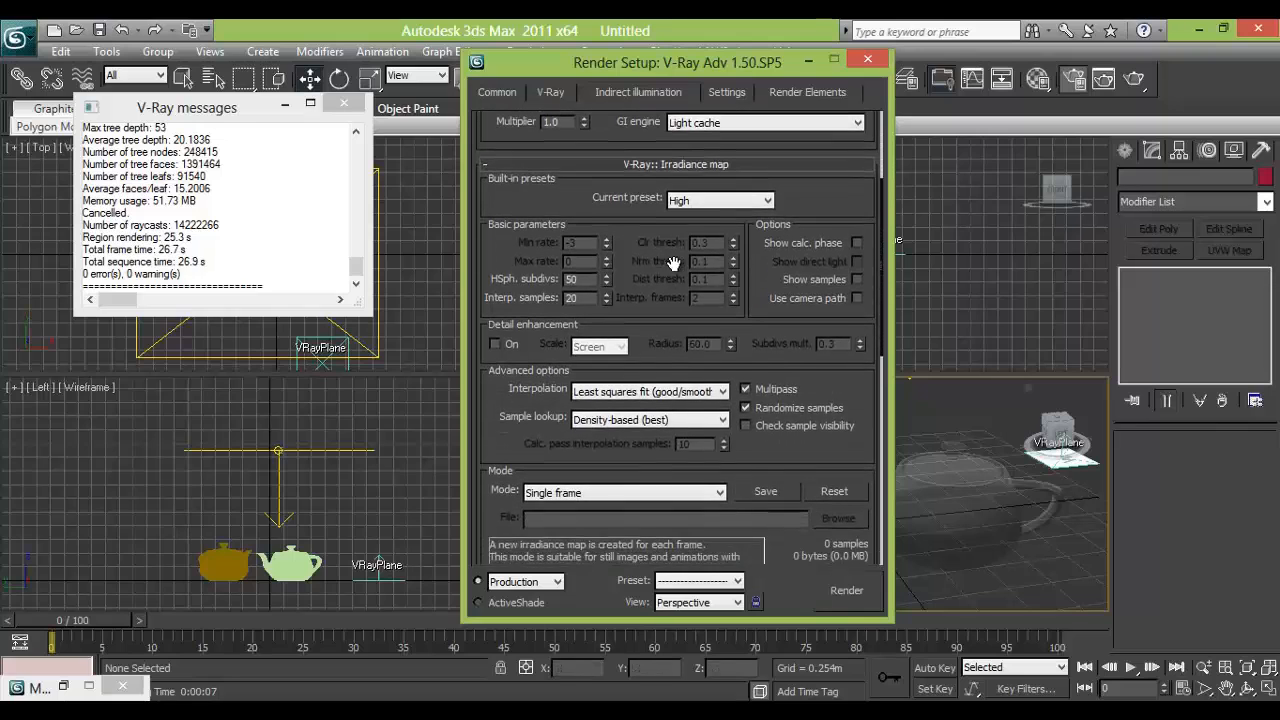
pyautogui.scroll(-3)
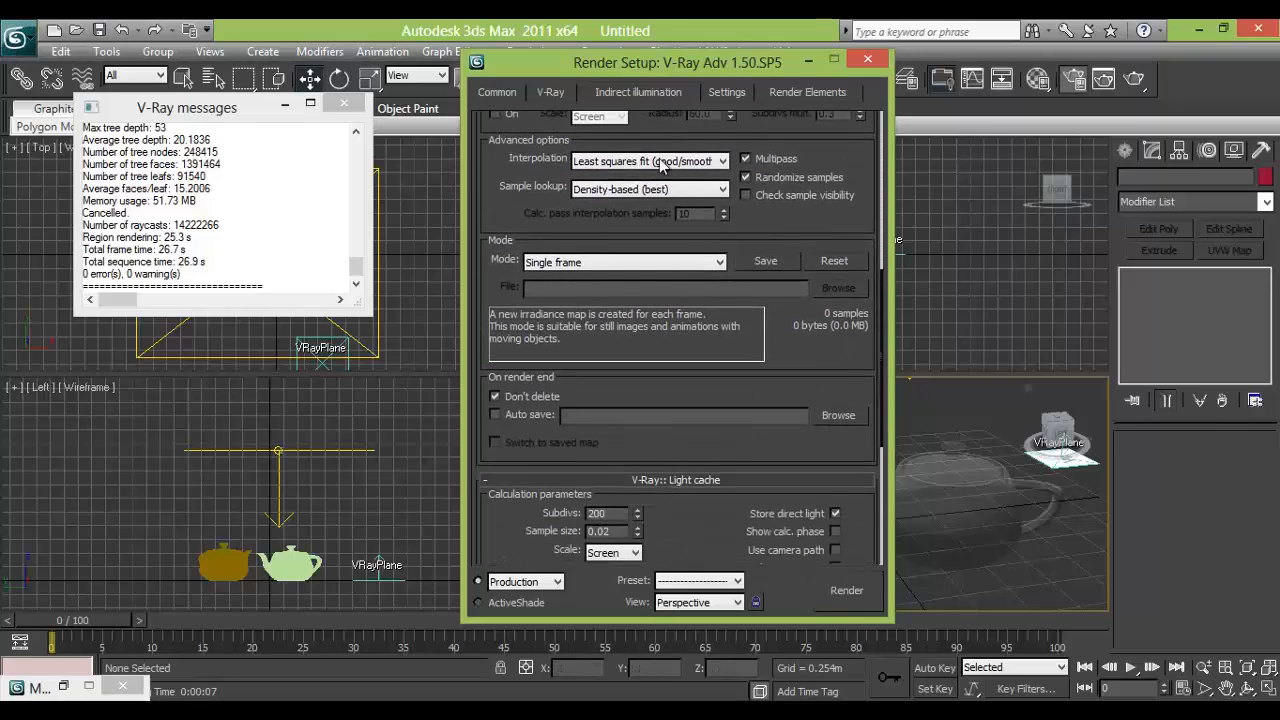
pyautogui.scroll(-3)
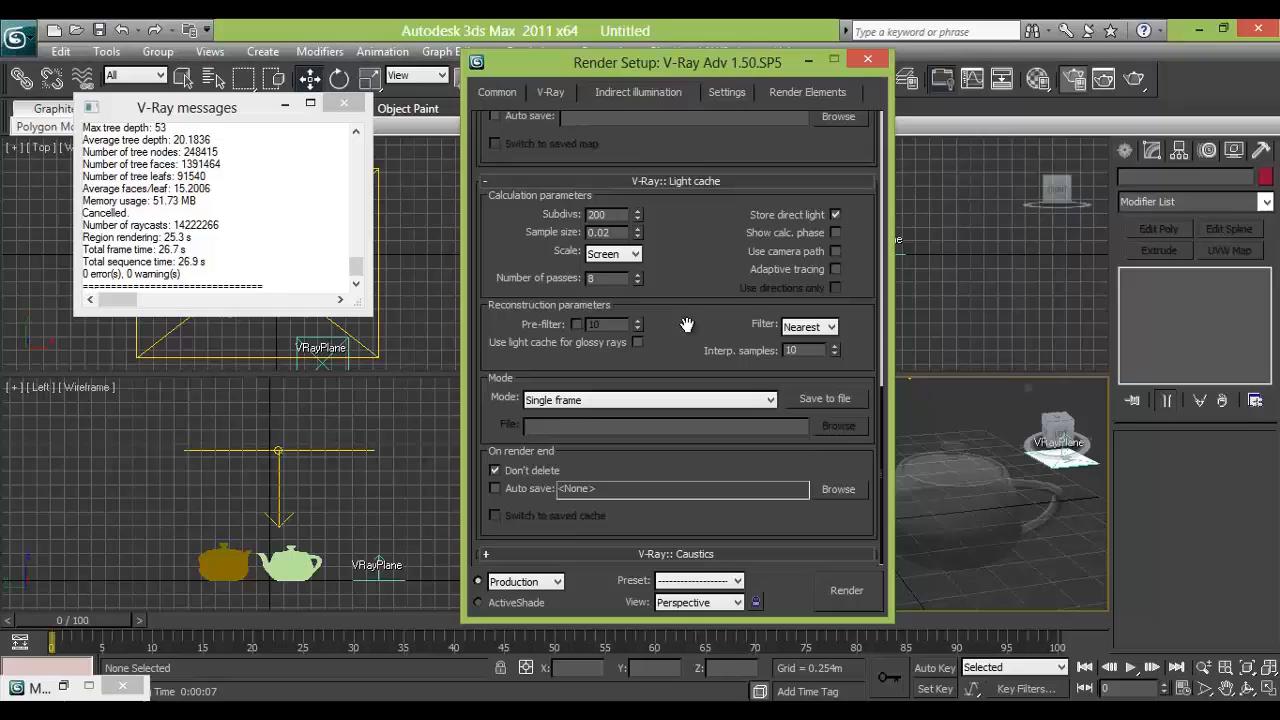
pyautogui.moveTo(625, 572)
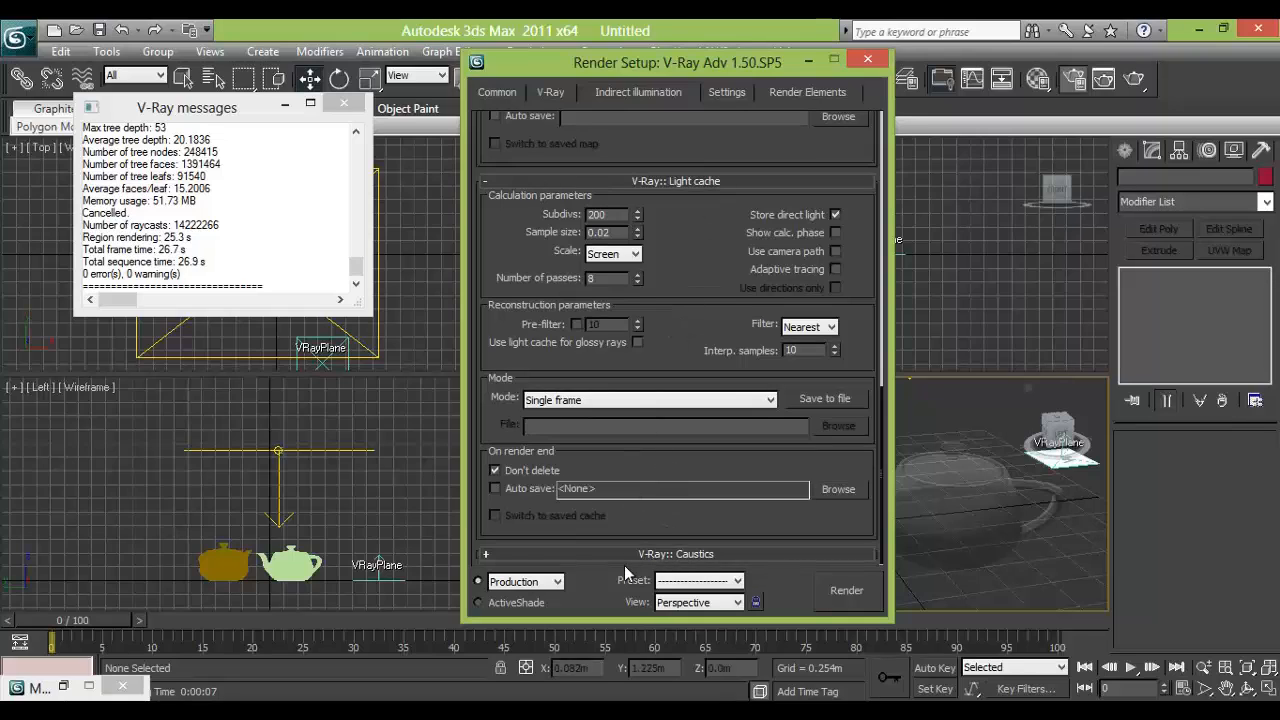
pyautogui.scroll(-3)
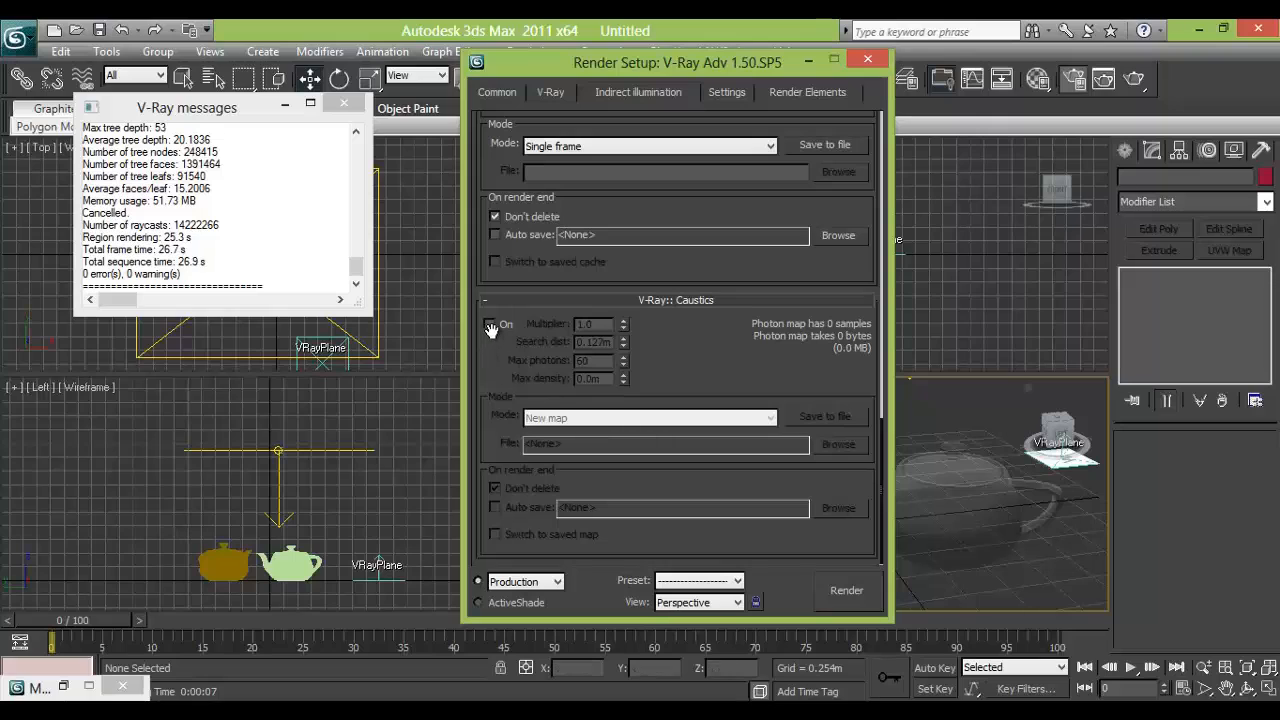
pyautogui.click(491, 324)
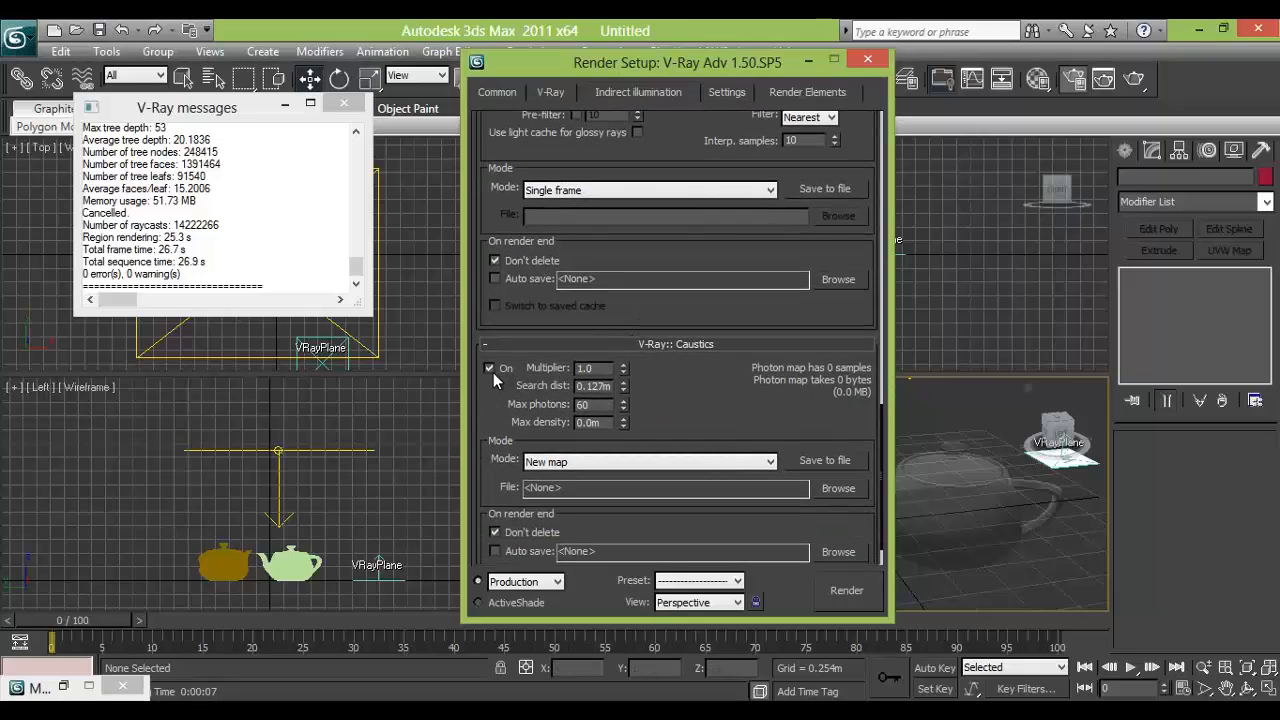
pyautogui.scroll(-3)
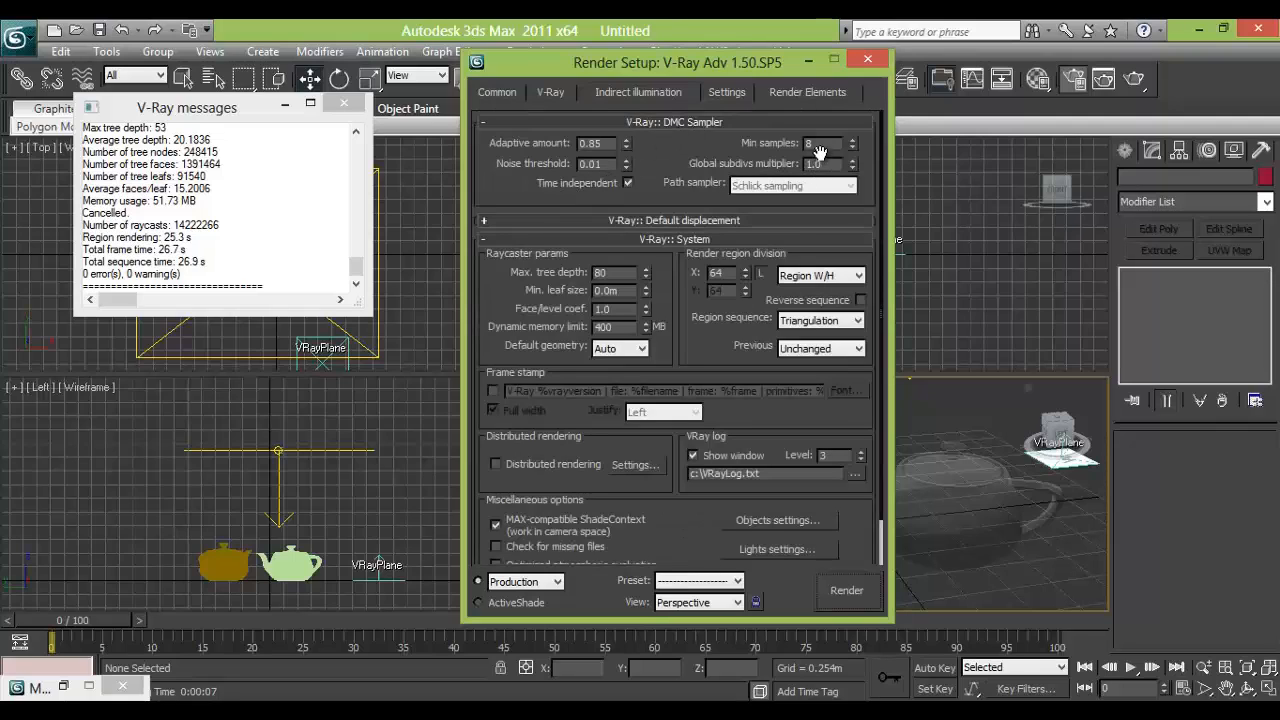
# - Set V-Ray render region division to 32 and view the Render Elements list
pyautogui.scroll(-3)
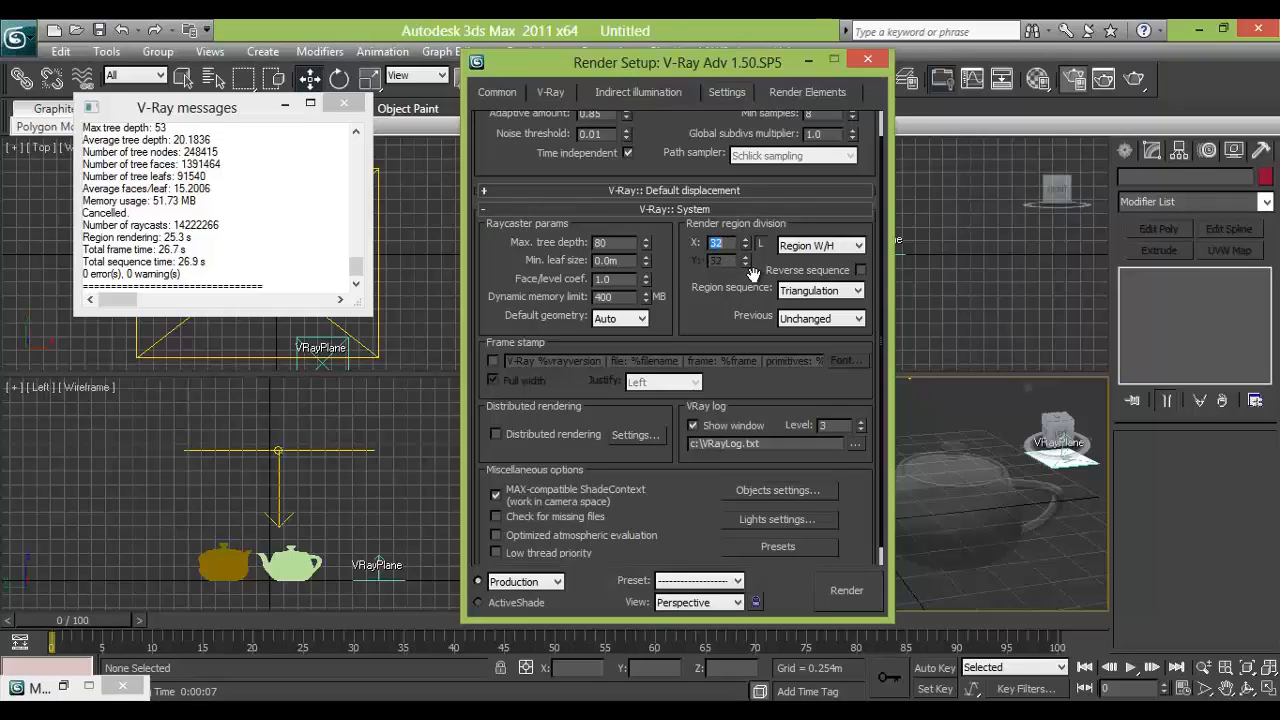
pyautogui.moveTo(686, 325)
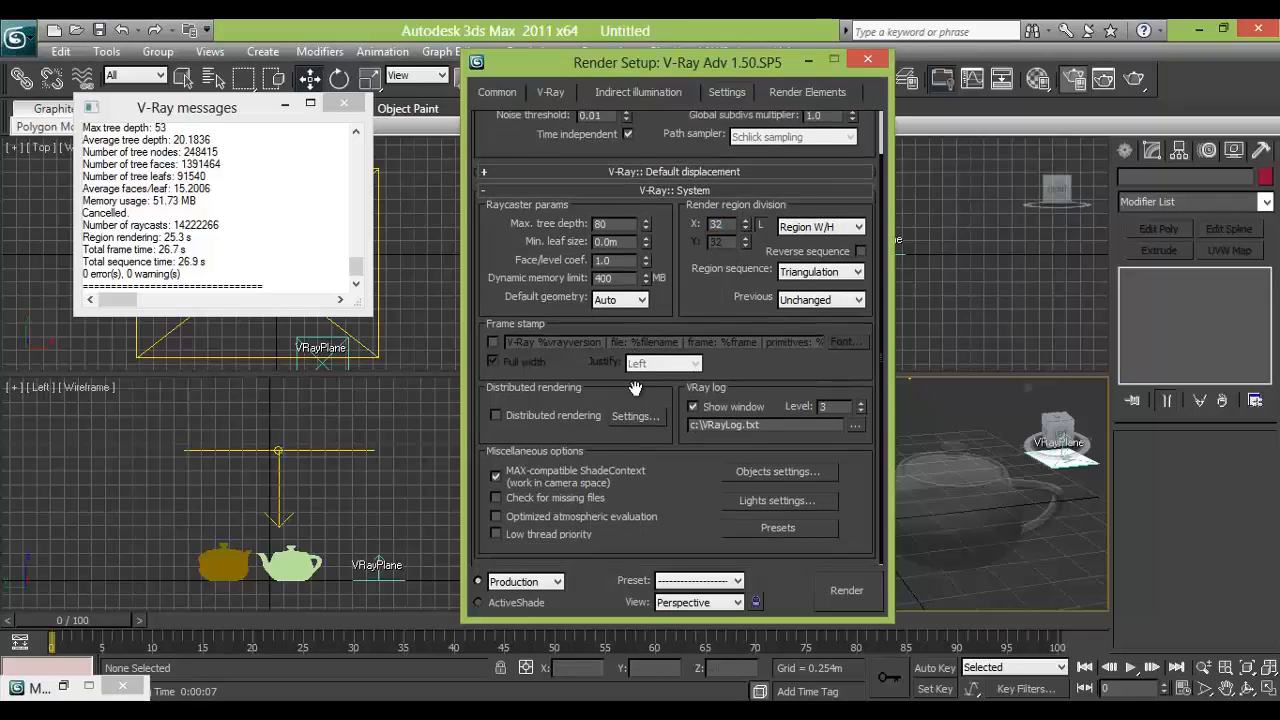
pyautogui.click(807, 92)
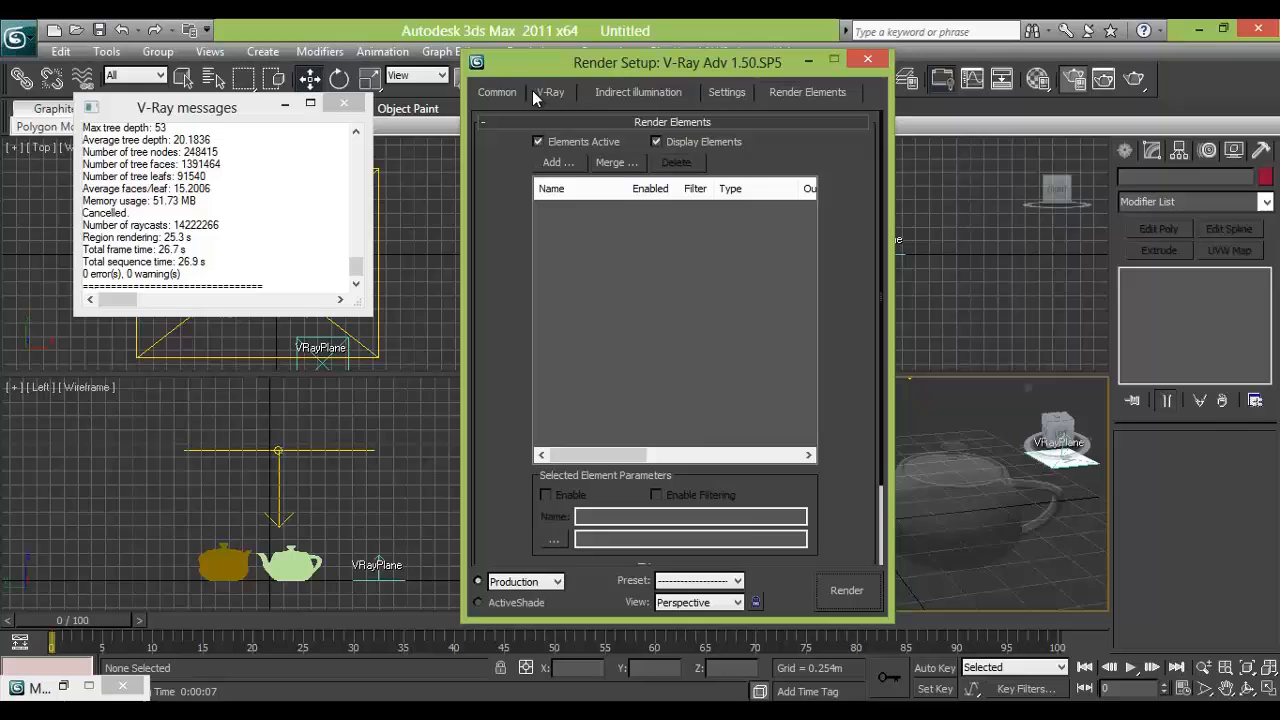
pyautogui.click(866, 58)
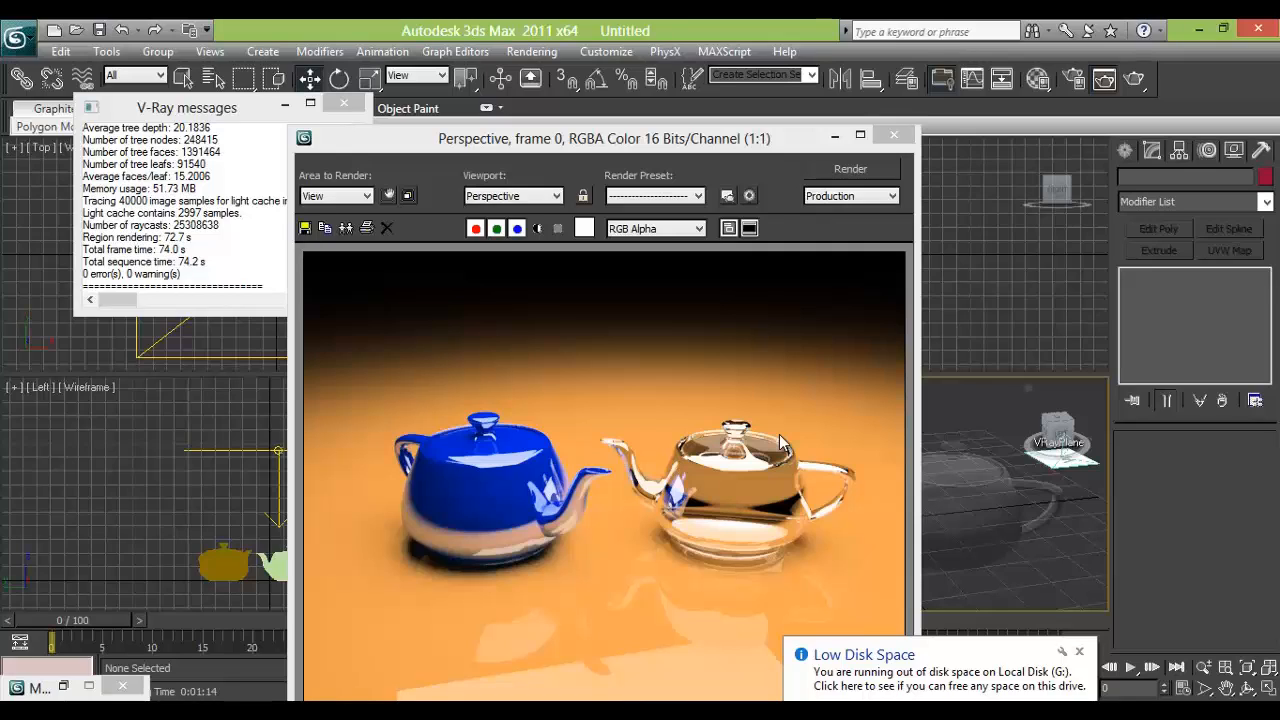
pyautogui.moveTo(715, 477)
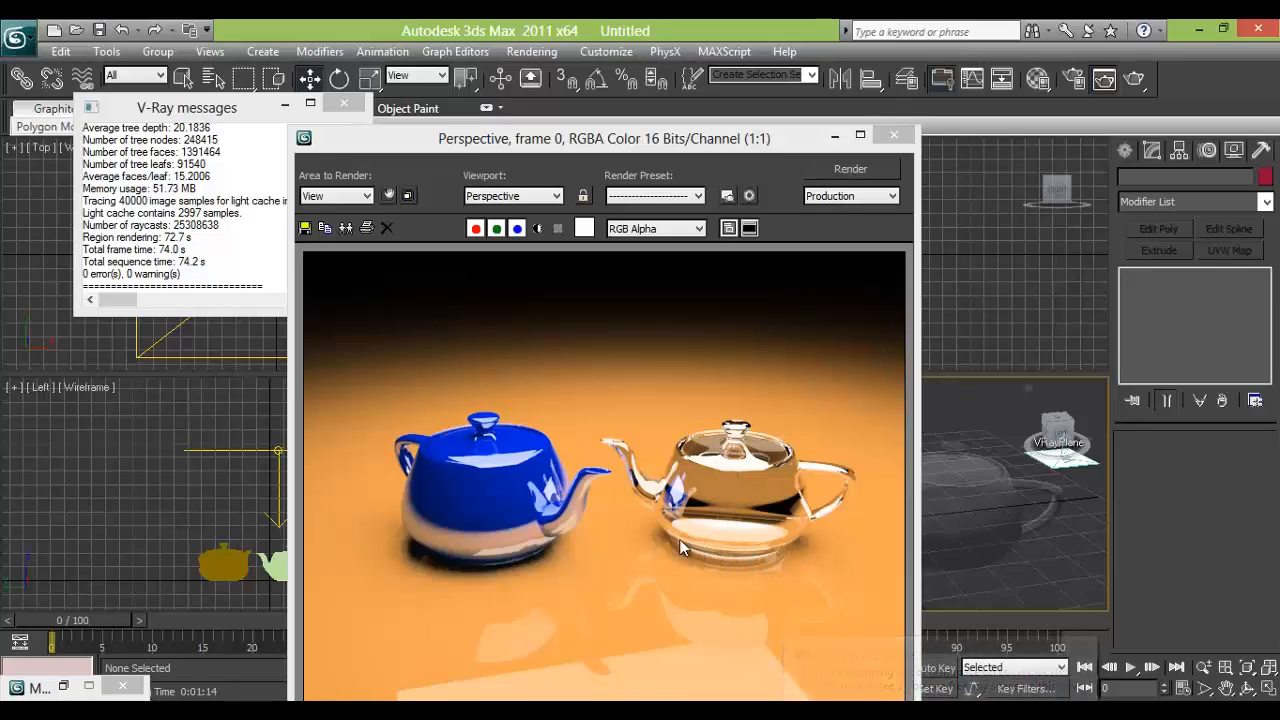
pyautogui.moveTo(718, 570)
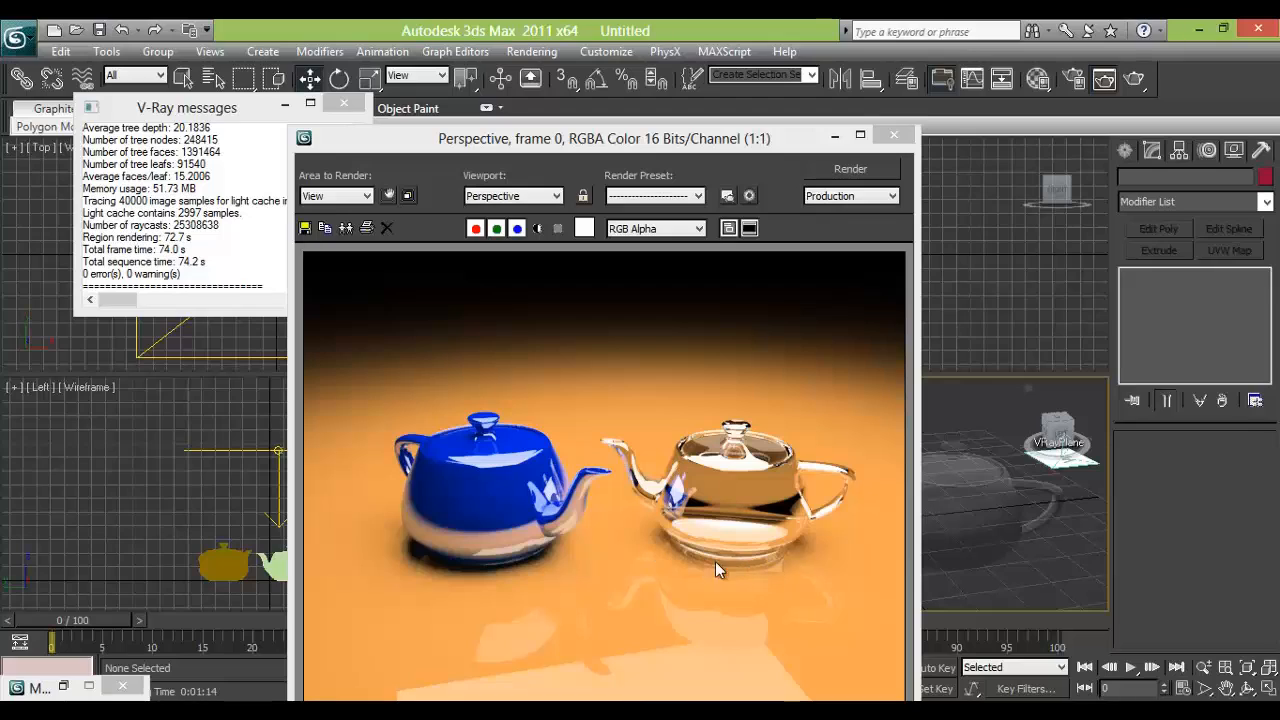
pyautogui.moveTo(667, 555)
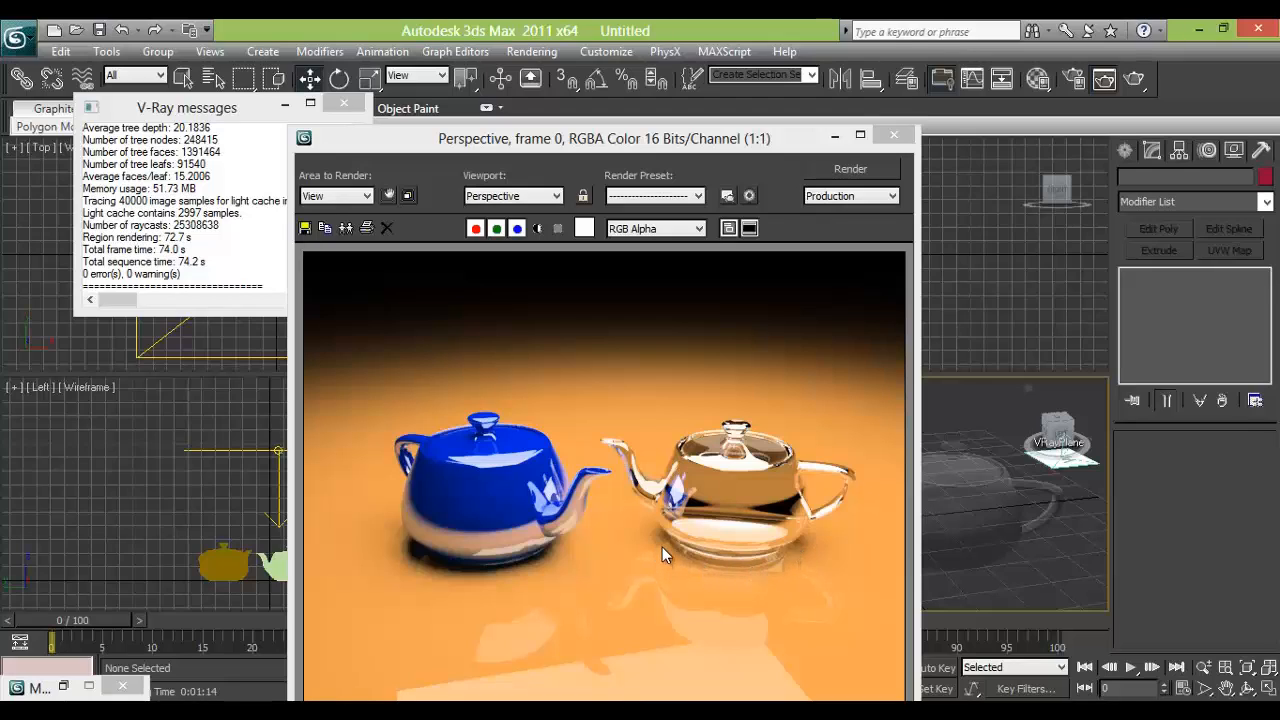
pyautogui.moveTo(705, 590)
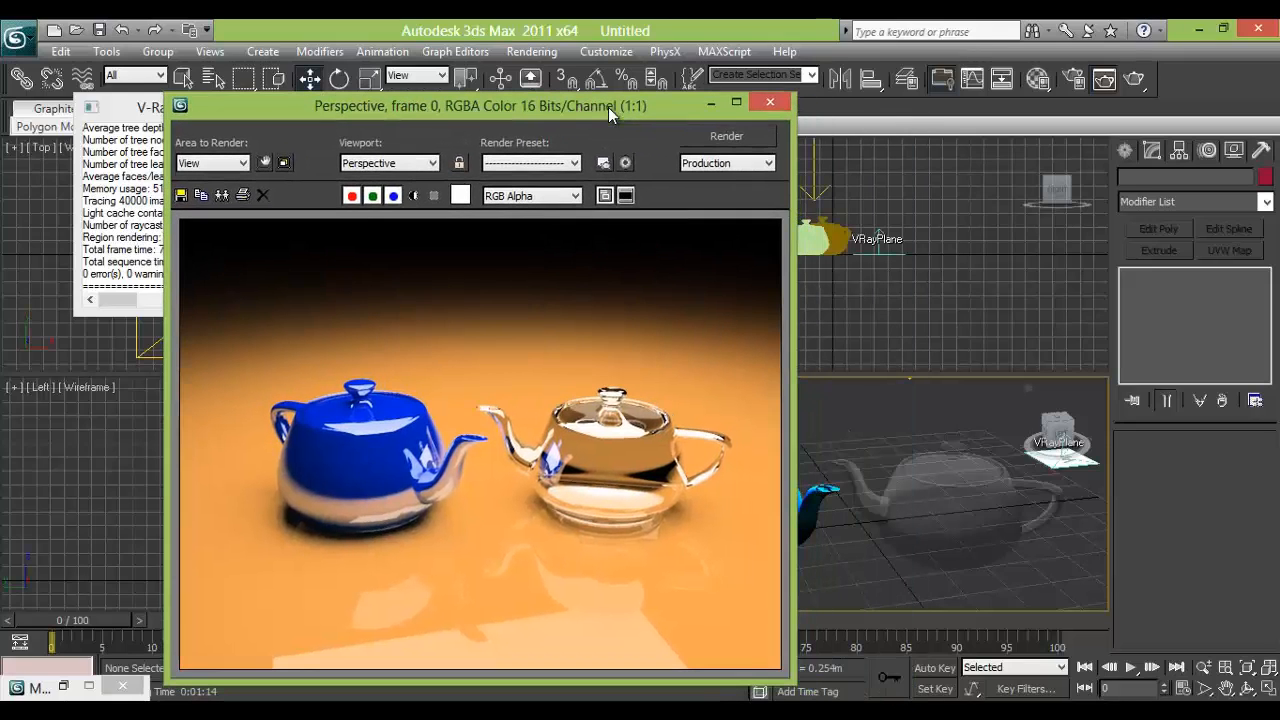
pyautogui.moveTo(830, 180)
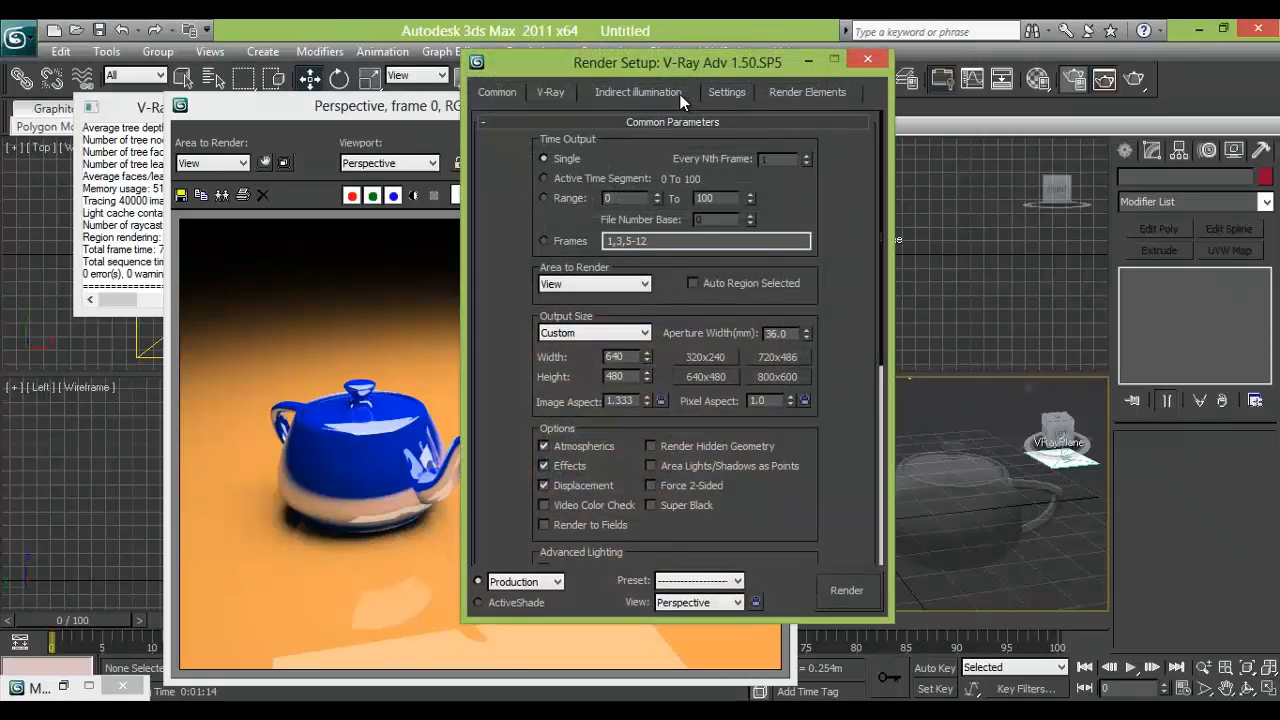
# - Enable V-Ray::Caustics, re-render the blue and glass teapots, and close the frame buffer
pyautogui.click(638, 91)
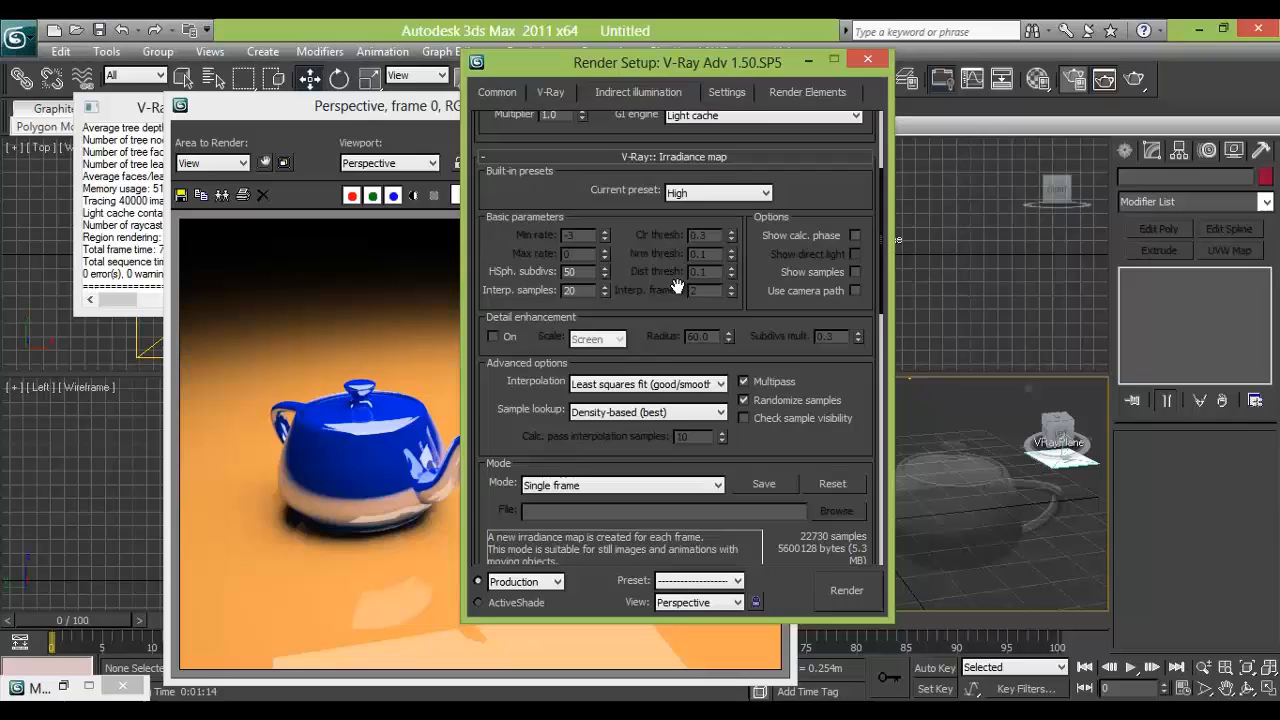
pyautogui.scroll(-3)
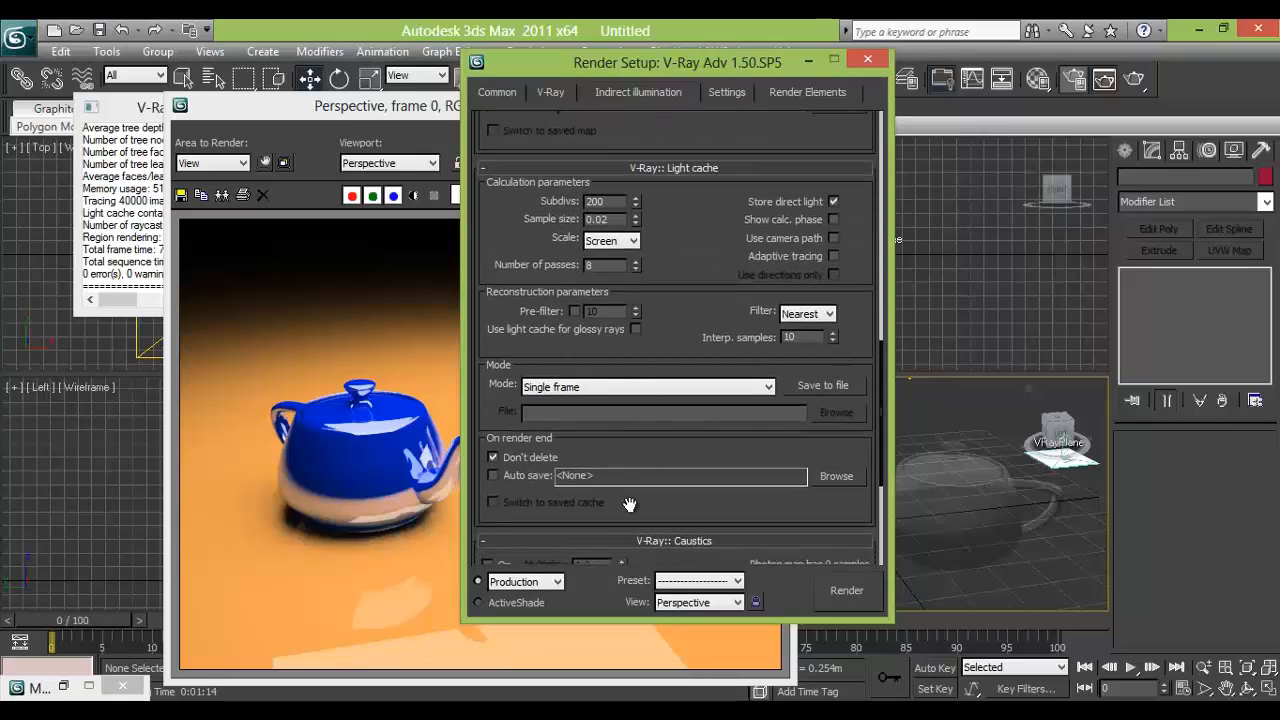
pyautogui.scroll(-3)
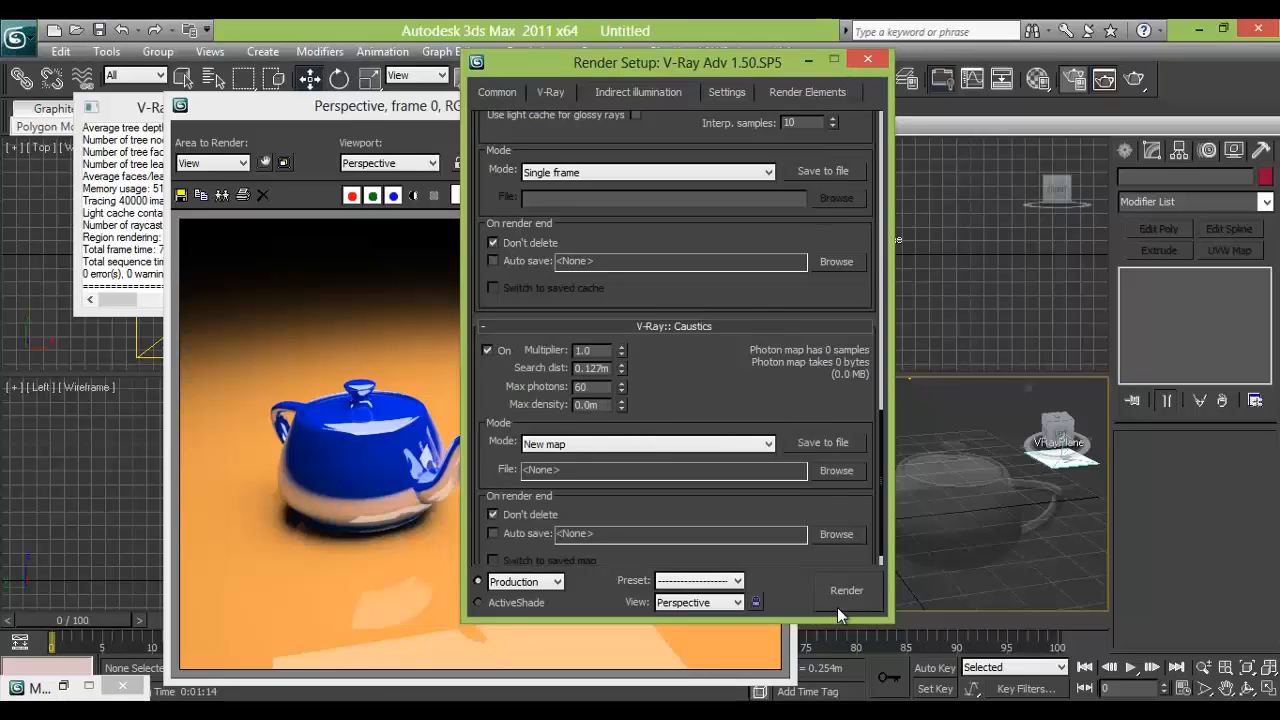
pyautogui.click(846, 590)
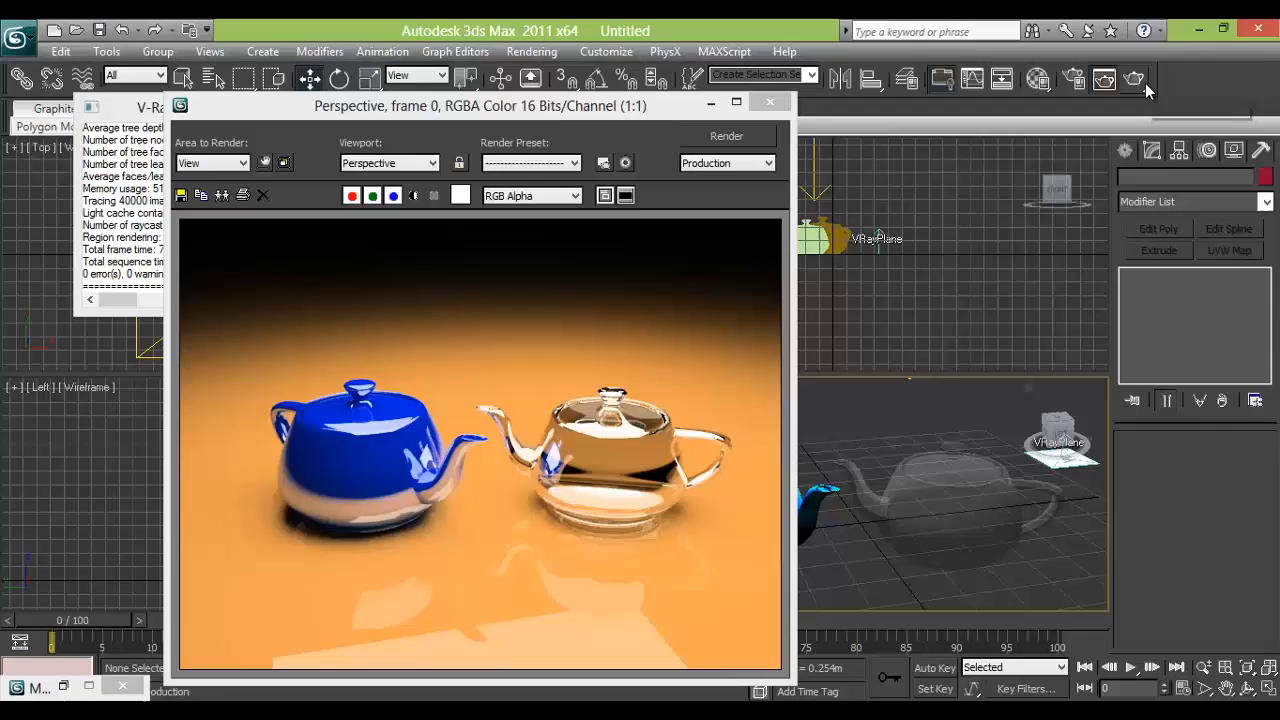
pyautogui.click(726, 136)
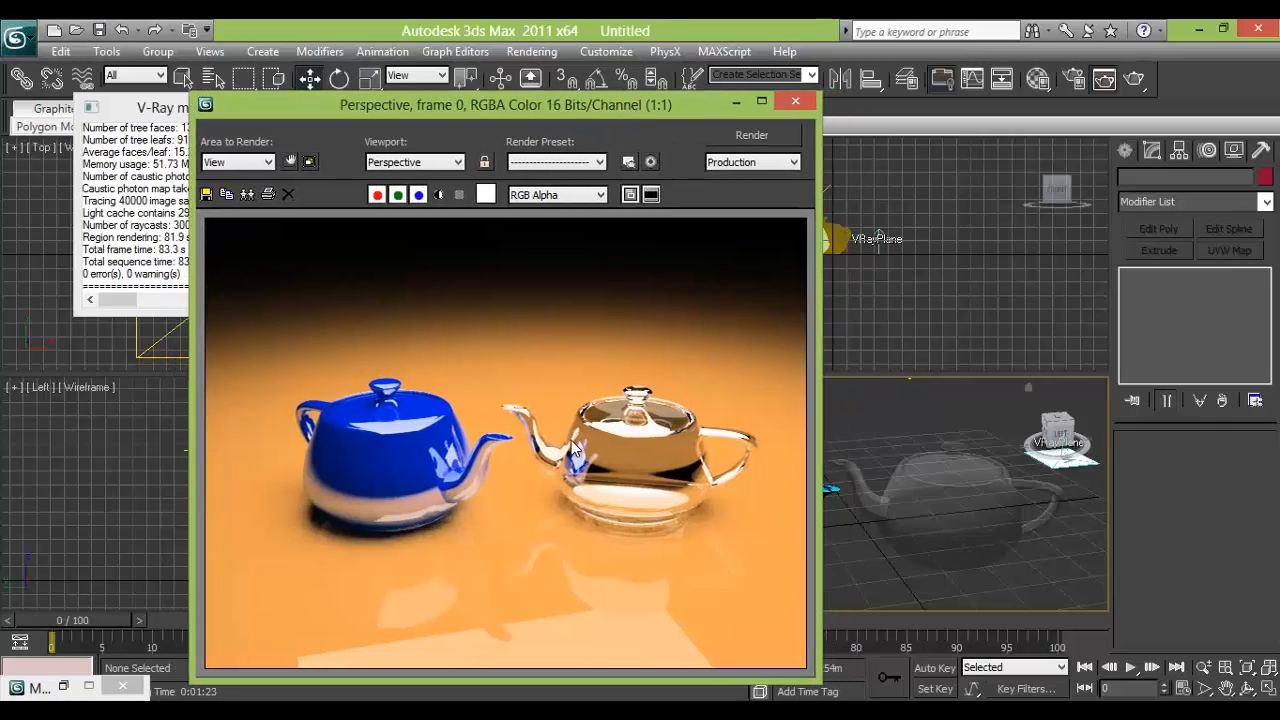
pyautogui.moveTo(560, 483)
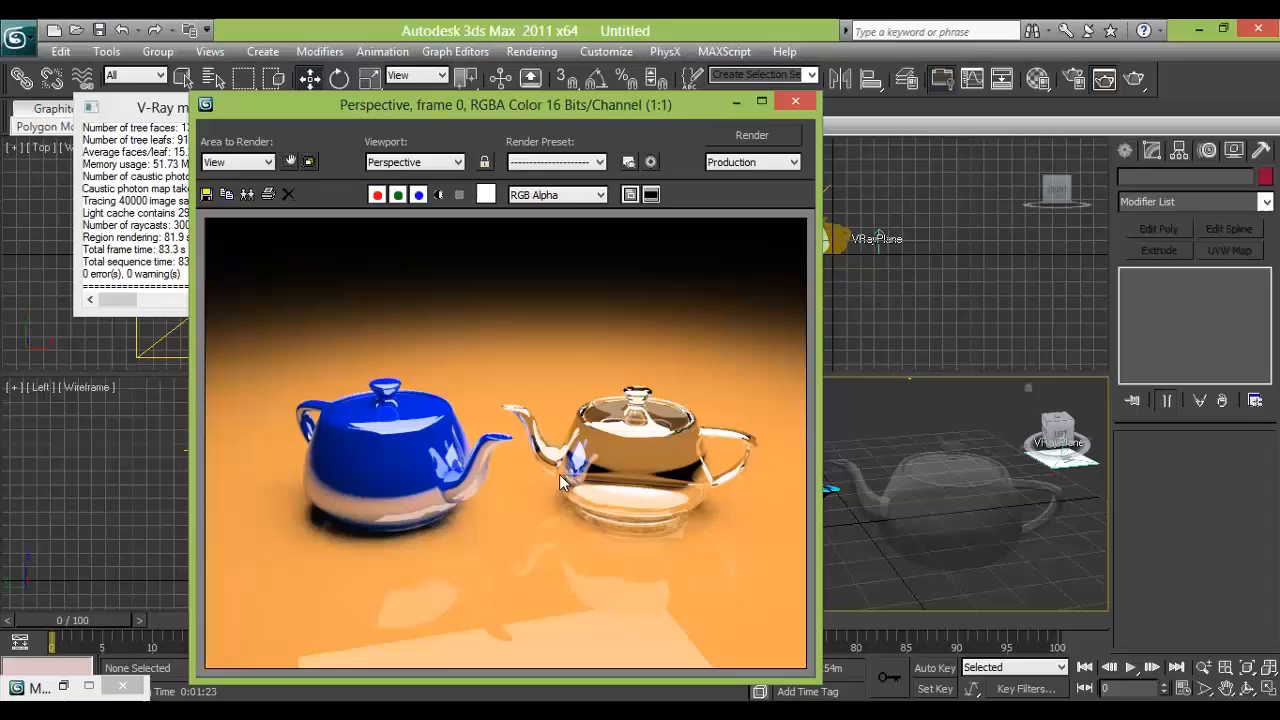
pyautogui.moveTo(390, 375)
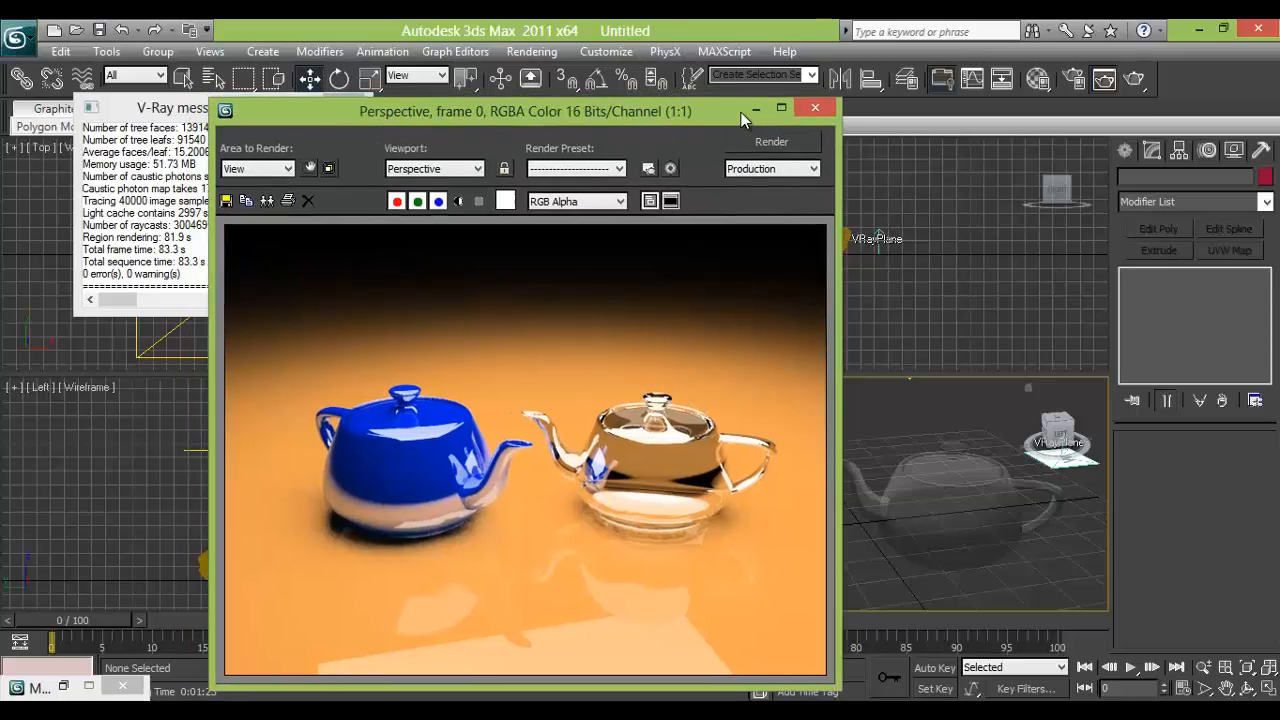
pyautogui.click(814, 107)
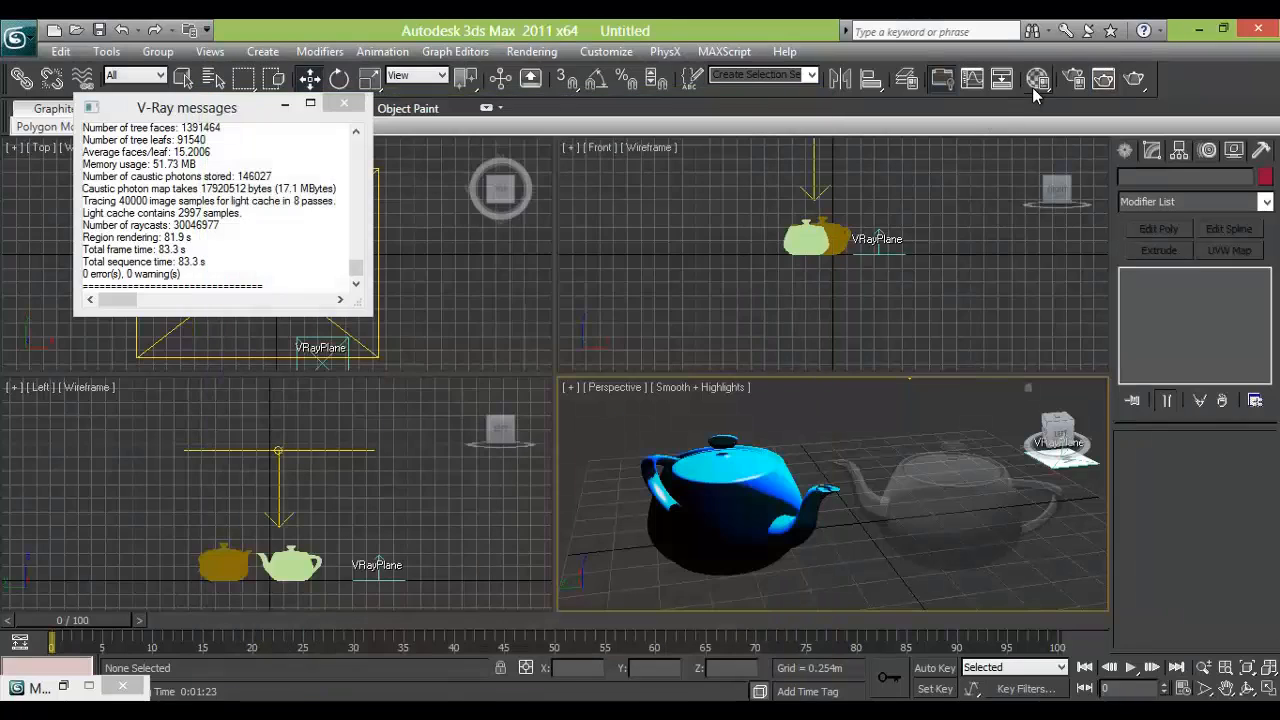
# - Enable the V-Ray reflection/refraction environment override with a Bitmap map
pyautogui.click(1037, 79)
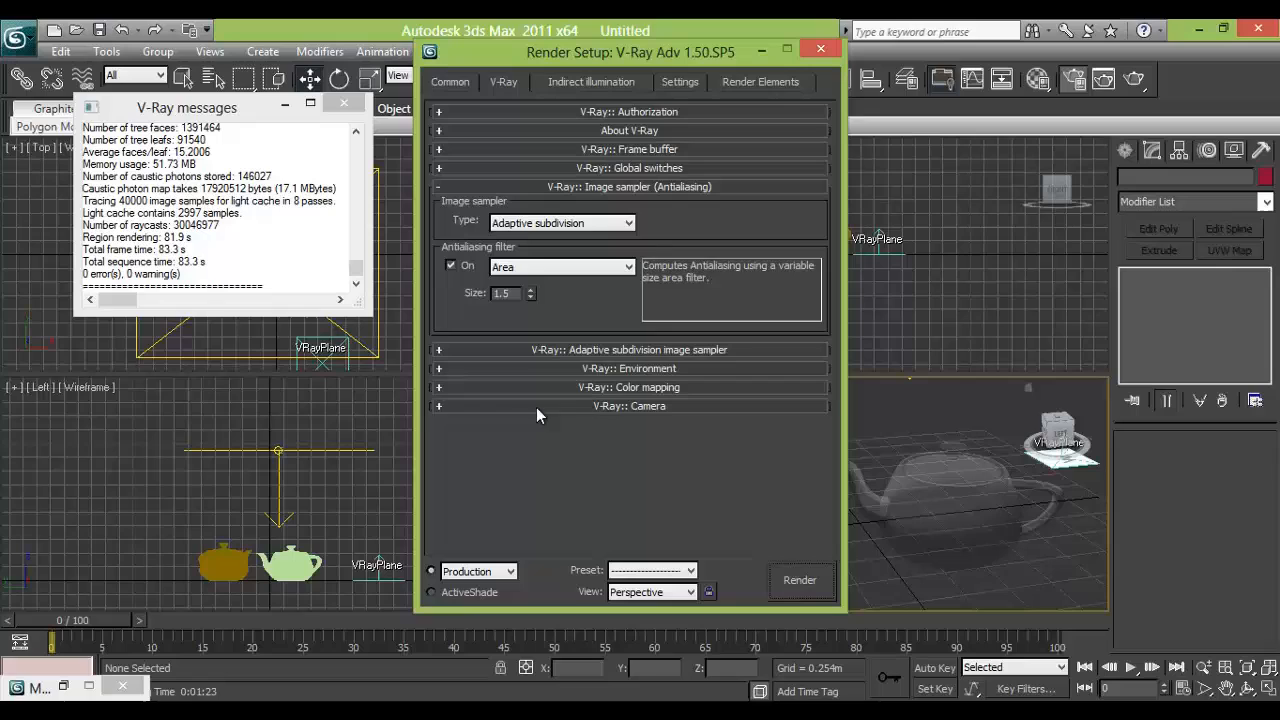
pyautogui.click(438, 368)
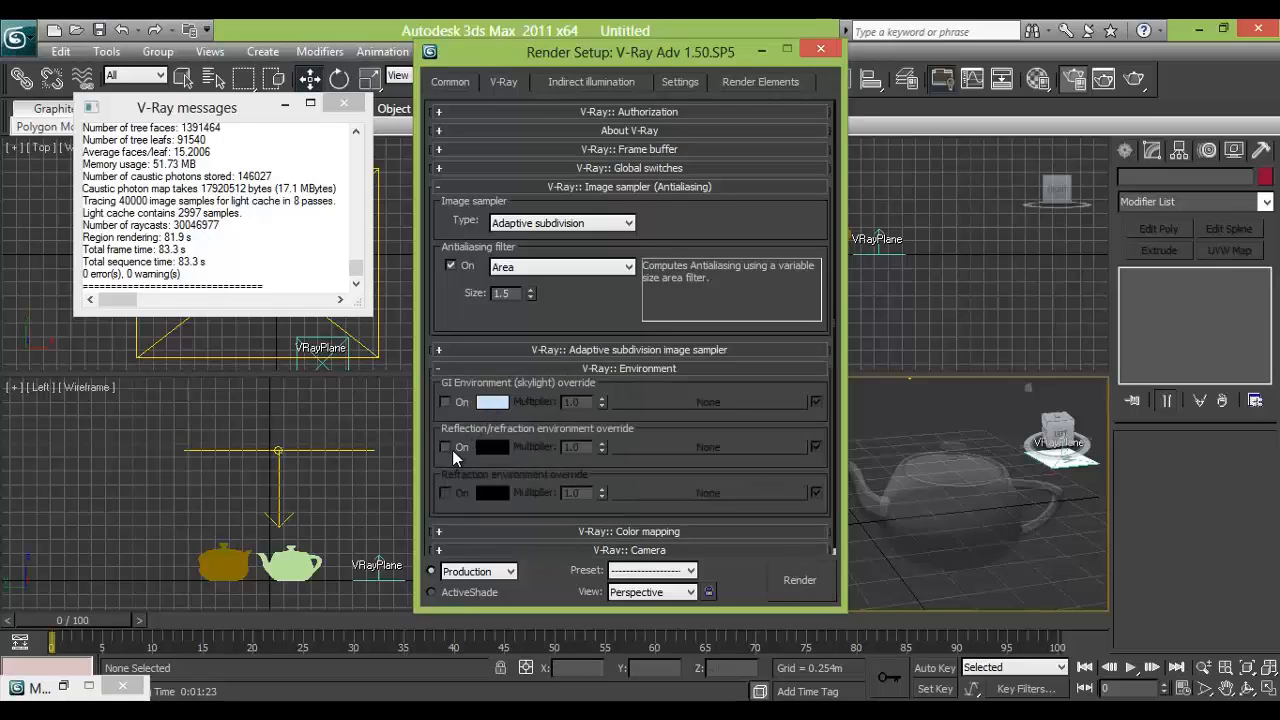
pyautogui.click(445, 447)
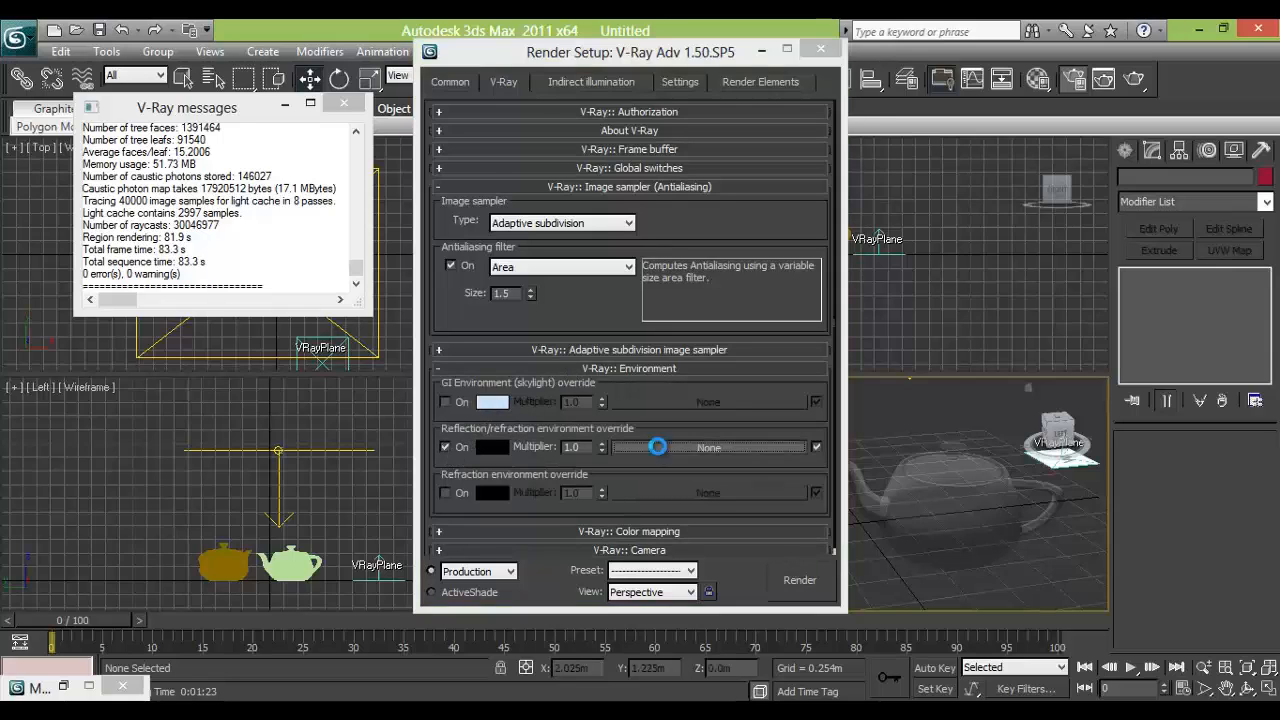
pyautogui.click(708, 447)
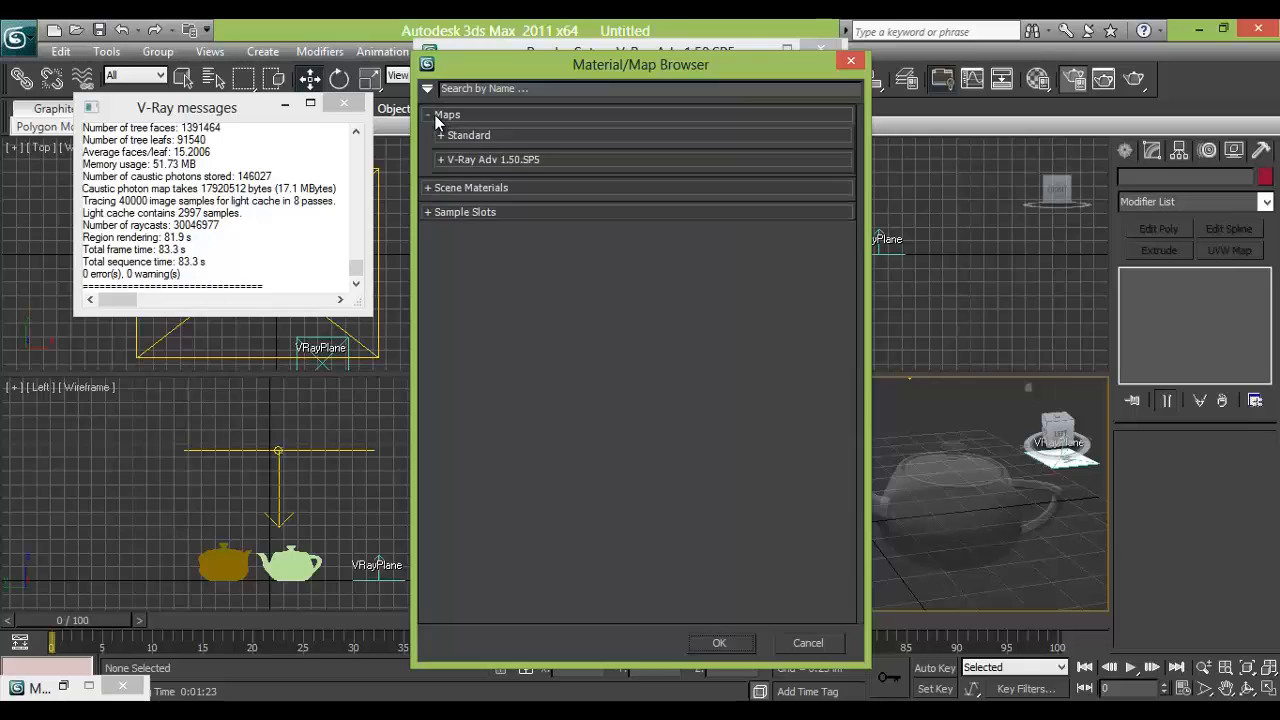
pyautogui.click(443, 135)
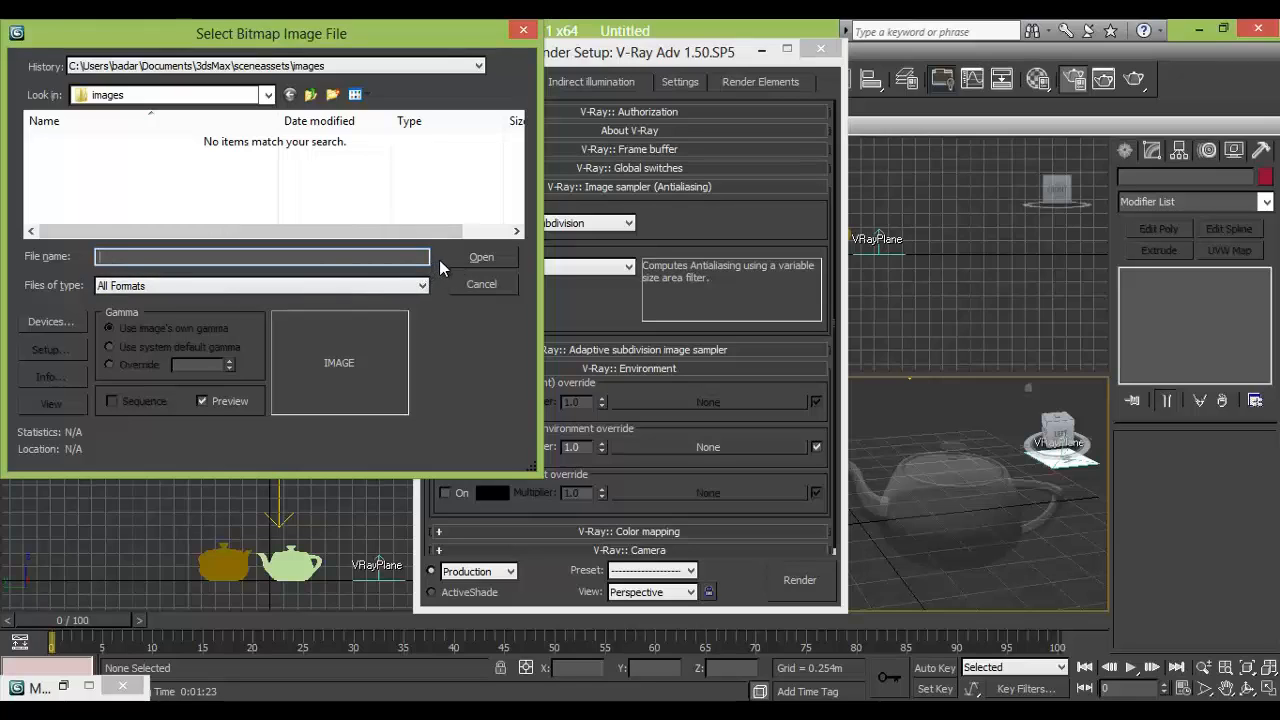
# - Load creatixC.jpg from the library folder on drive F: as the override map
pyautogui.click(267, 95)
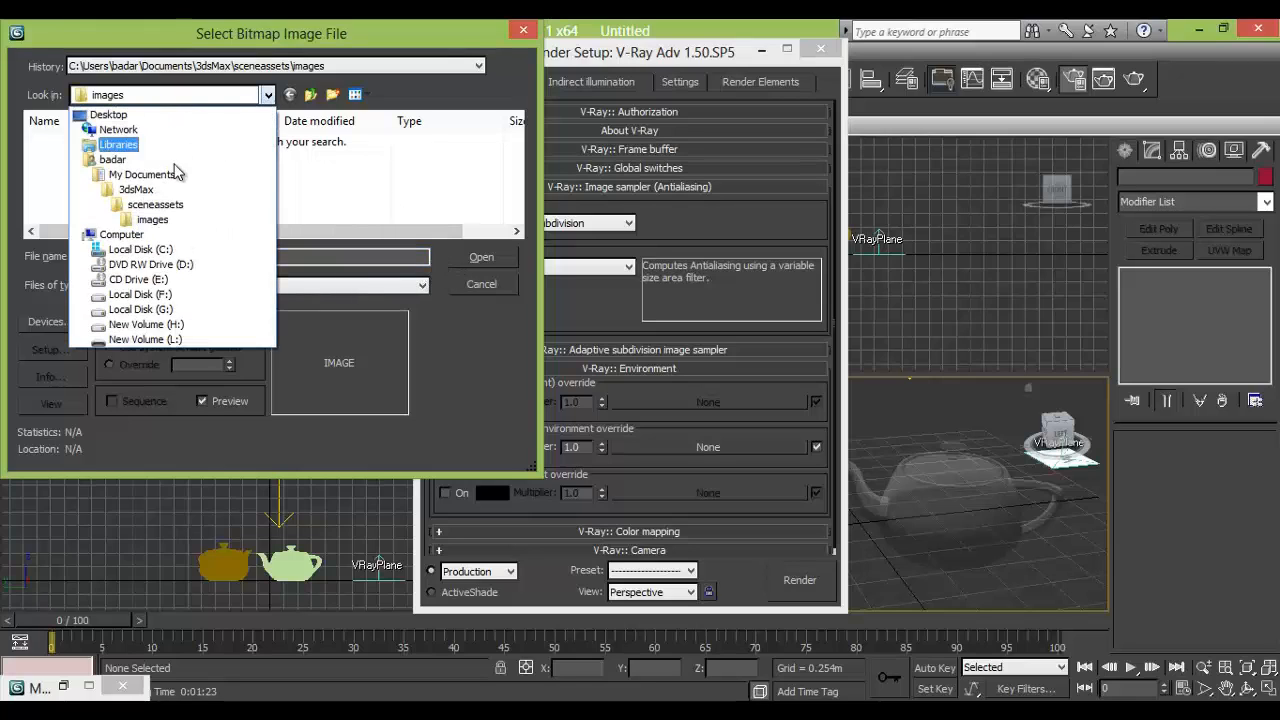
pyautogui.click(121, 234)
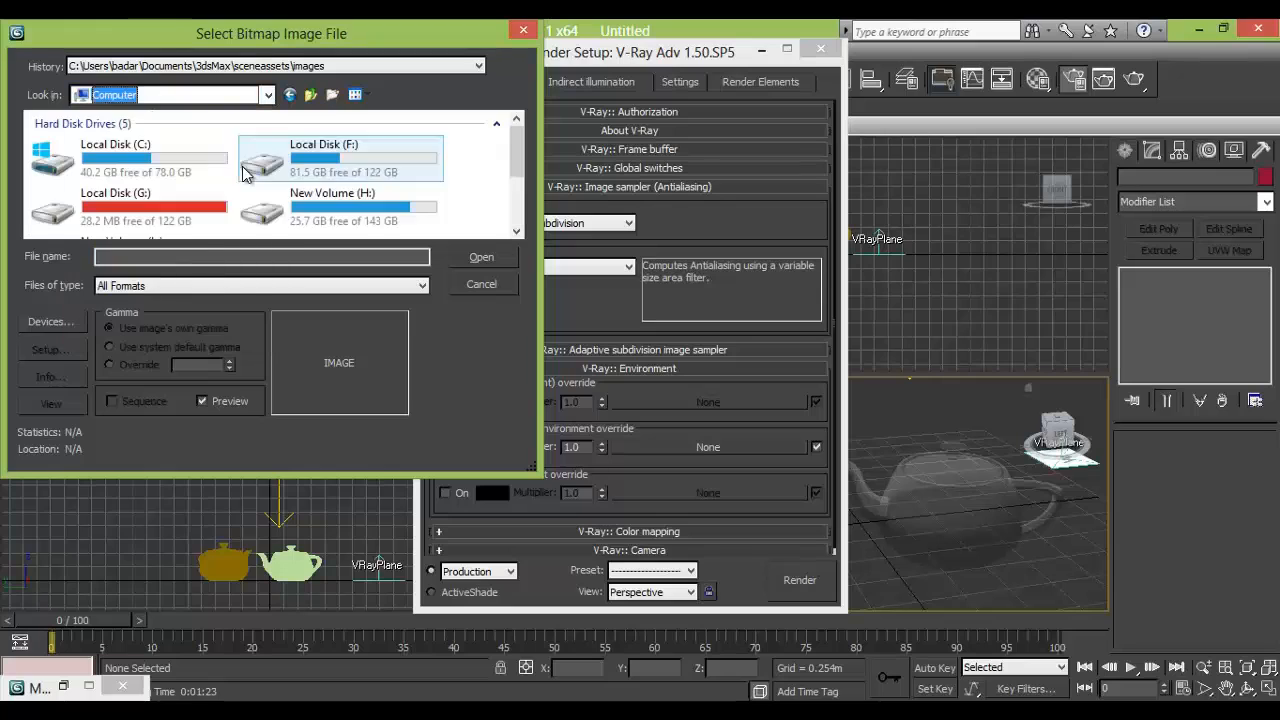
pyautogui.doubleClick(340, 157)
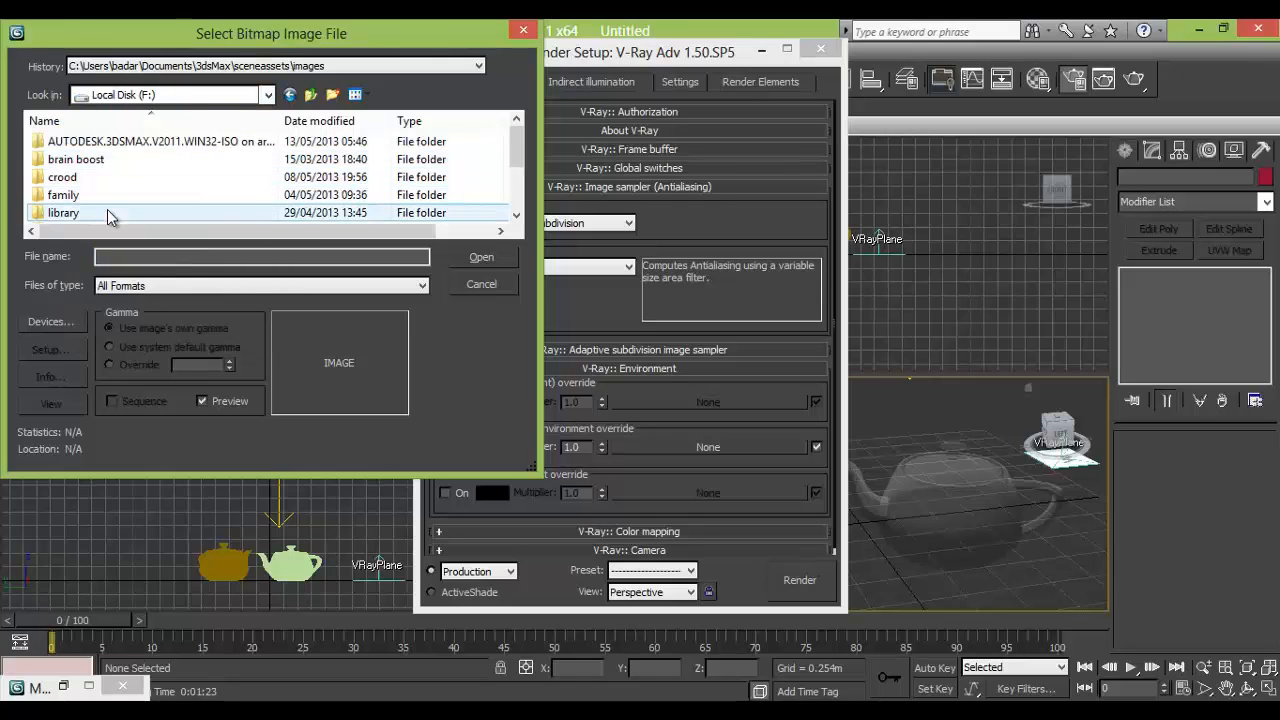
pyautogui.doubleClick(64, 195)
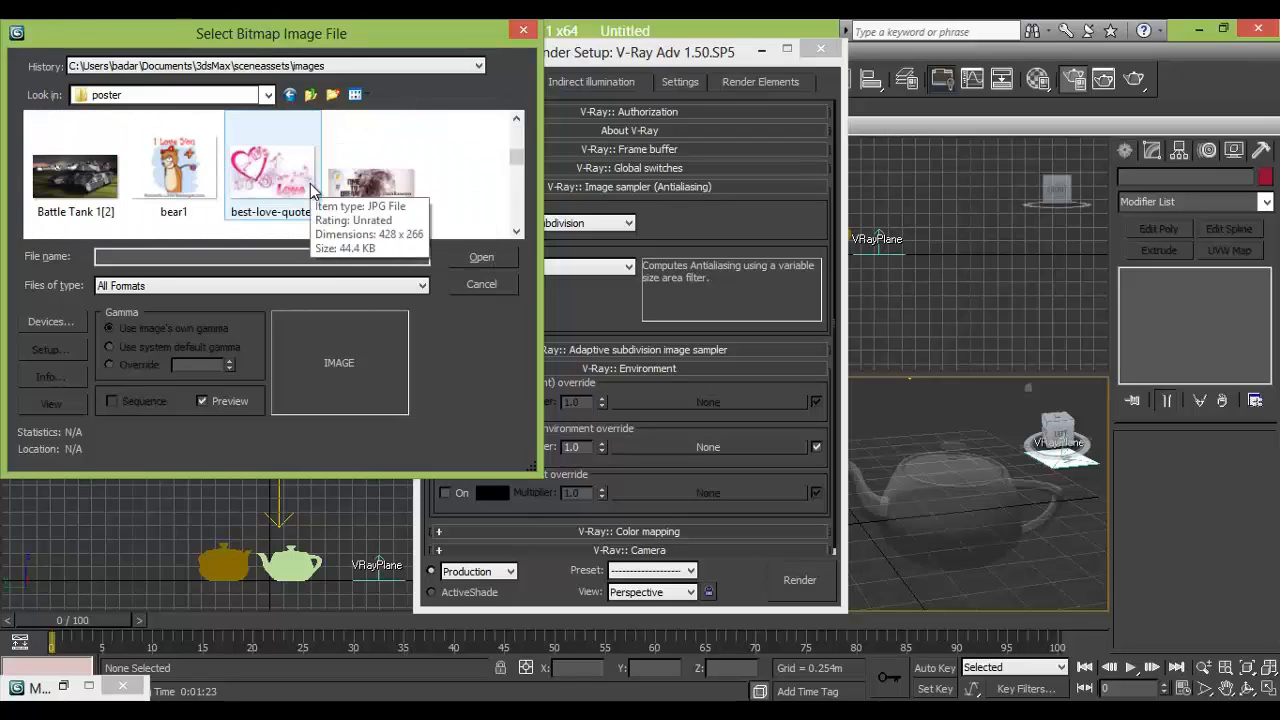
pyautogui.scroll(-3)
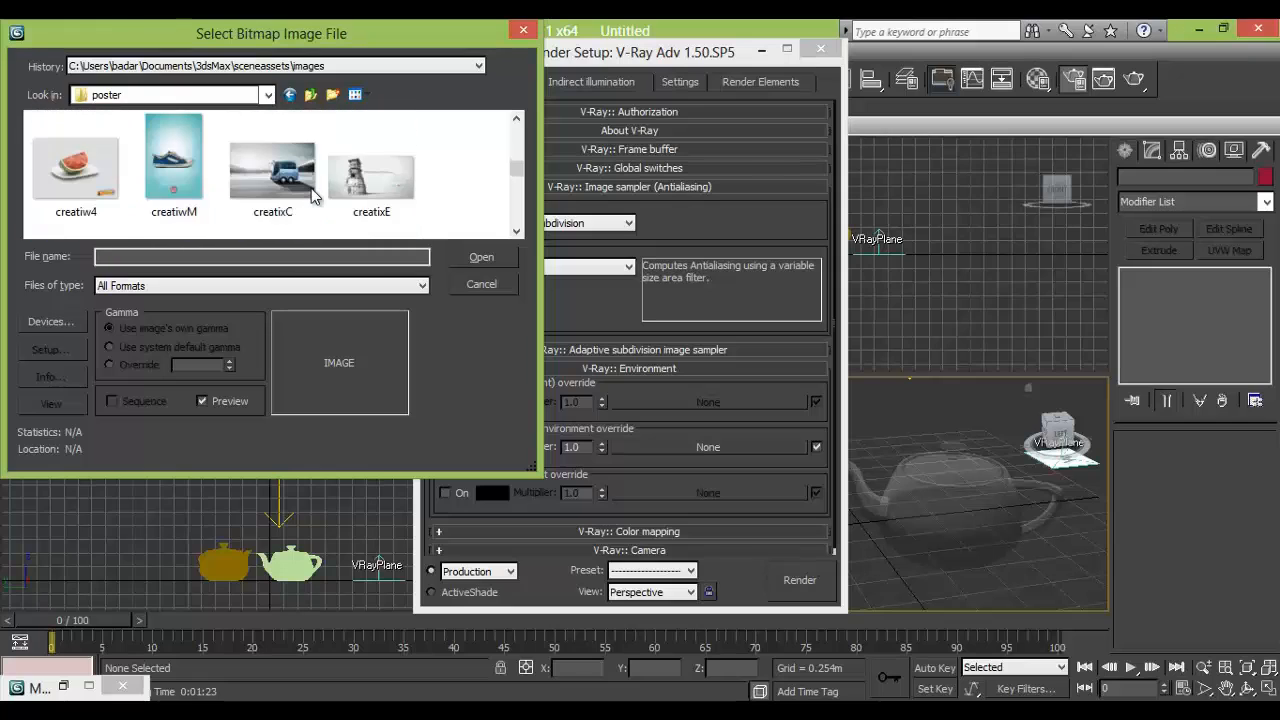
pyautogui.click(272, 170)
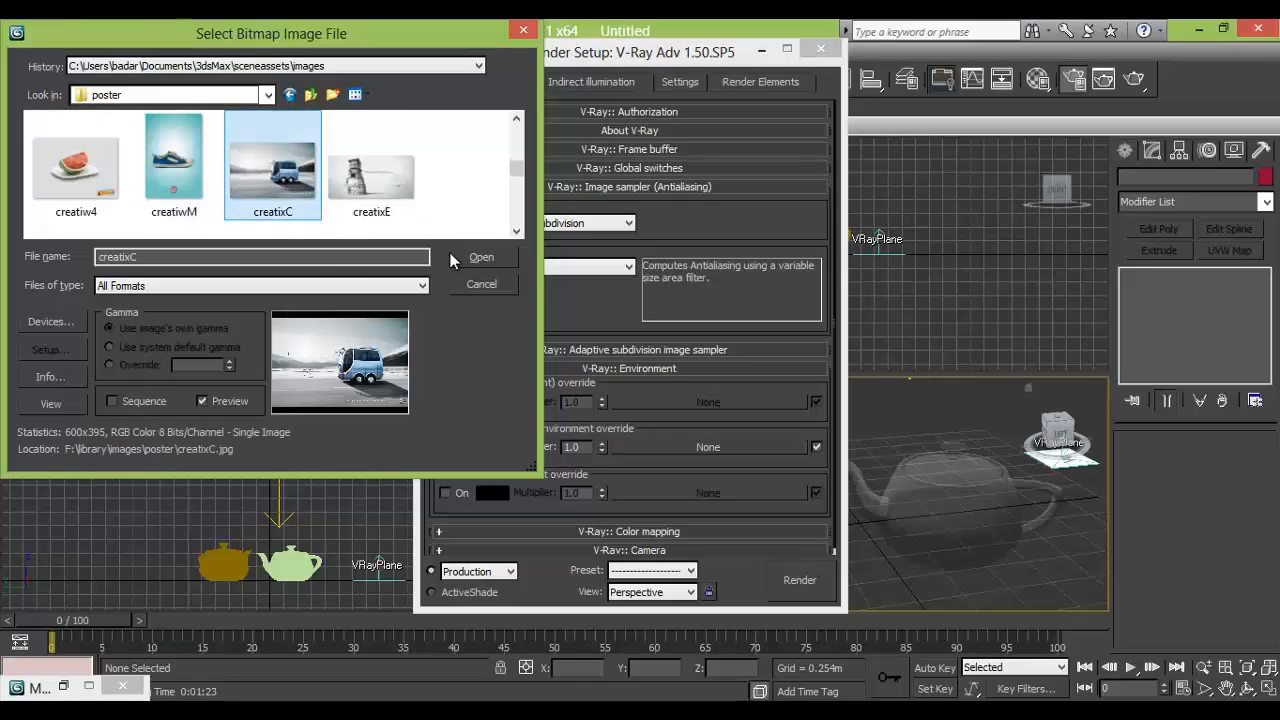
pyautogui.click(481, 257)
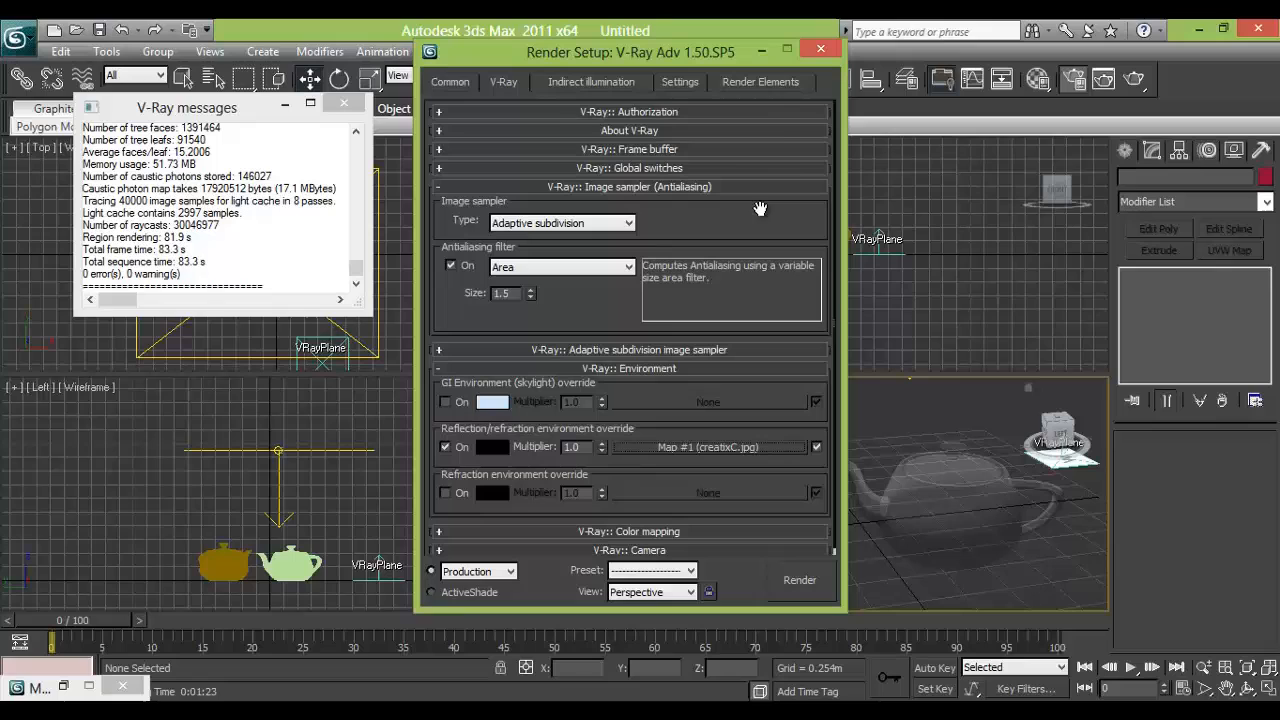
pyautogui.moveTo(753, 57)
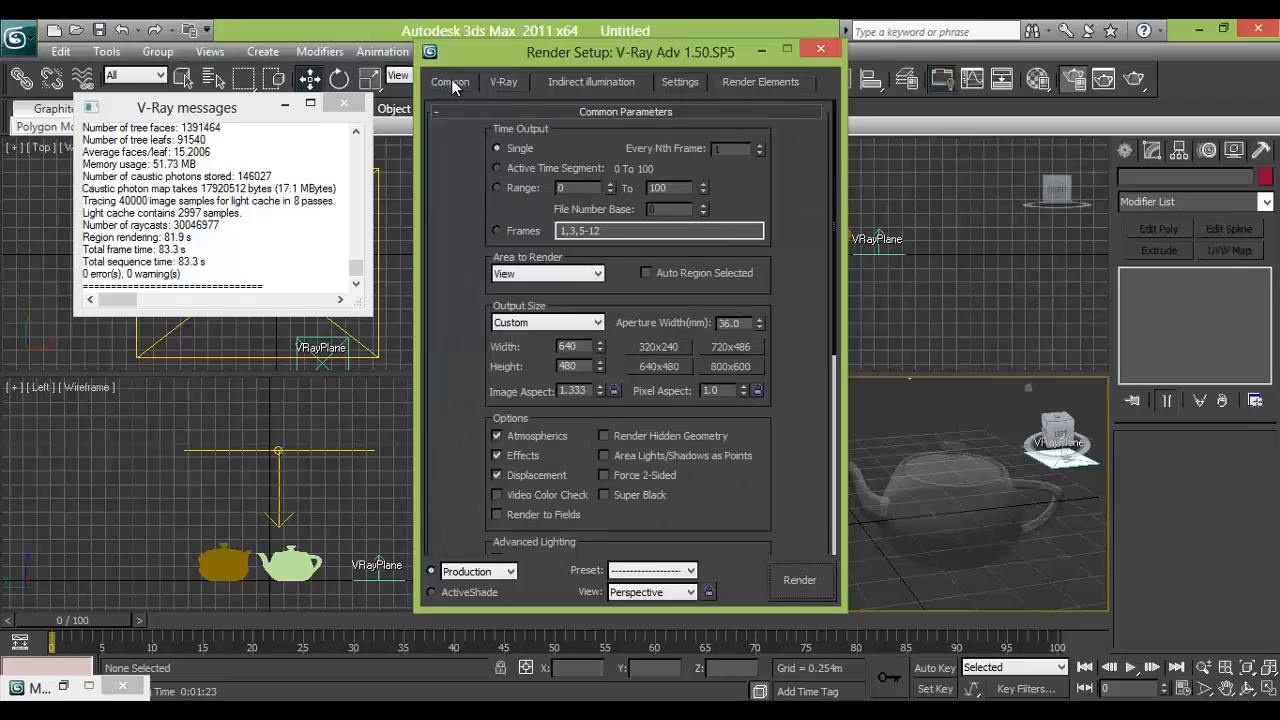
pyautogui.moveTo(710, 355)
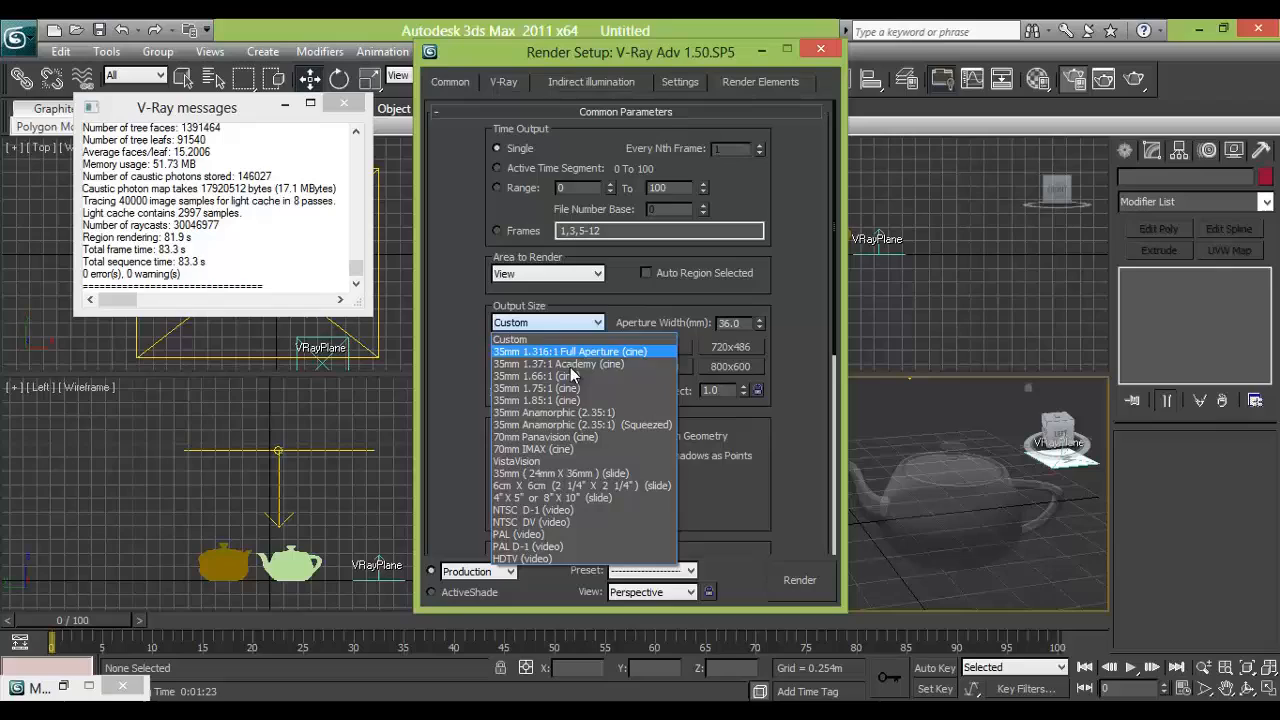
# - Set output to 35mm Anamorphic (2.35:1) at 1024x436 and render the widescreen image
pyautogui.click(554, 412)
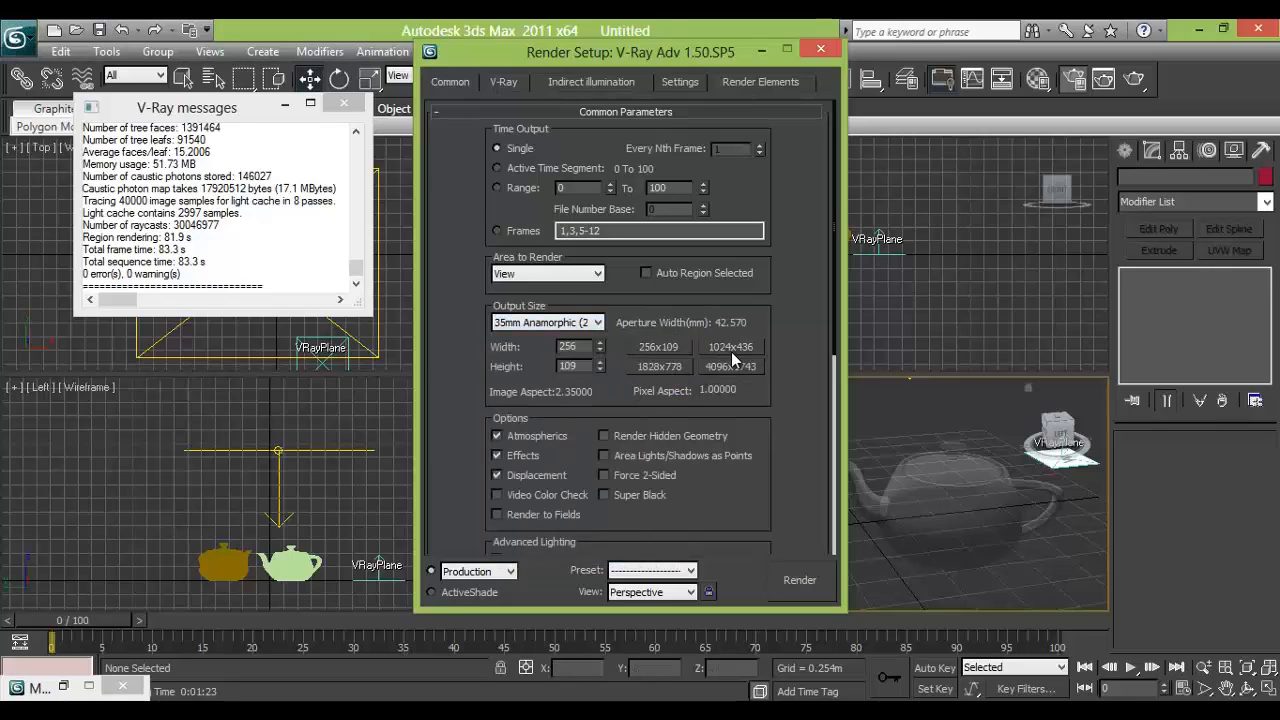
pyautogui.click(730, 347)
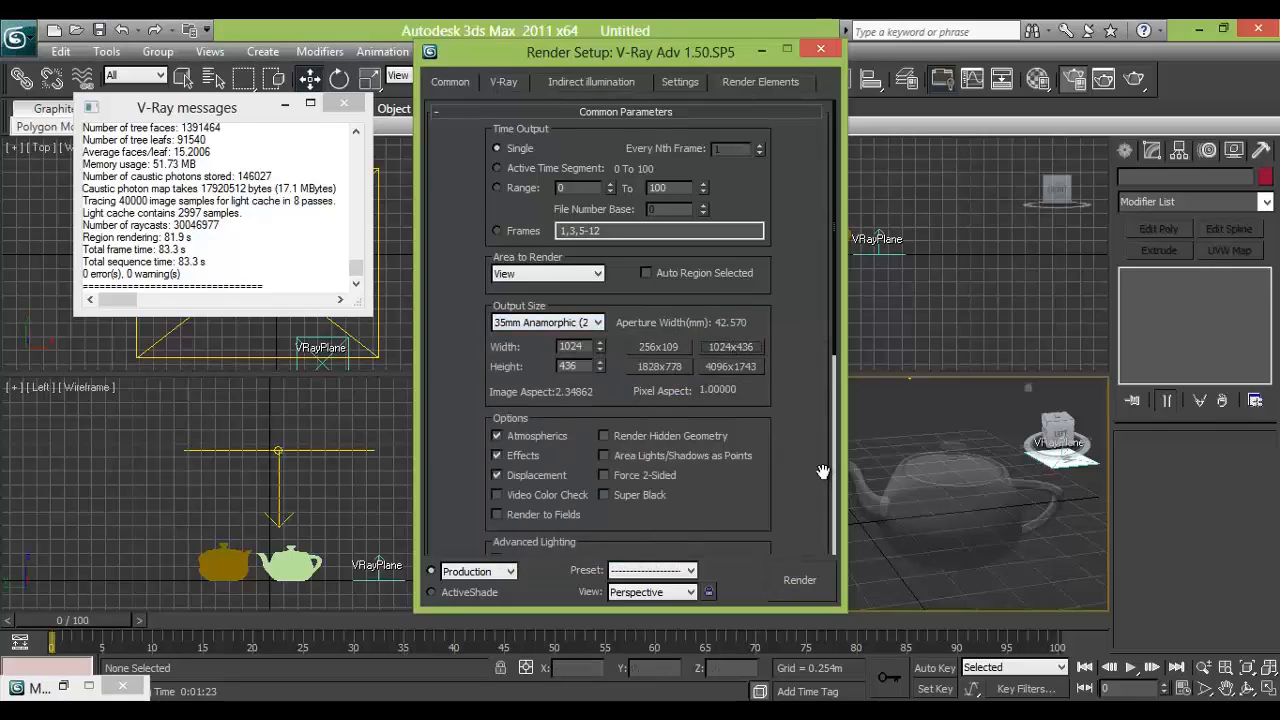
pyautogui.click(799, 580)
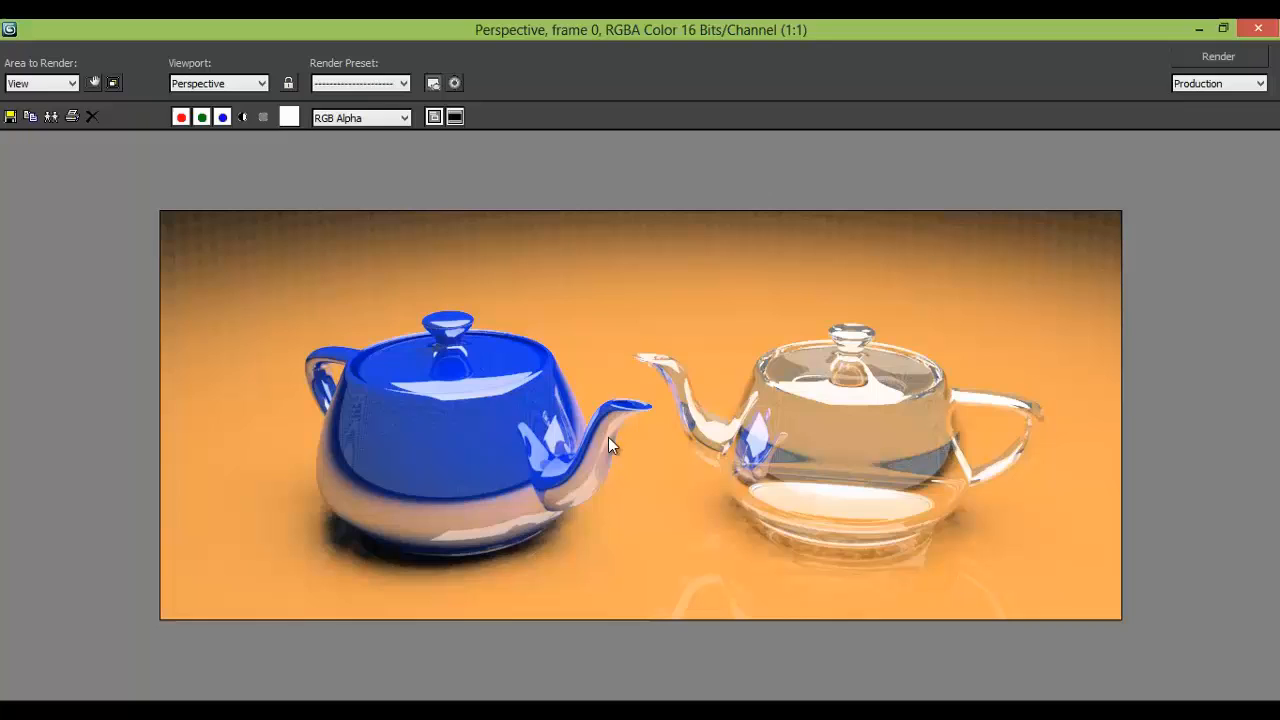
pyautogui.moveTo(848, 367)
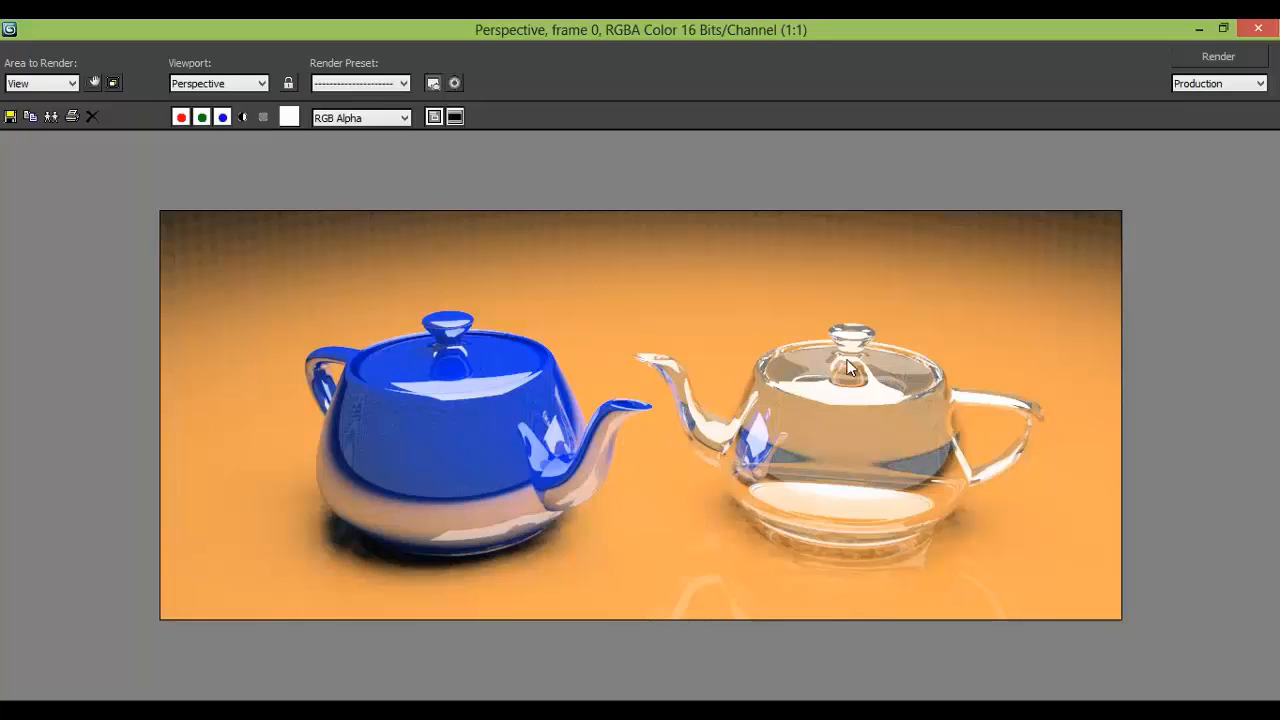